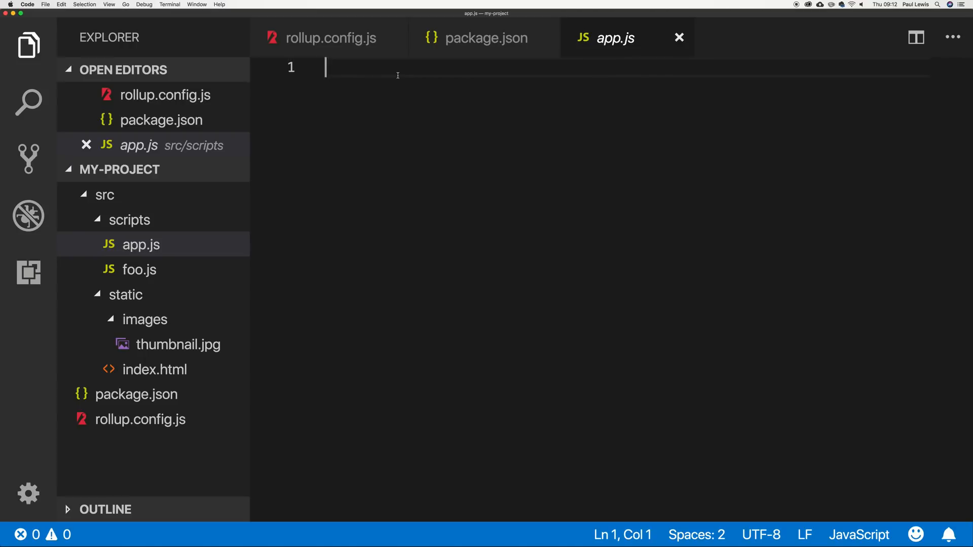
pyautogui.moveTo(383, 163)
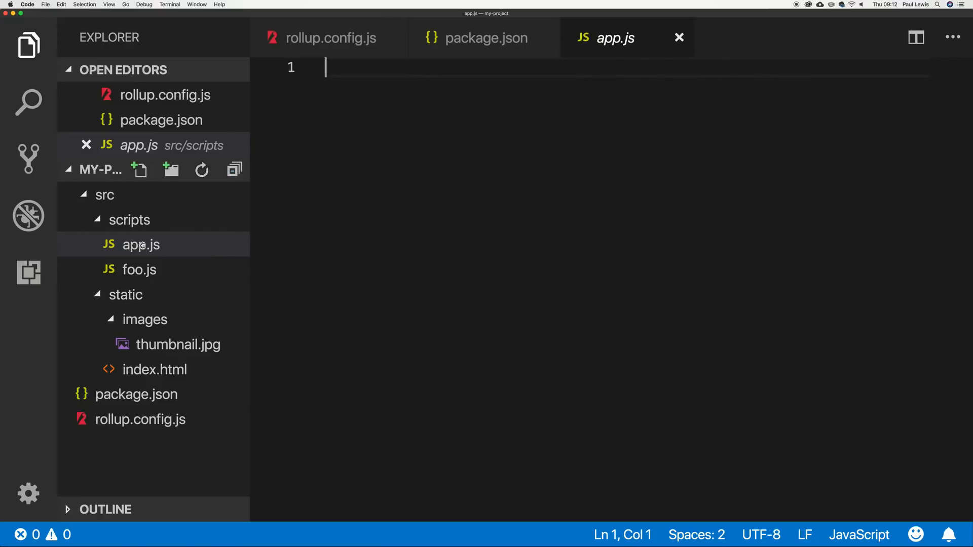
# Write console.log('Hello') in app.js and glance at foo.js's exported function.
pyautogui.write('consol')
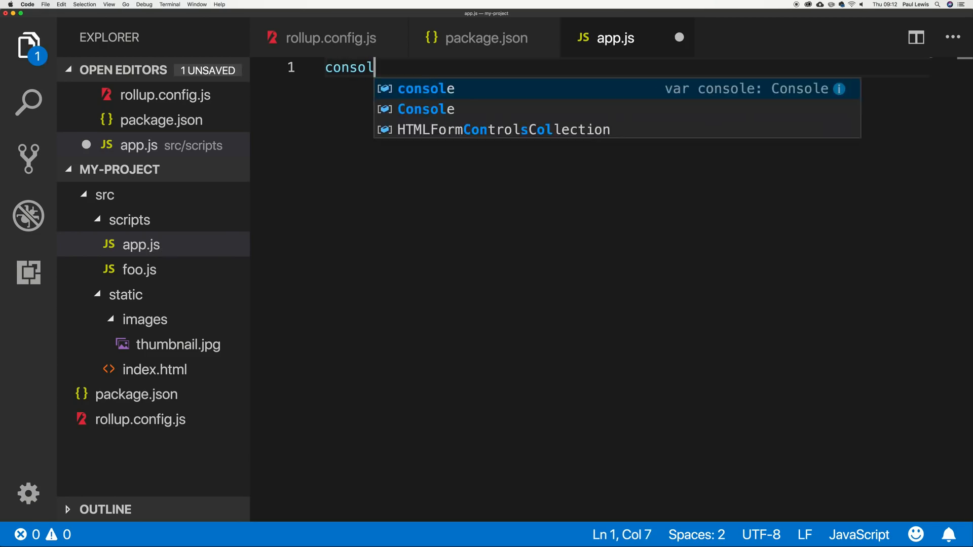
pyautogui.write('.log')
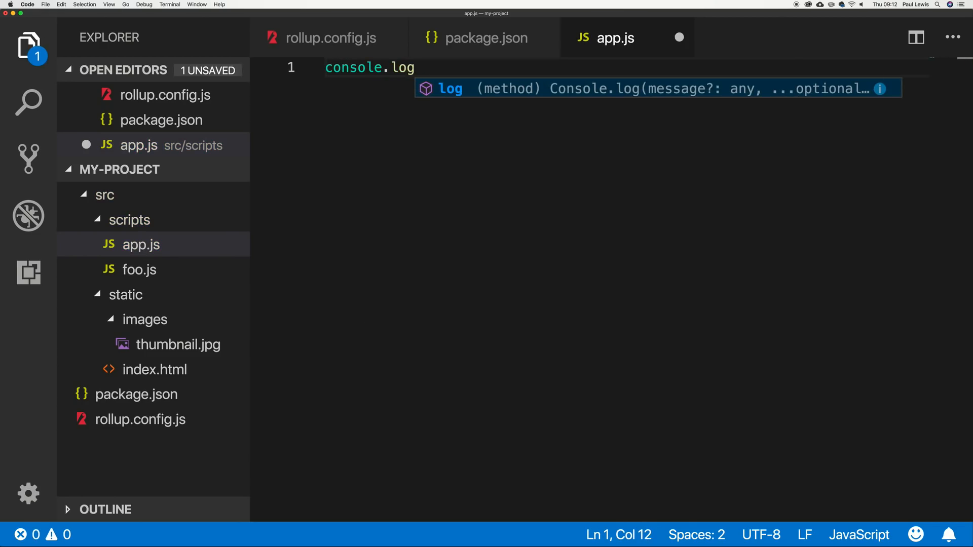
pyautogui.write("('')")
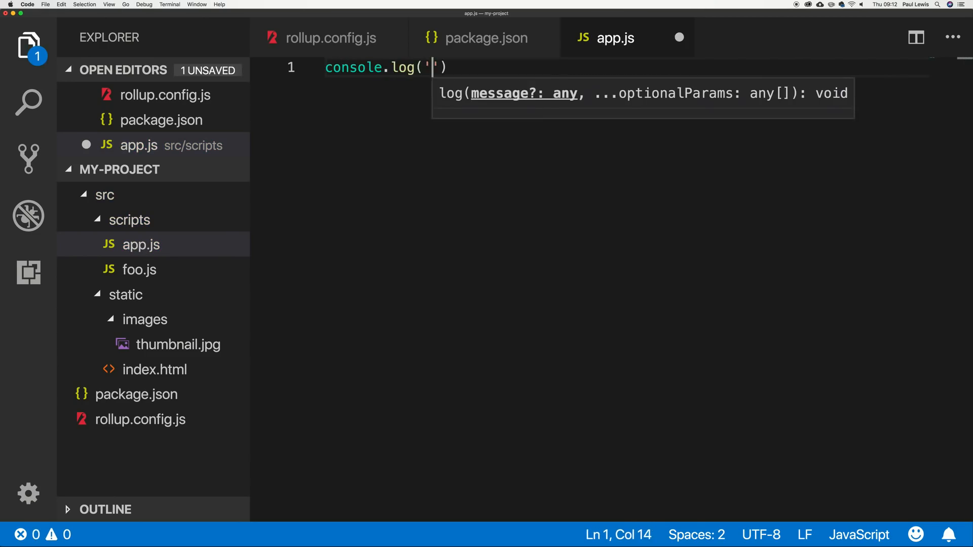
pyautogui.write("Hello');")
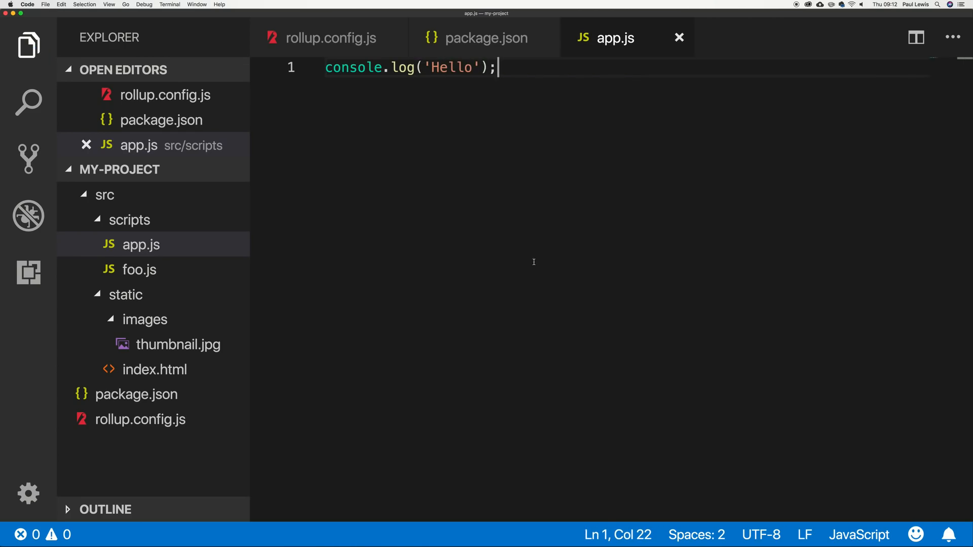
pyautogui.click(140, 270)
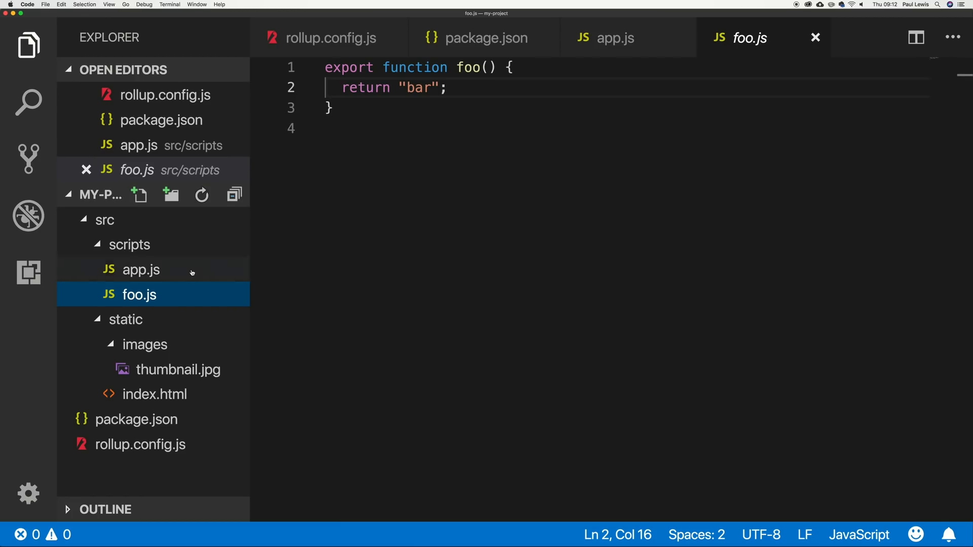
pyautogui.click(141, 269)
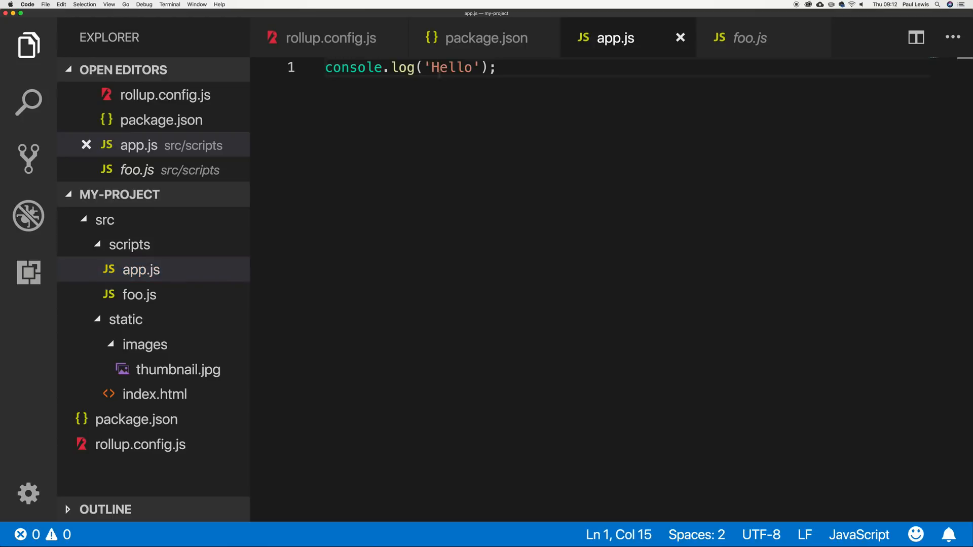
# Add import { foo } from "./foo.js" and log `Hello ${foo()}`, then save.
pyautogui.write('import')
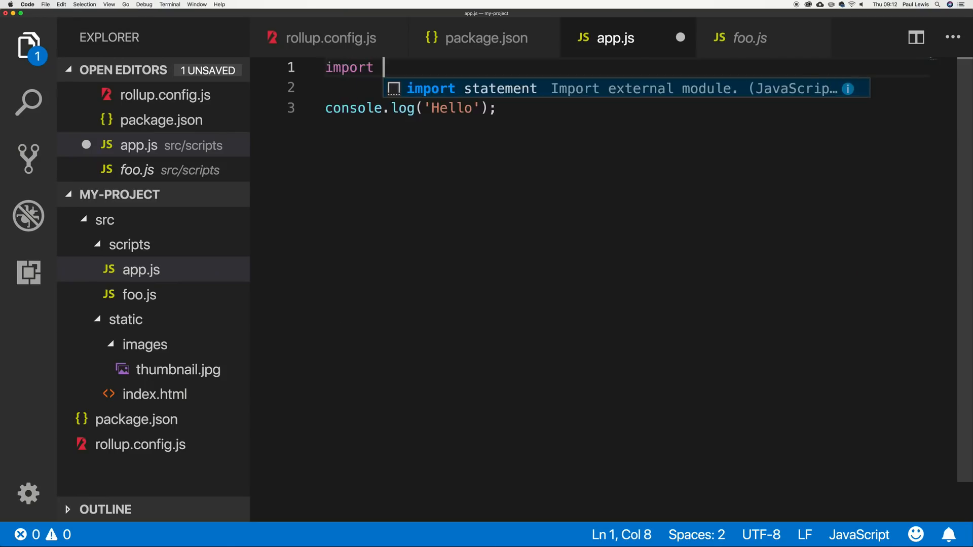
pyautogui.write('{ }')
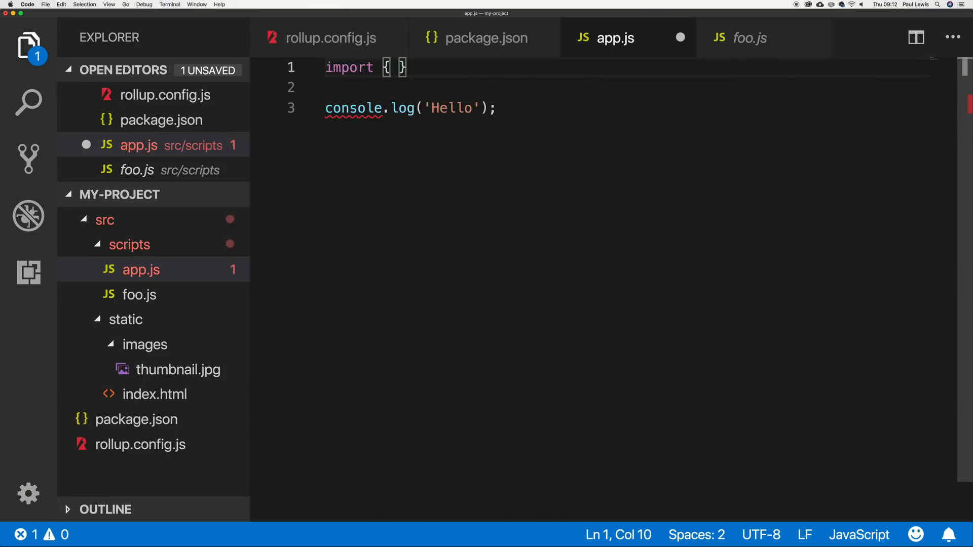
pyautogui.write('foo } from')
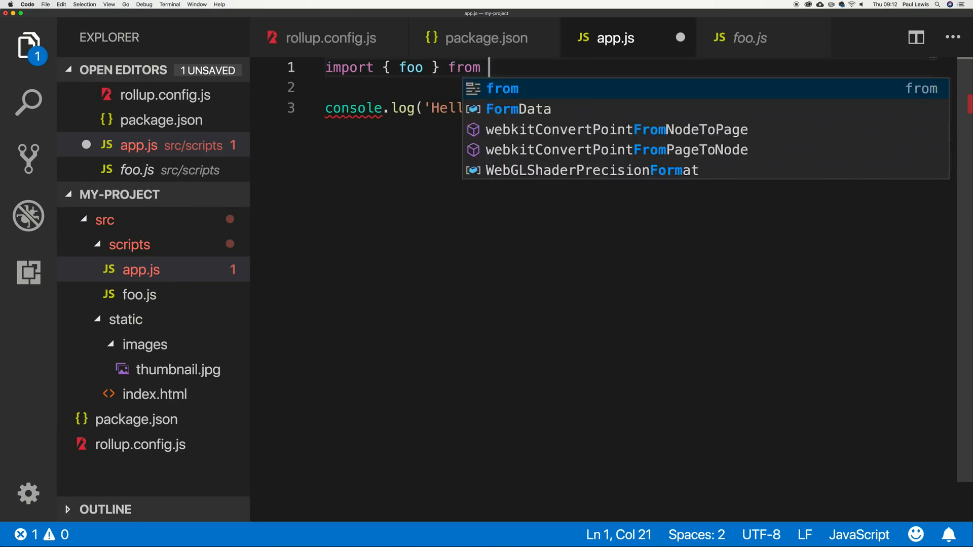
pyautogui.write('"./foo.')
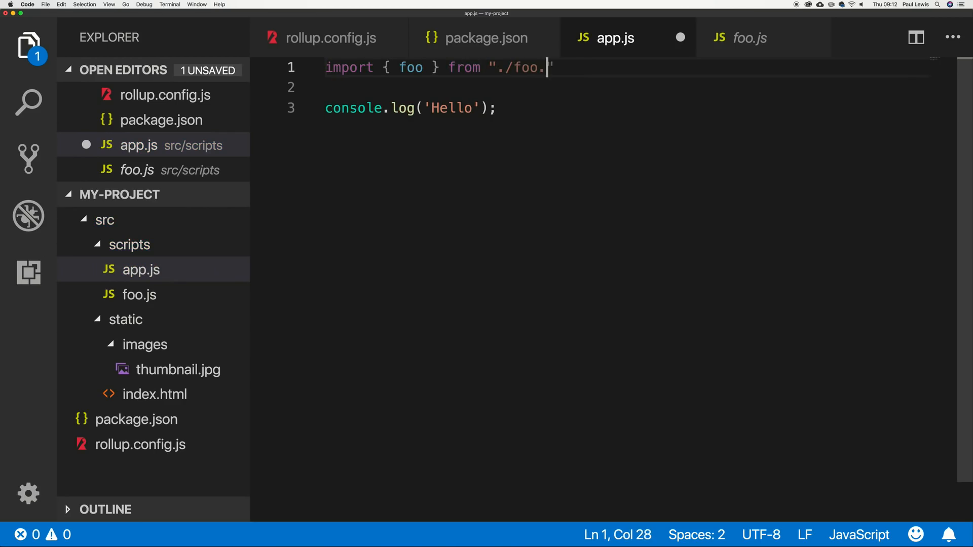
pyautogui.write('js";')
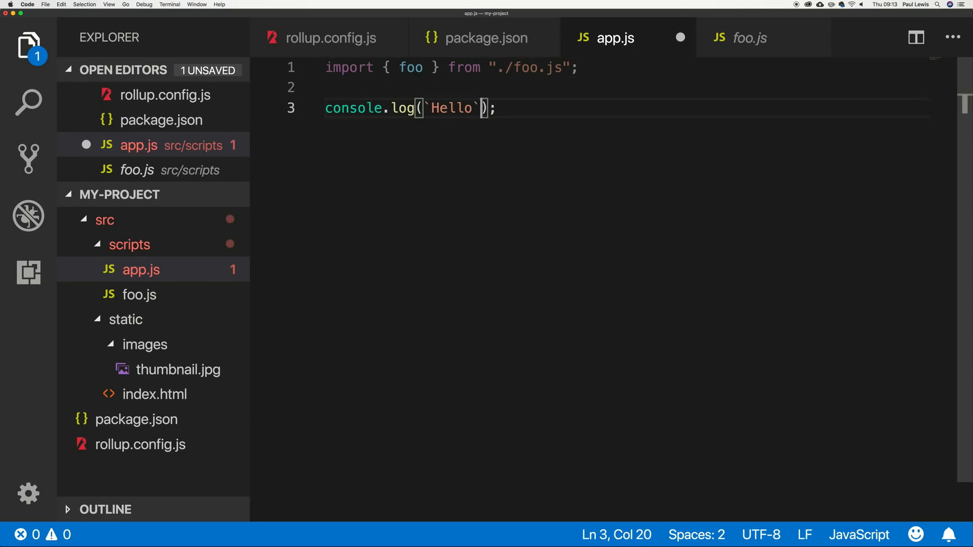
pyautogui.write('${foo()}')
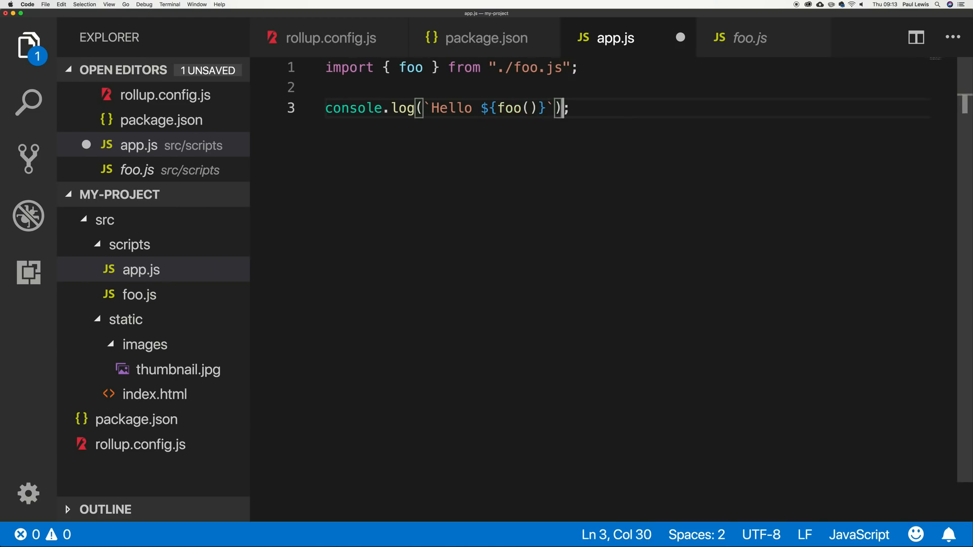
pyautogui.press('Right')
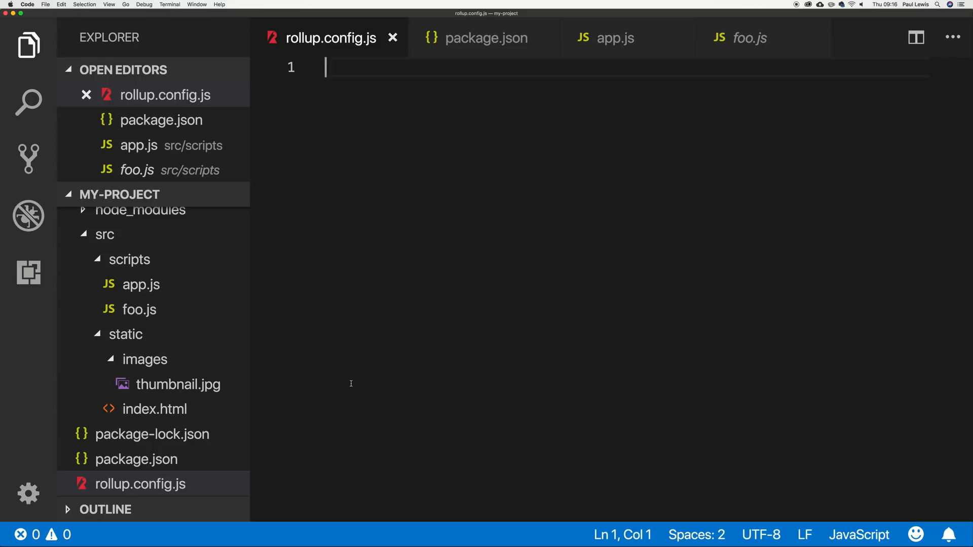
# Start the default export with input "src/scripts/app.js".
pyautogui.write('export default')
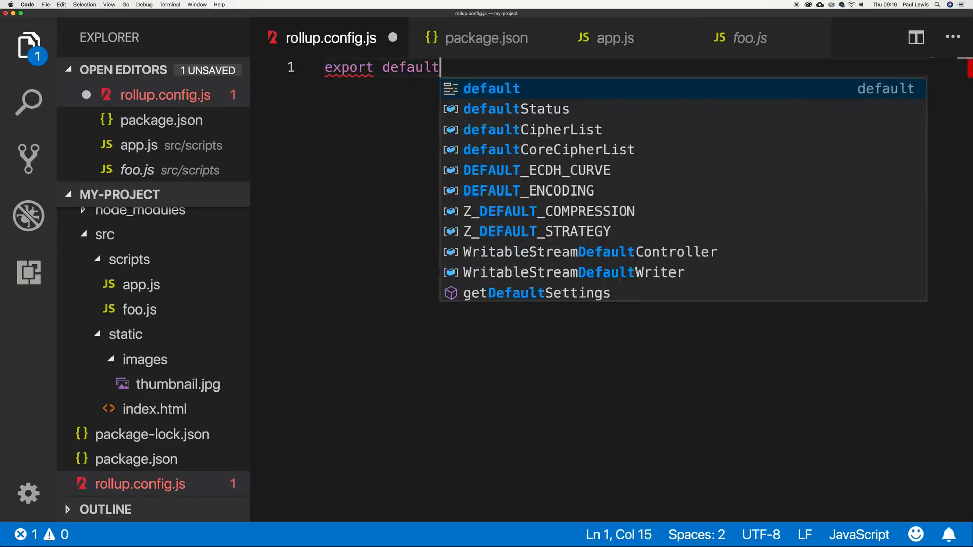
pyautogui.write('{')
pyautogui.write('input: "')
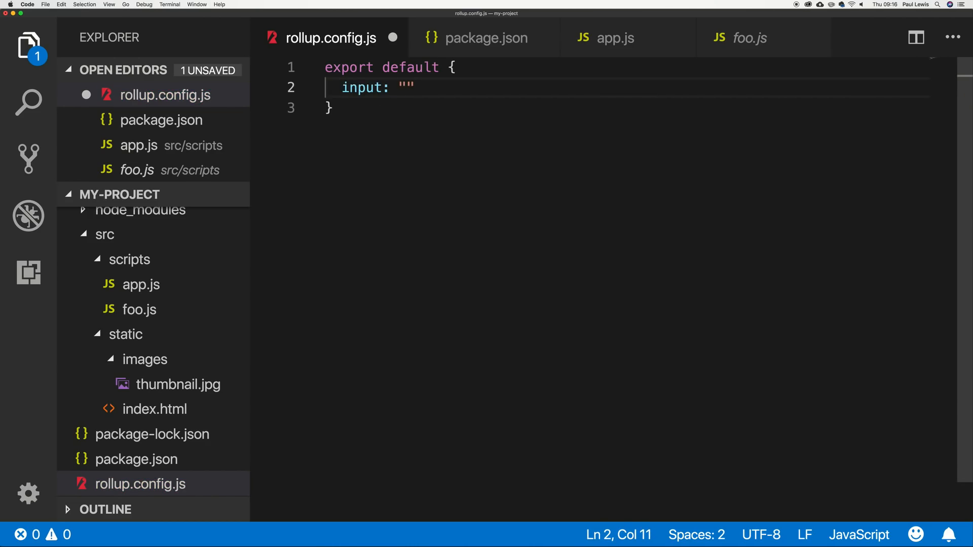
pyautogui.write('s')
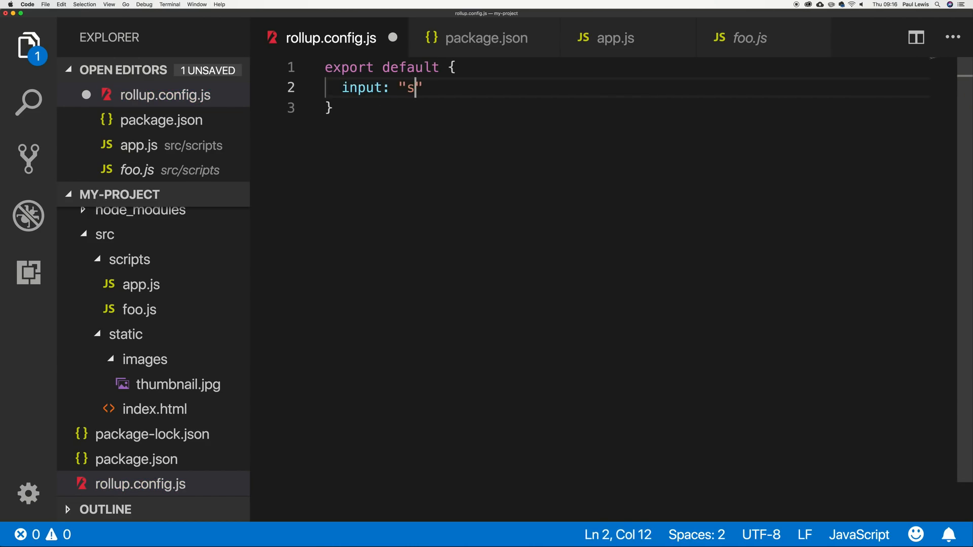
pyautogui.write('rc/s')
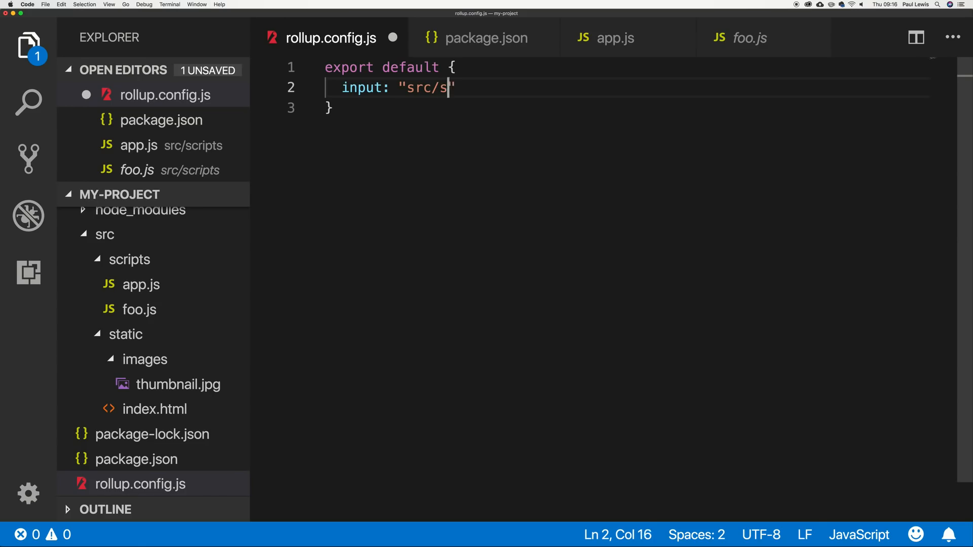
pyautogui.write('cripts/app.js')
pyautogui.write('outpu')
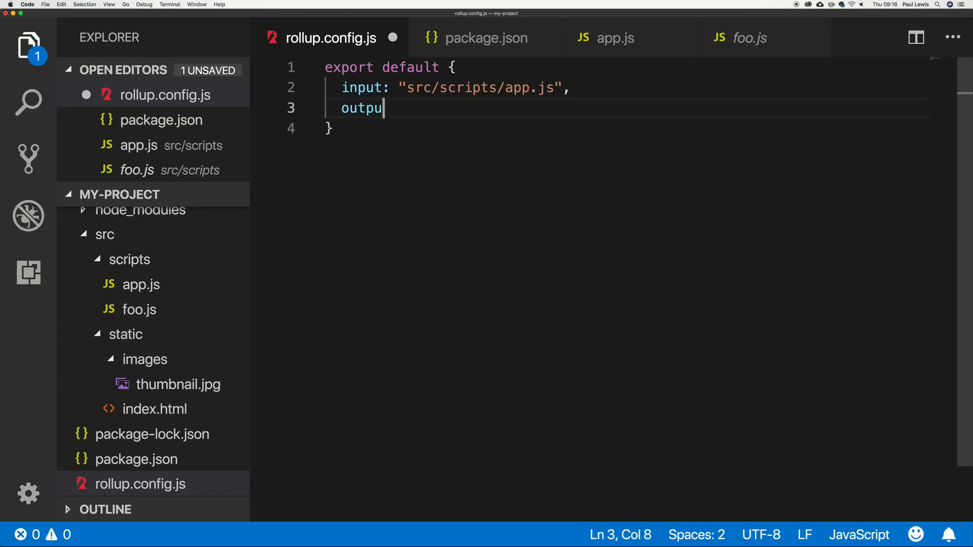
# Add output { file: "dist/scripts/app.js", format: "iife" }.
pyautogui.write(': {')
pyautogui.write('file:')
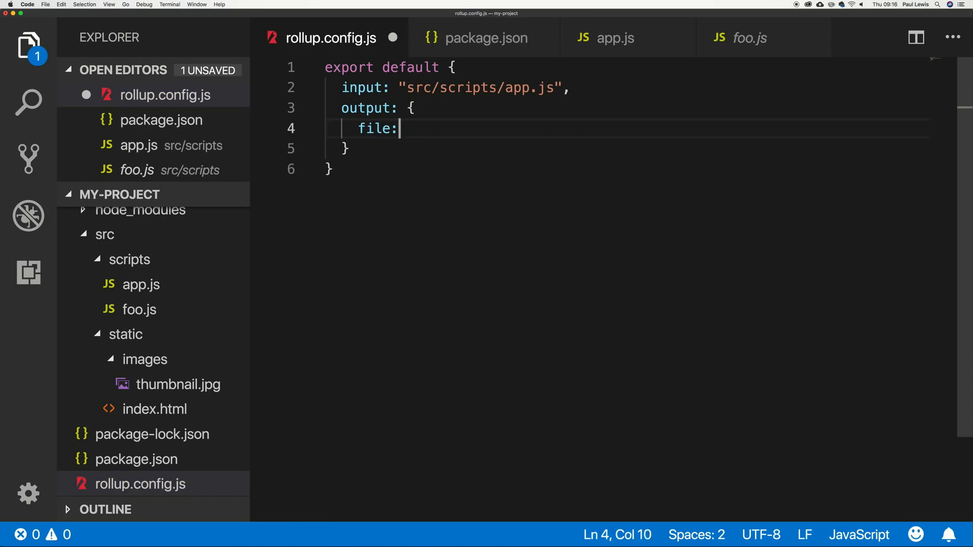
pyautogui.write('"dist"')
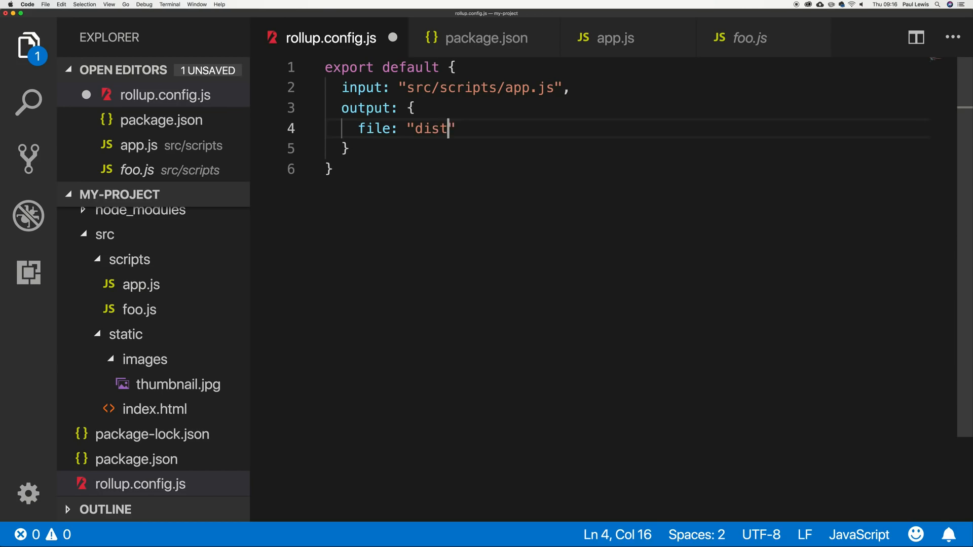
pyautogui.write('/scripts/a')
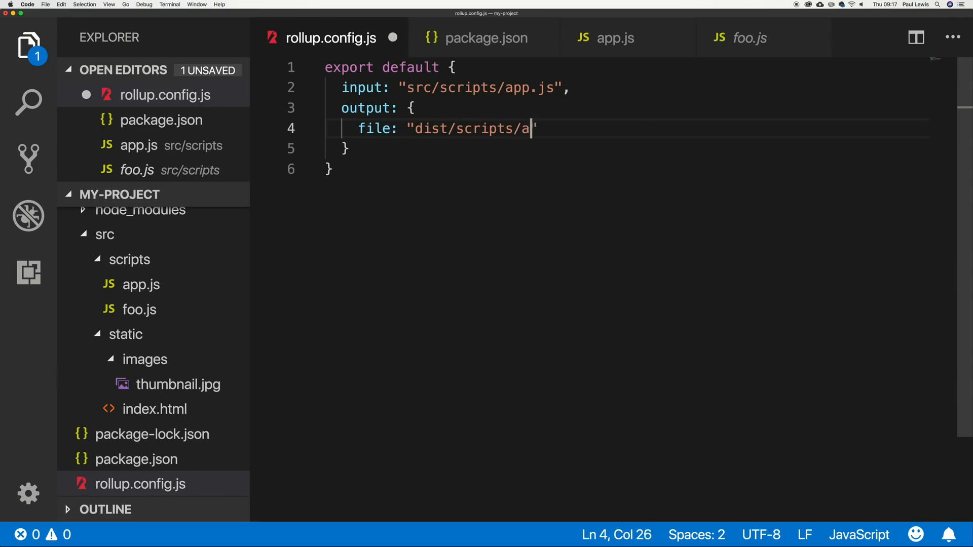
pyautogui.write('pp.js')
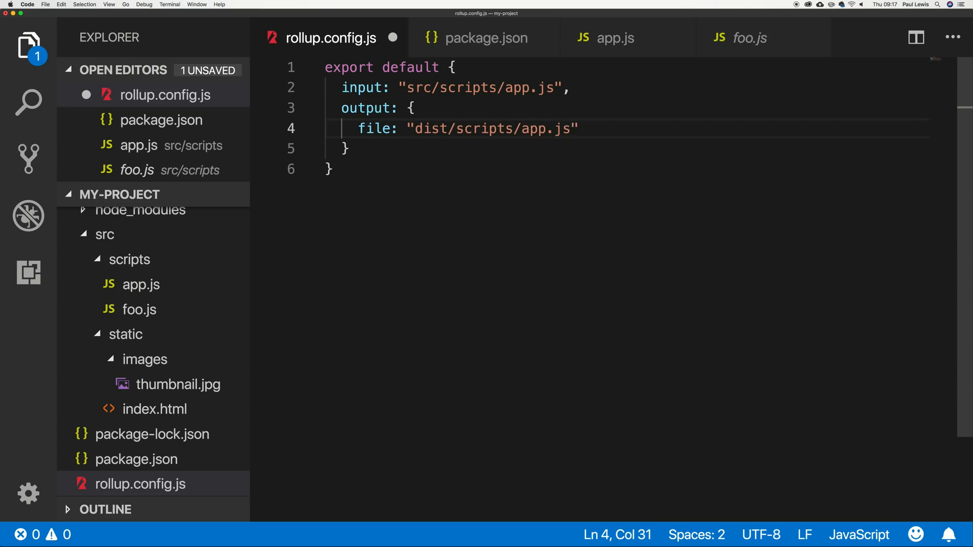
pyautogui.write(',')
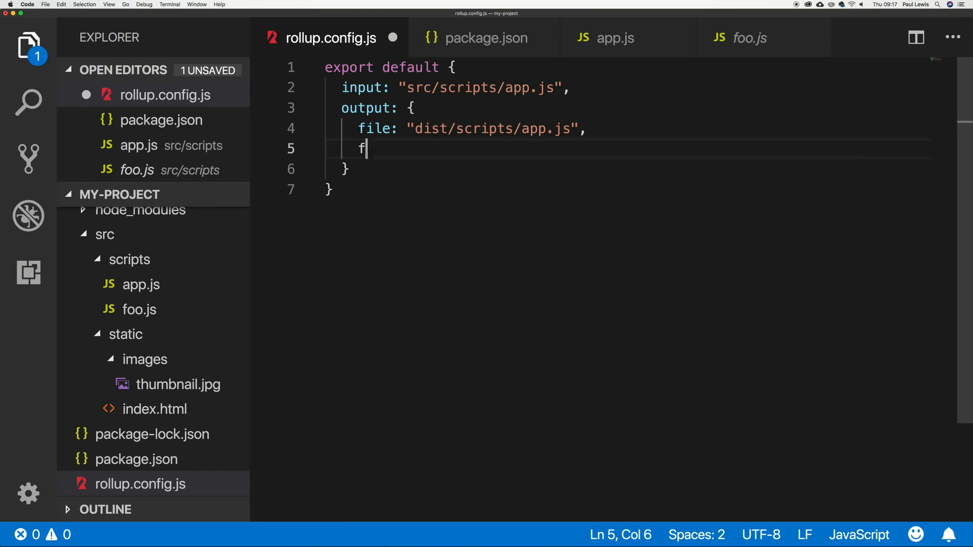
pyautogui.write('ormat: ""')
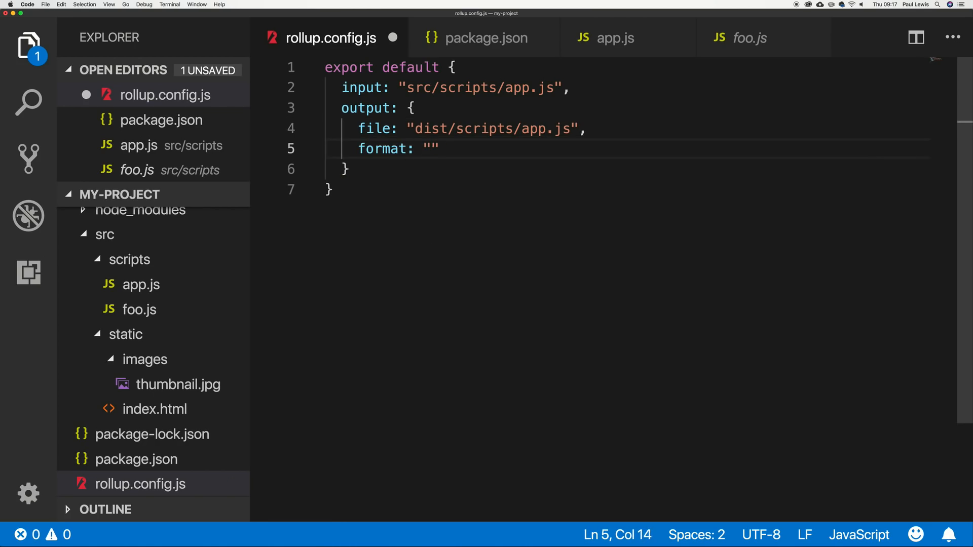
pyautogui.write('iife')
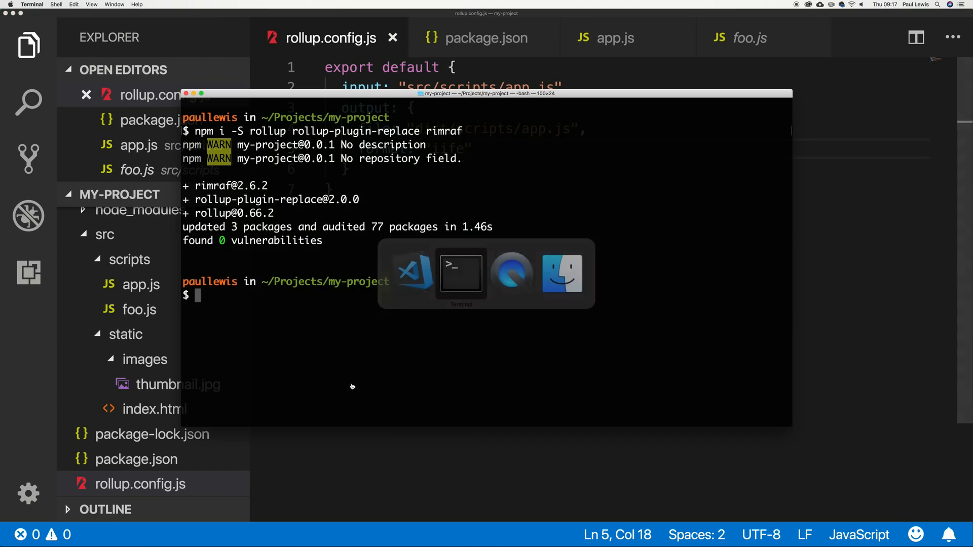
# Run npm i -S rollup rollup-plugin-replace rimraf in the terminal.
pyautogui.write('npm')
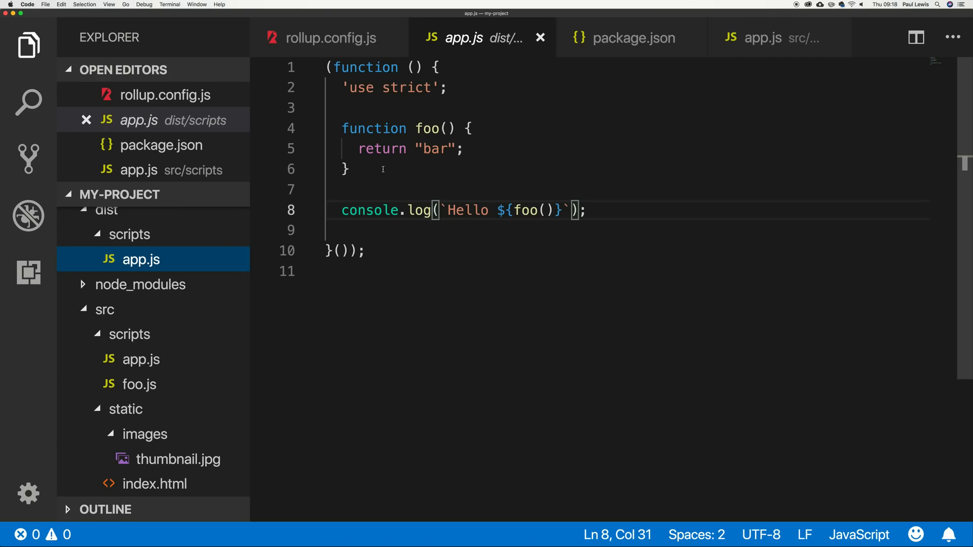
pyautogui.moveTo(435, 210)
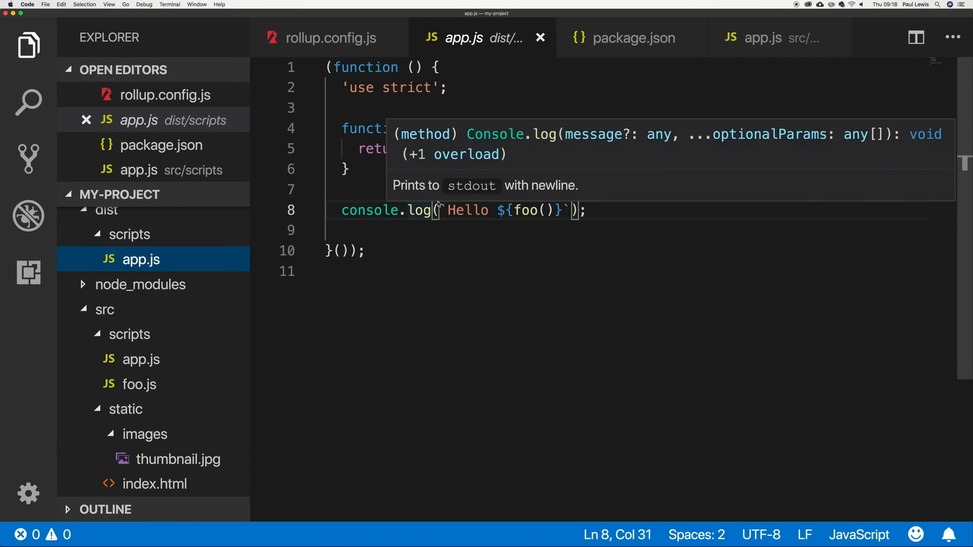
pyautogui.moveTo(437, 247)
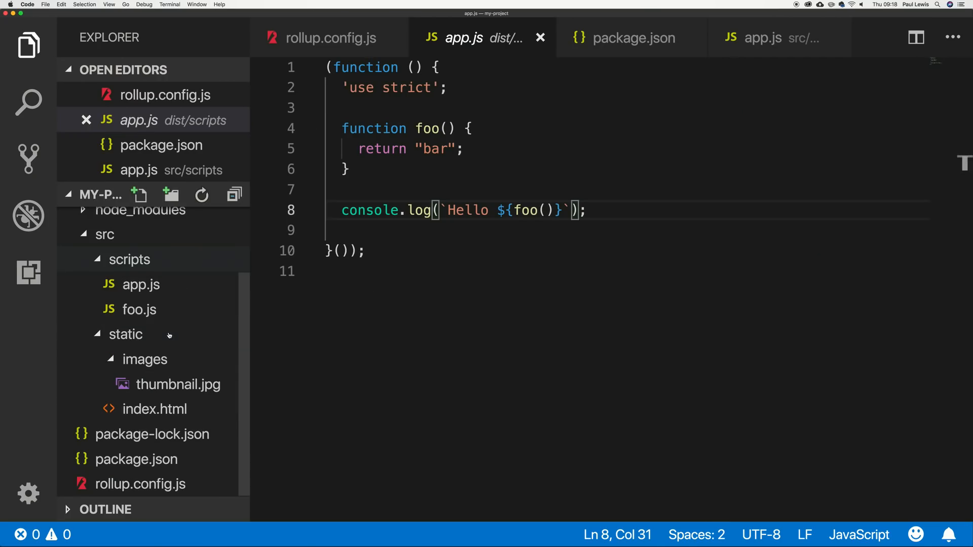
pyautogui.moveTo(144, 351)
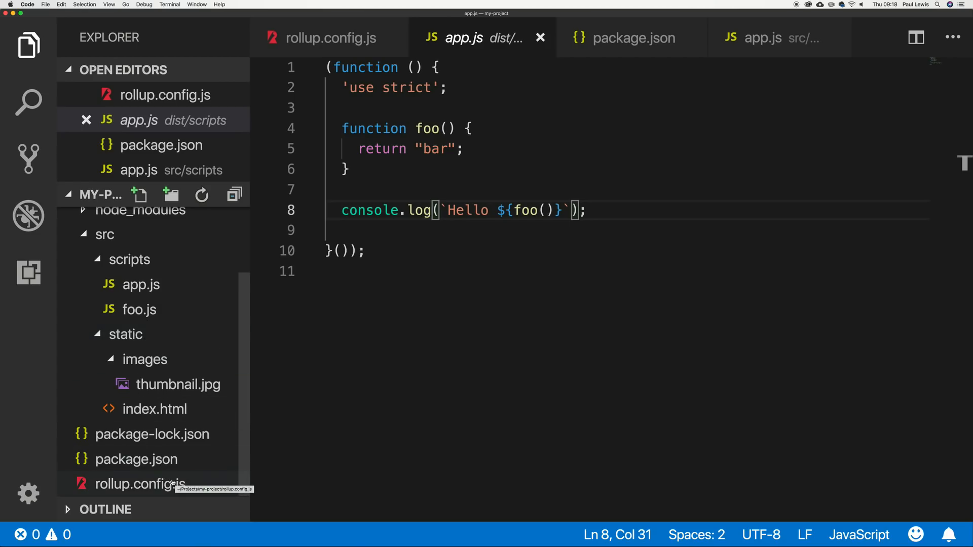
# In package.json add a javascript script "npx rollup -c" and an empty static script.
pyautogui.click(142, 484)
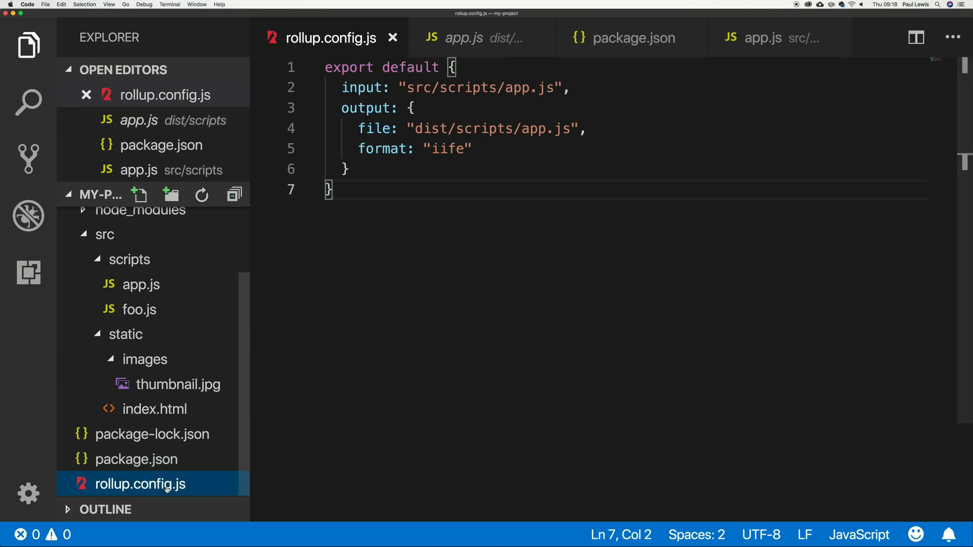
pyautogui.moveTo(152, 445)
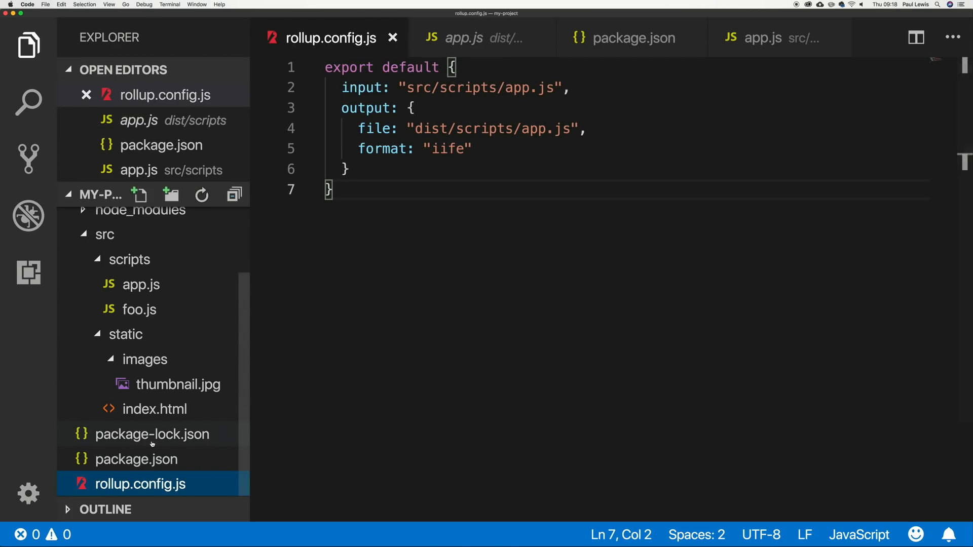
pyautogui.click(627, 39)
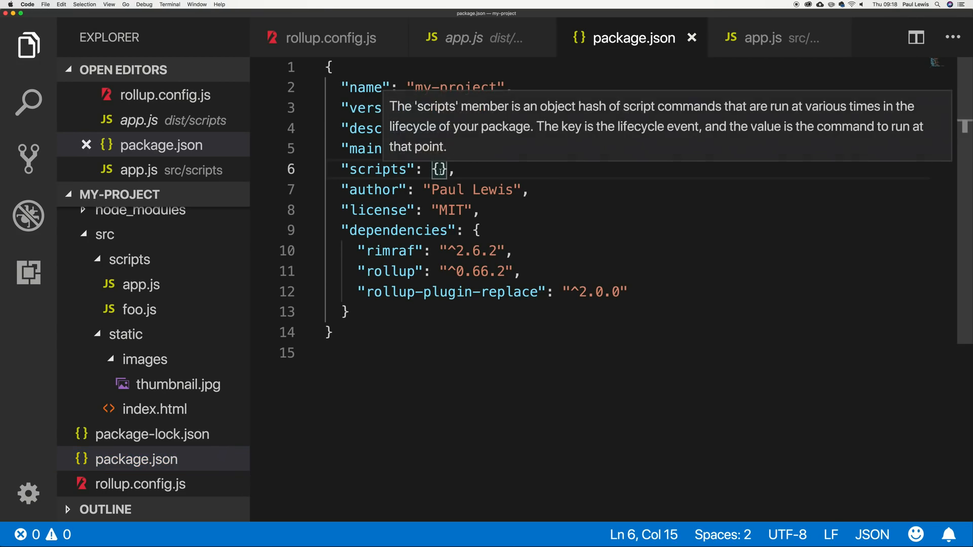
pyautogui.press('Enter')
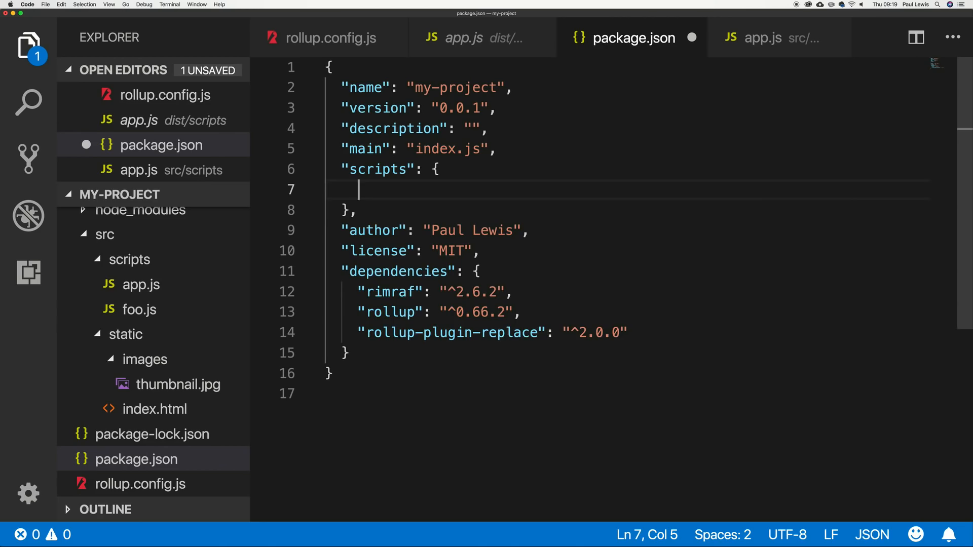
pyautogui.write('"jav')
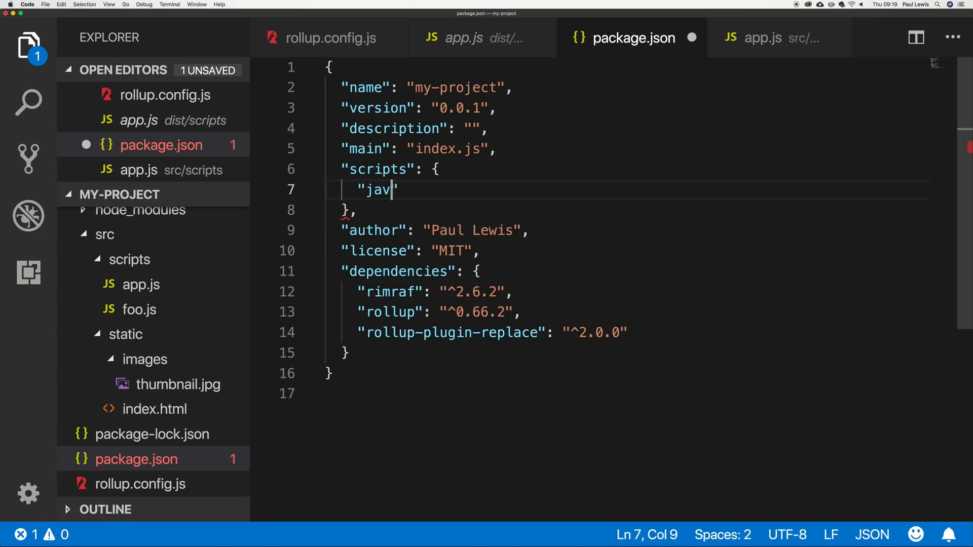
pyautogui.write('ascript": "')
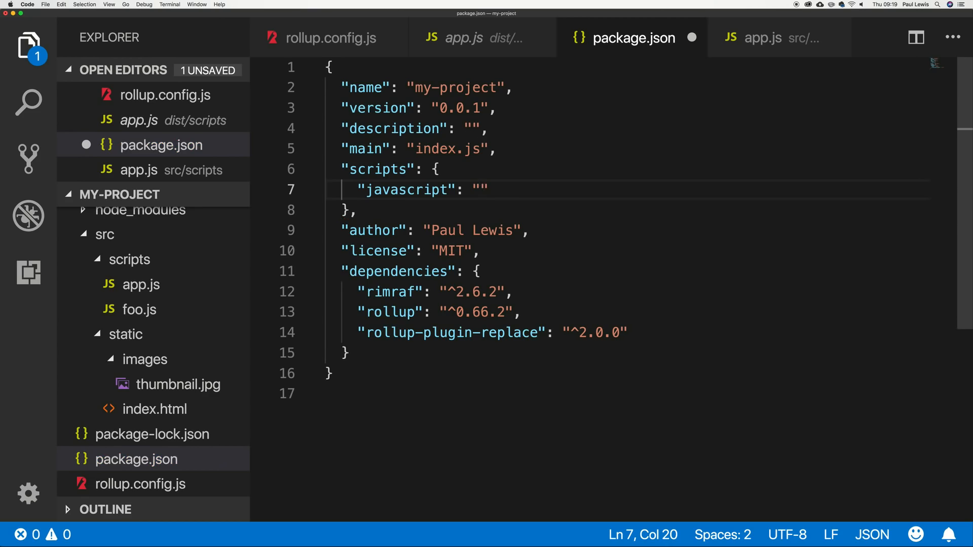
pyautogui.write('npx')
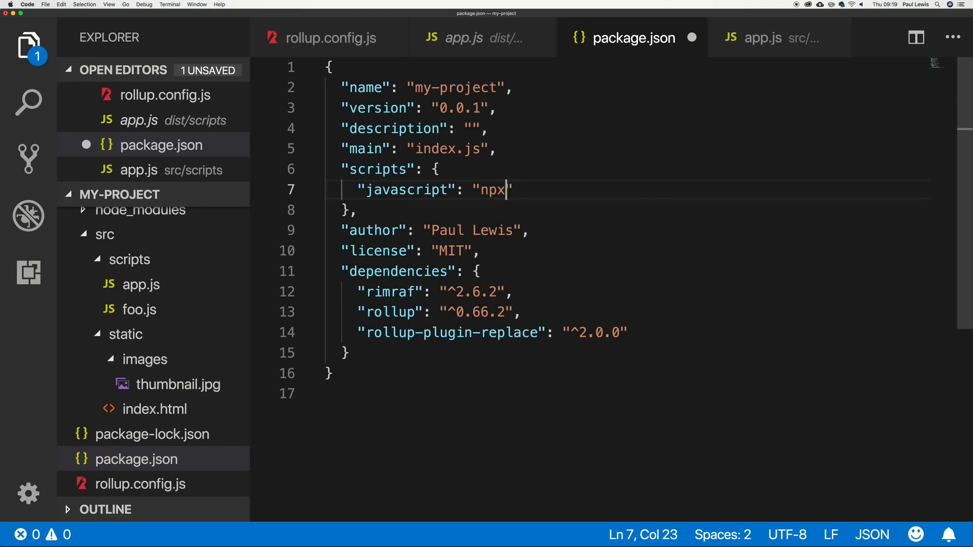
pyautogui.write('rollup -c')
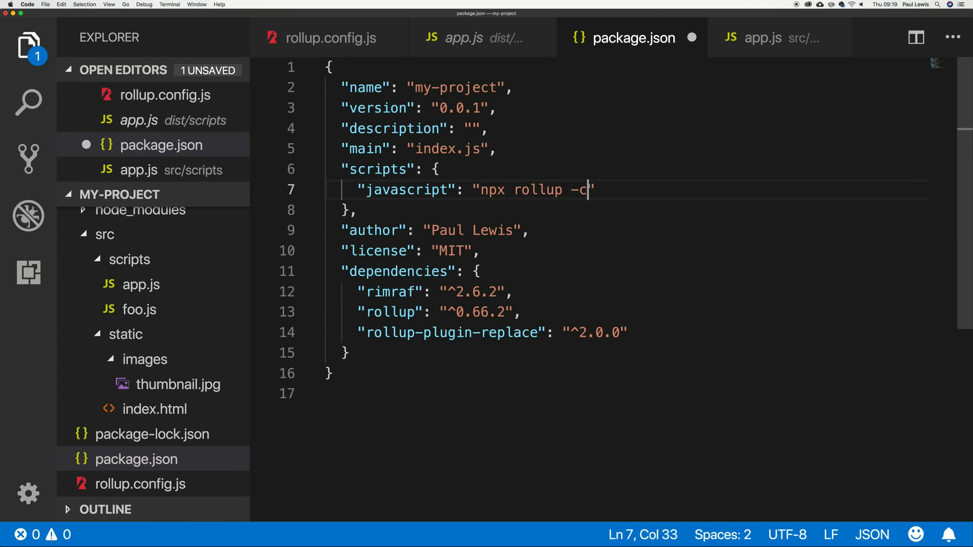
pyautogui.press('Enter')
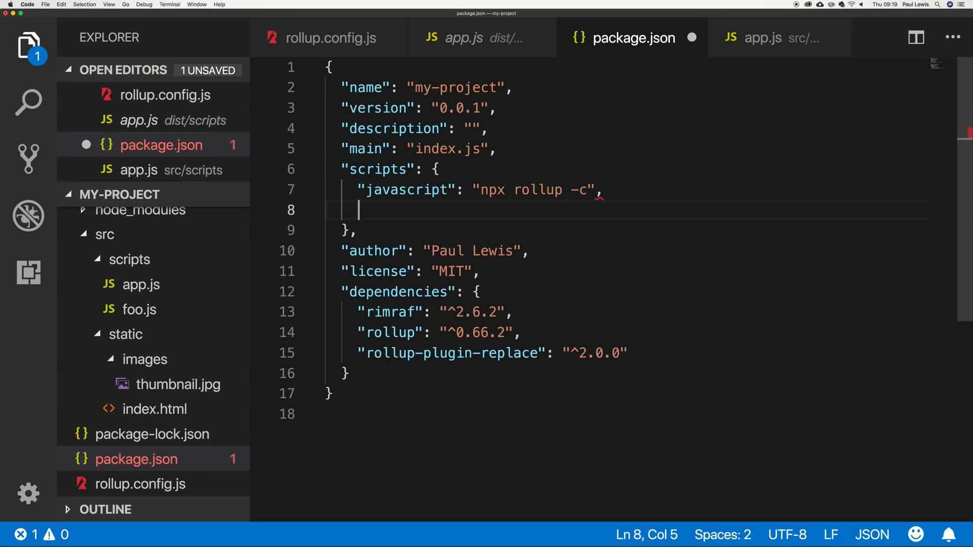
pyautogui.write('"static": ""')
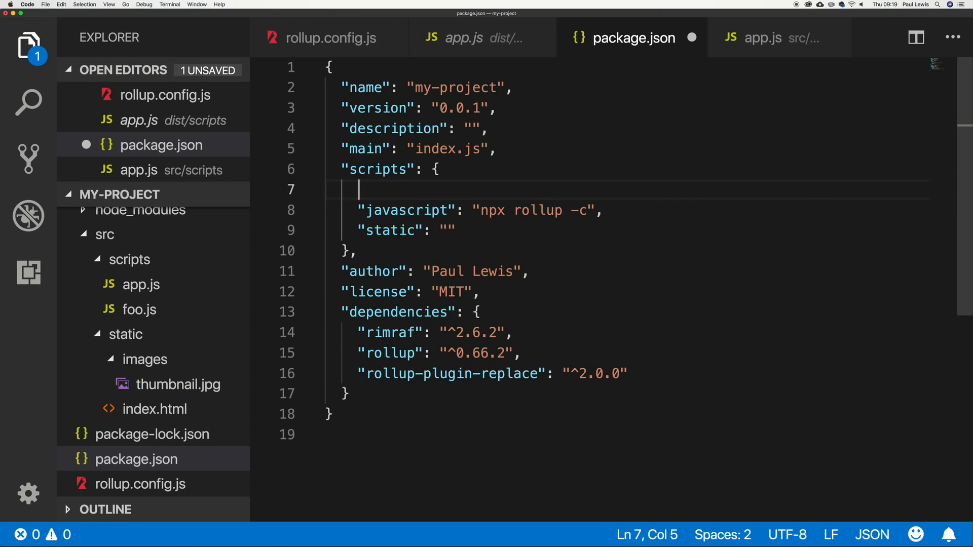
# Add a build script chaining npm run javascript && npm run static.
pyautogui.write('"build')
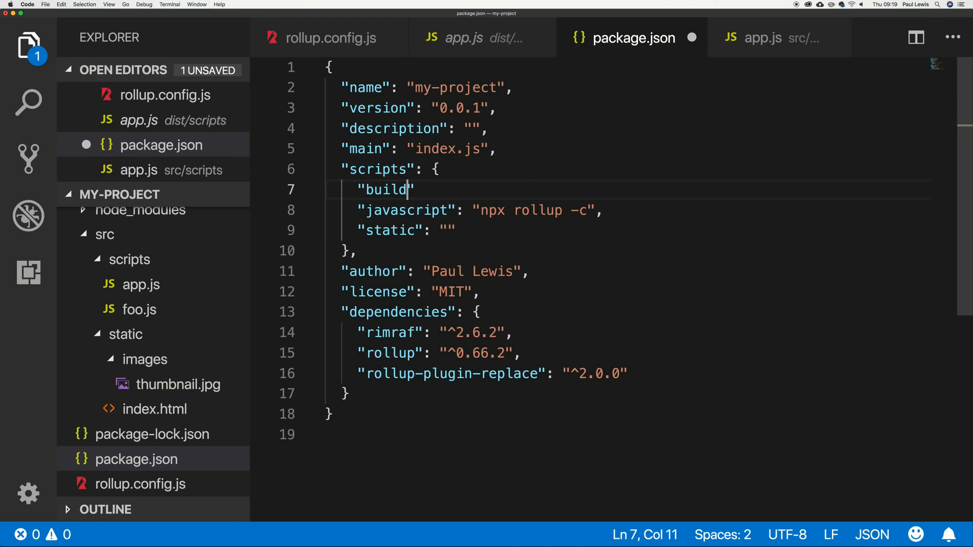
pyautogui.write('": ""')
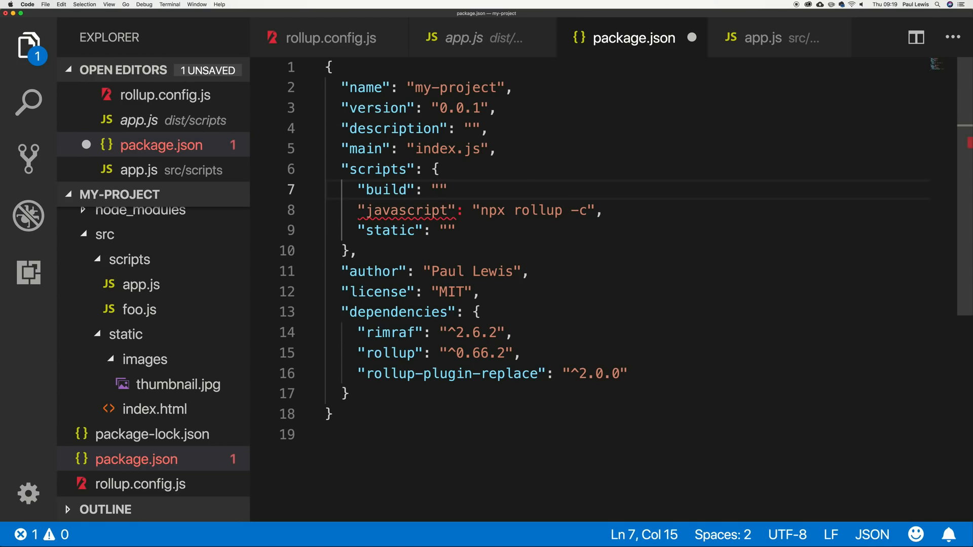
pyautogui.write('npm run')
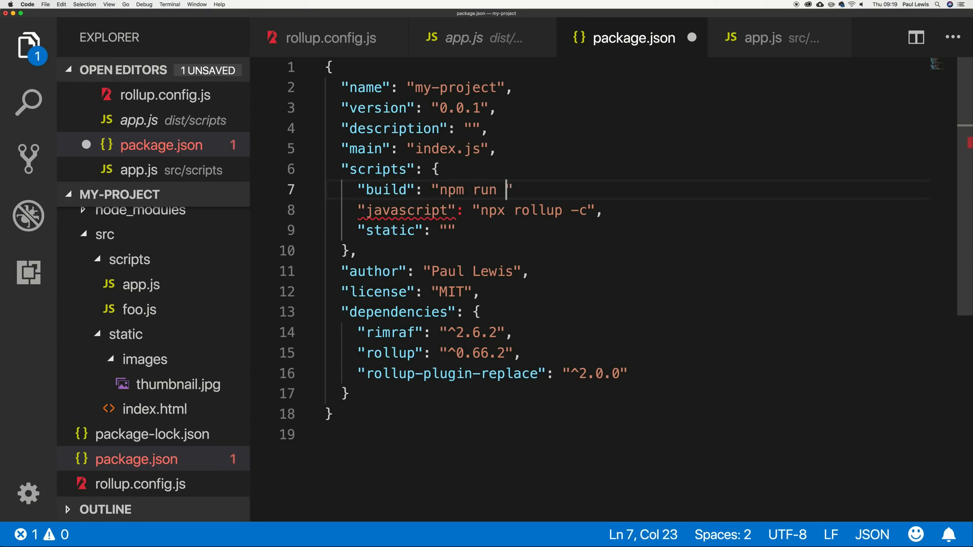
pyautogui.write('javascript &')
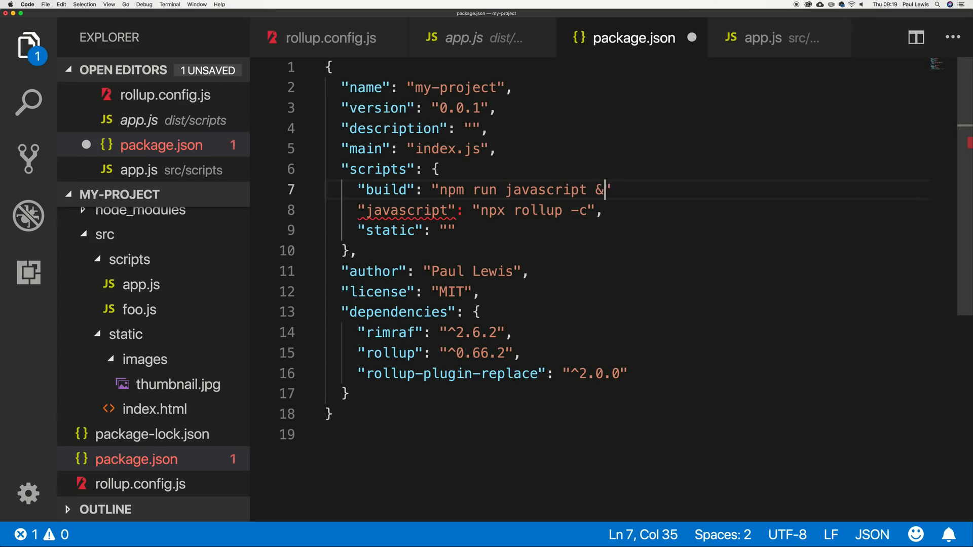
pyautogui.write('& npm run static')
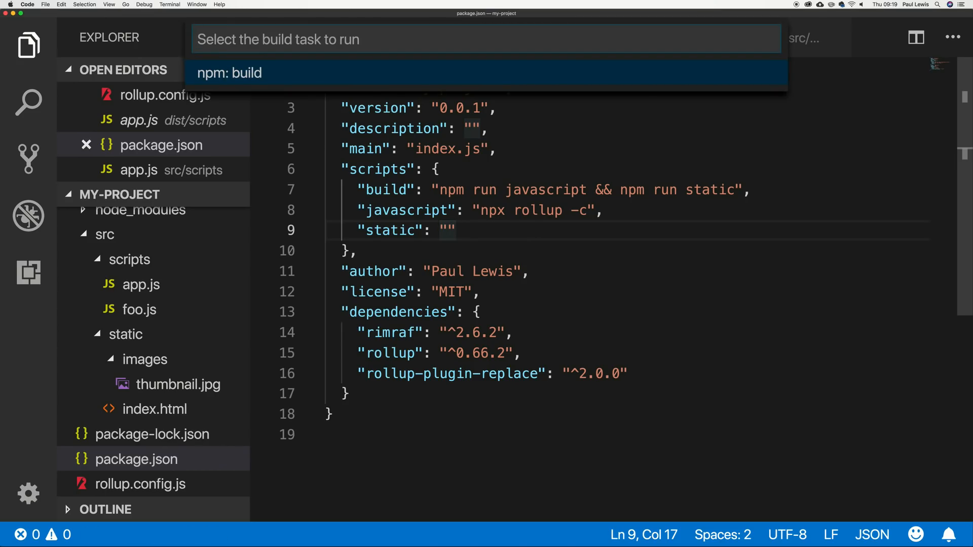
pyautogui.press('Escape')
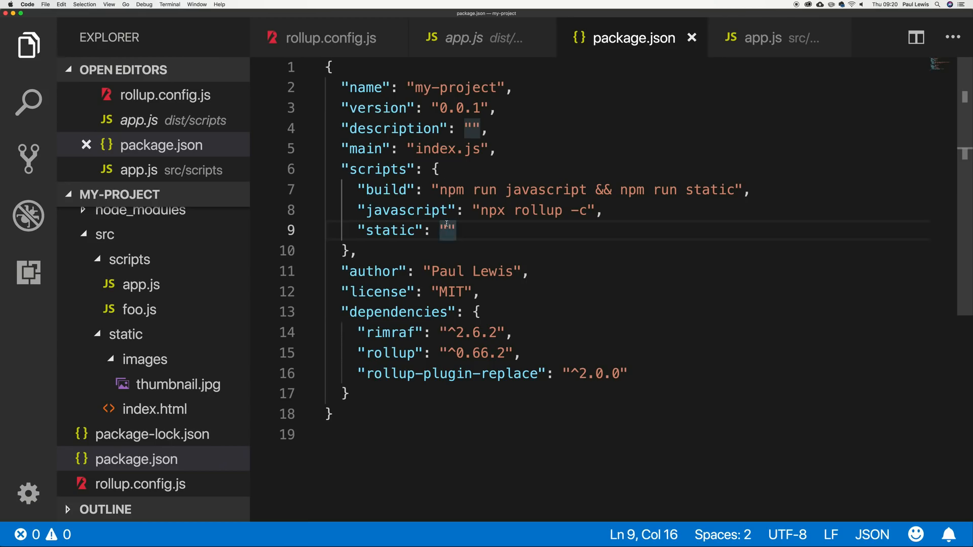
# Fill the static script with rsync -rm src/static dist.
pyautogui.write('rsyn')
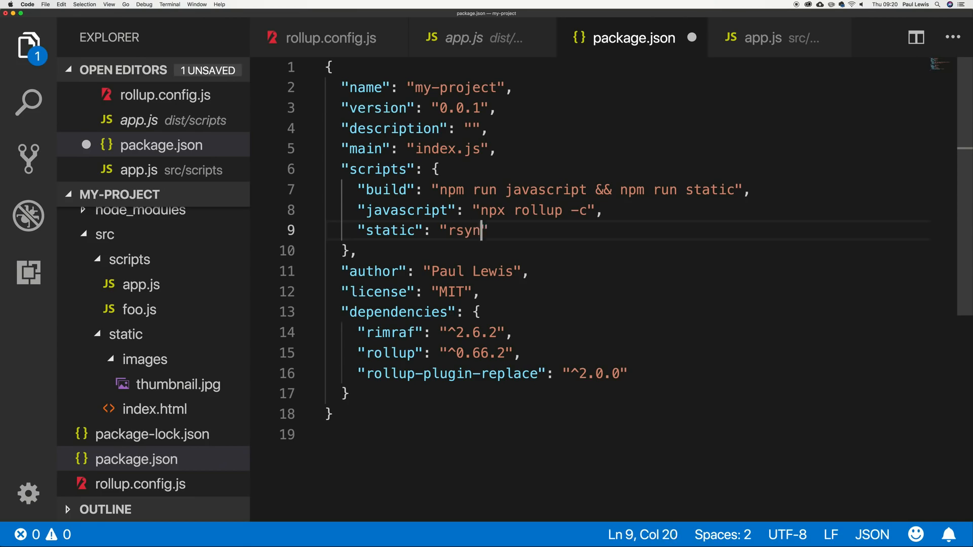
pyautogui.write('c -rm')
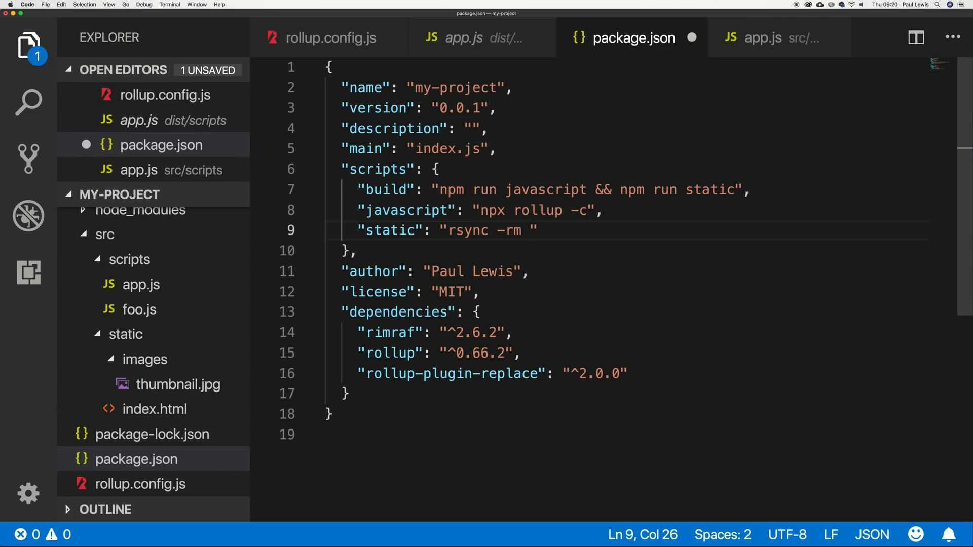
pyautogui.write('src/sr')
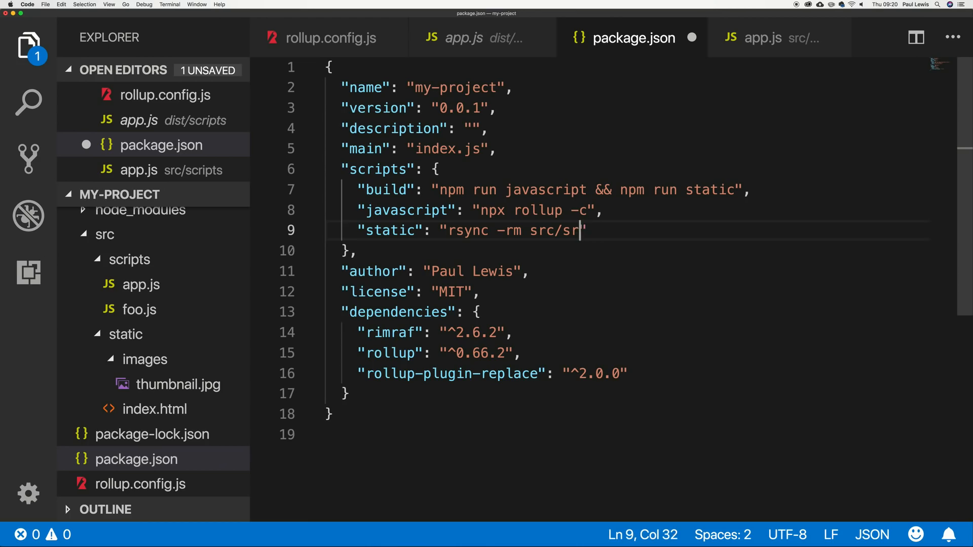
pyautogui.write('atic d')
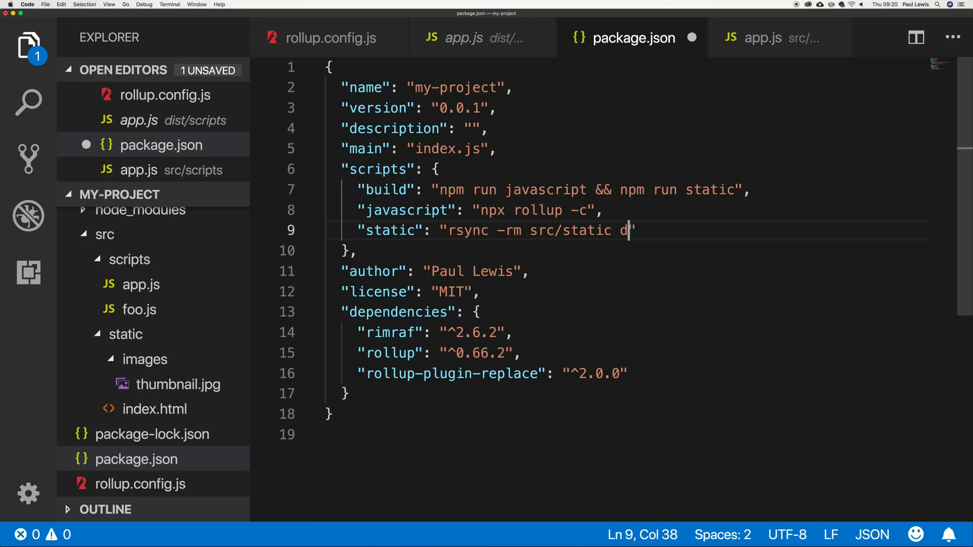
pyautogui.write('ist')
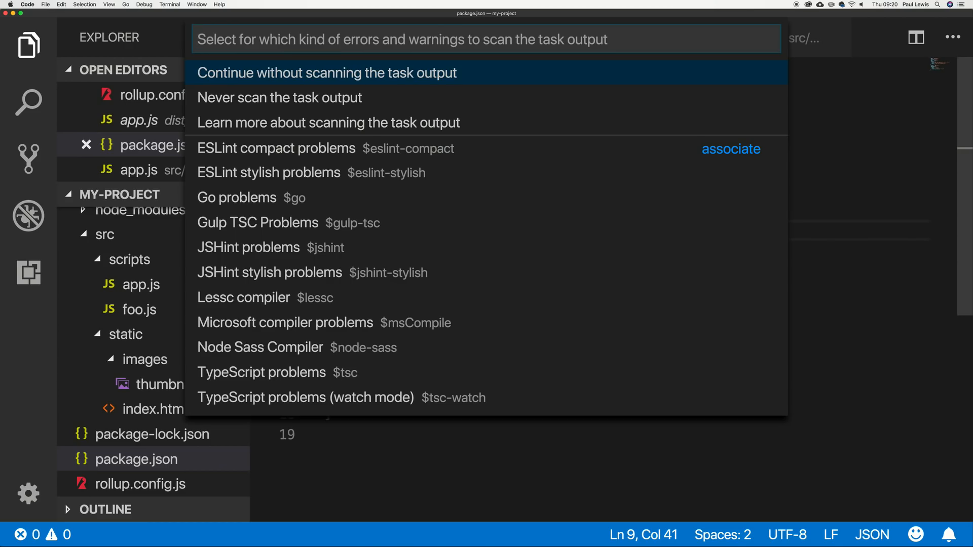
# Run the build task and inspect the copied dist/static/index.html.
pyautogui.click(326, 73)
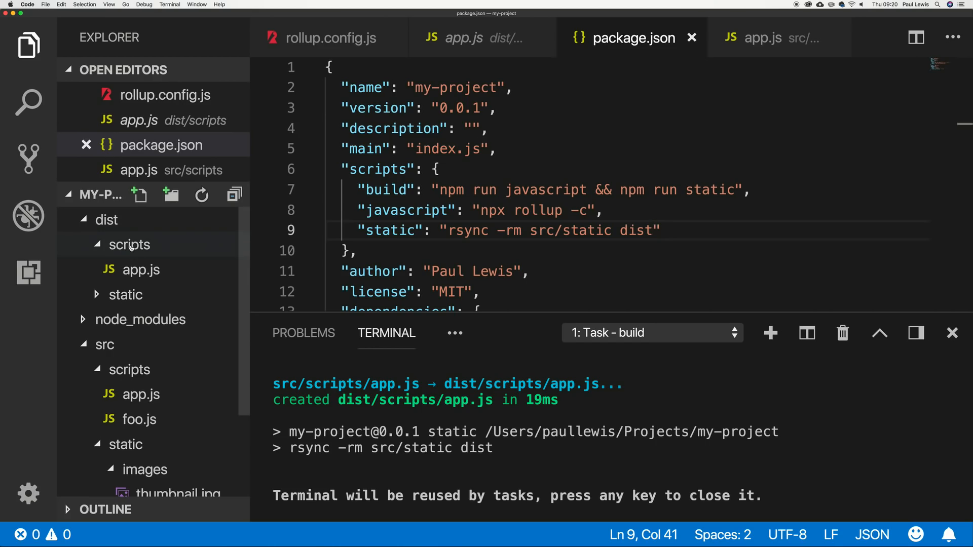
pyautogui.click(126, 294)
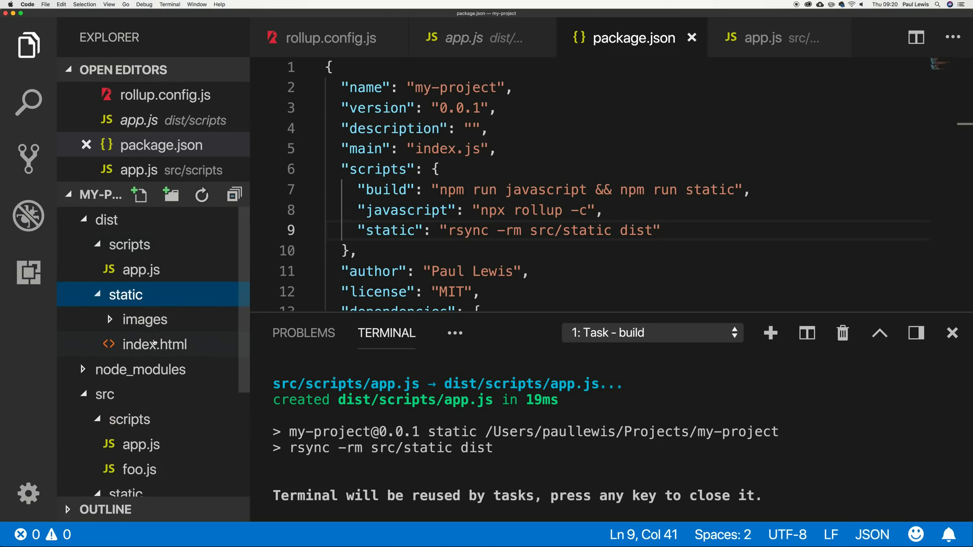
pyautogui.click(154, 344)
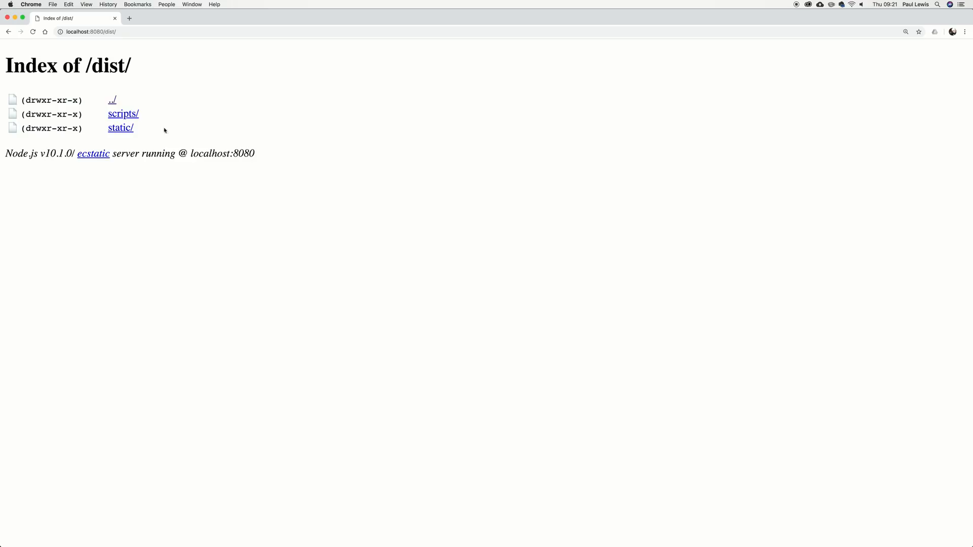
pyautogui.click(121, 128)
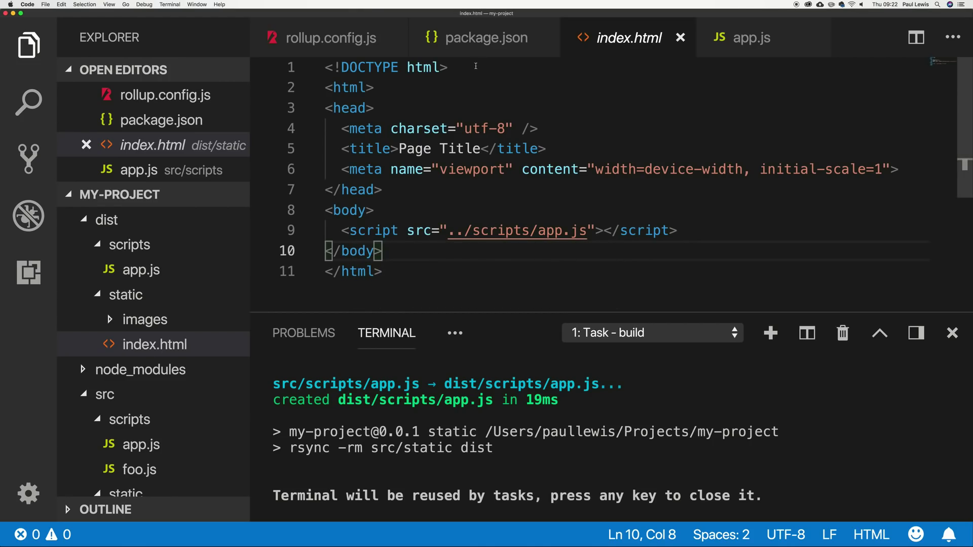
# Insert a {{version}} placeholder after Hello in src/scripts/app.js's log.
pyautogui.click(752, 37)
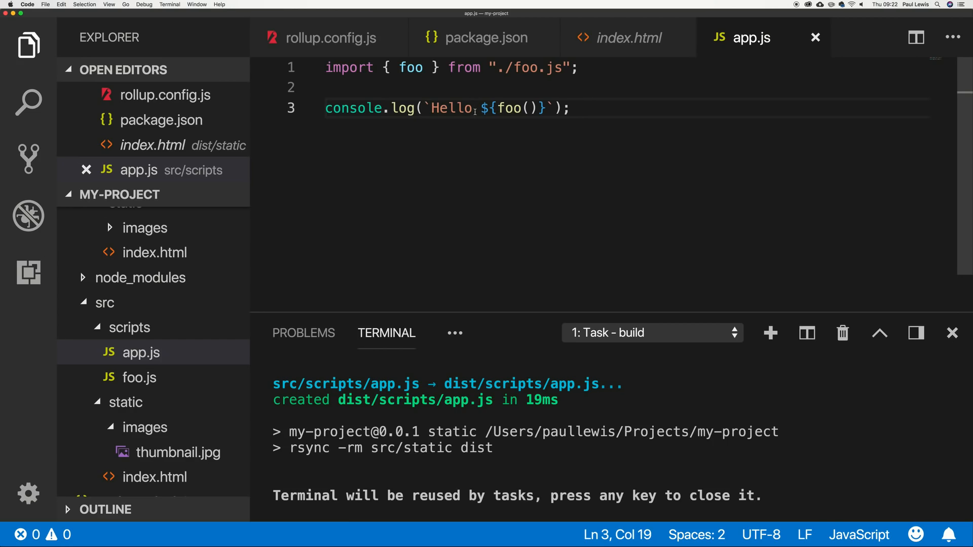
pyautogui.write('{{version}}')
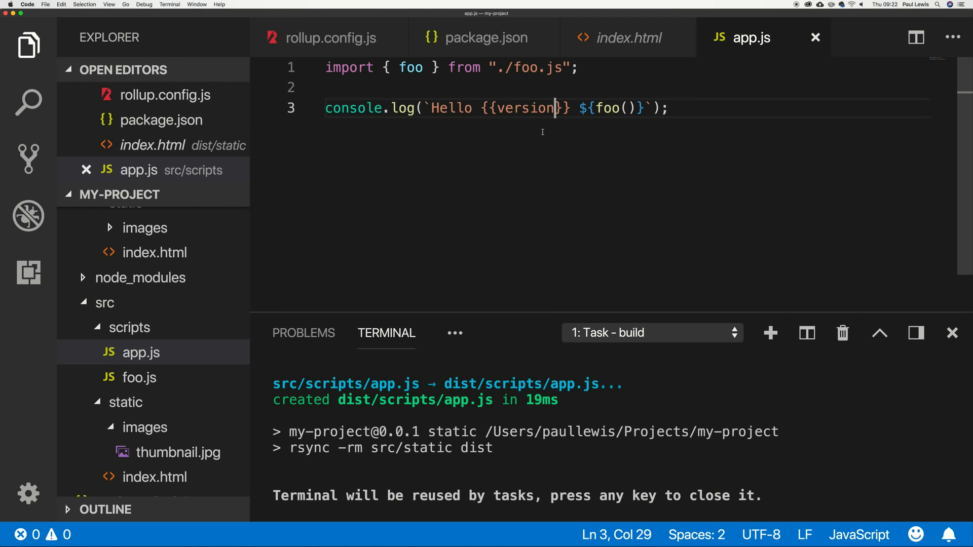
pyautogui.moveTo(334, 52)
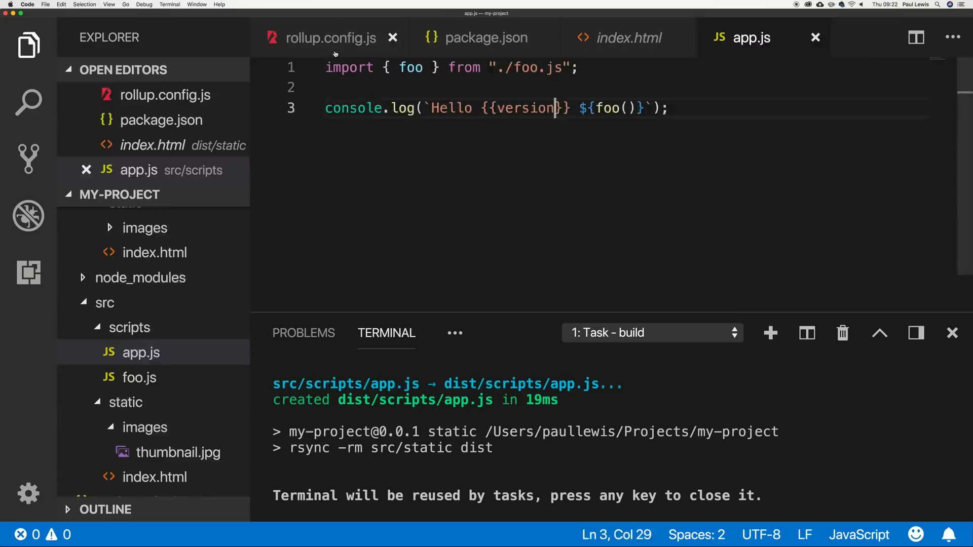
# Import replace from "rollup-plugin-replace" at the top of rollup.config.js.
pyautogui.click(330, 38)
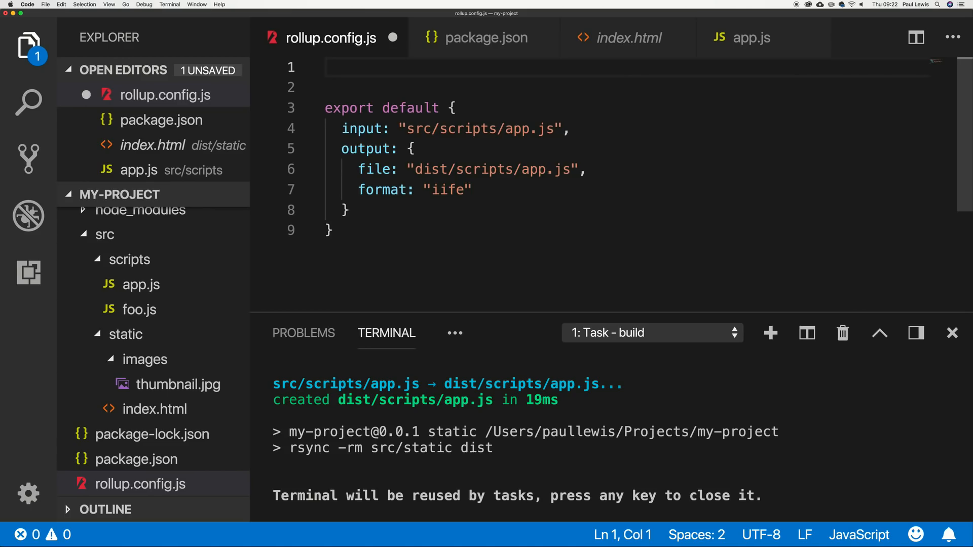
pyautogui.write('import replace f')
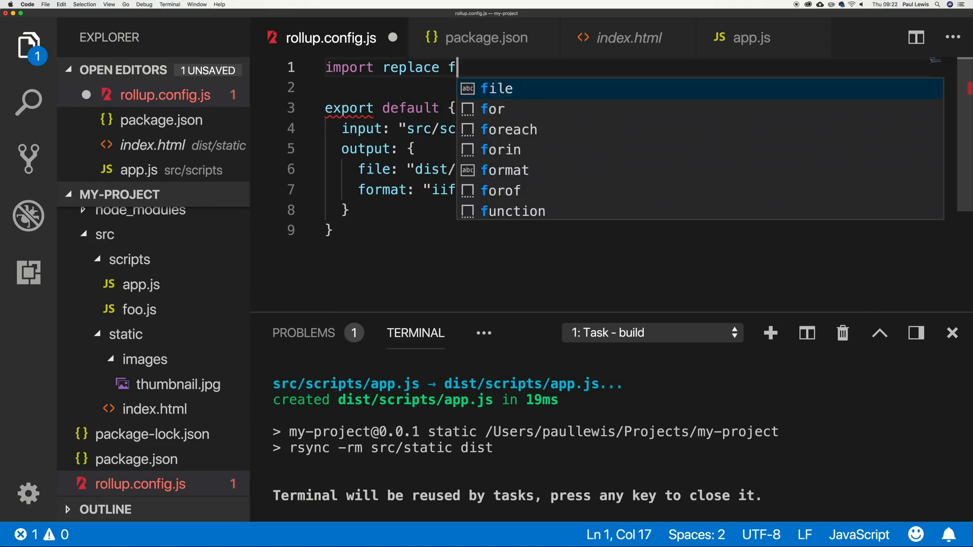
pyautogui.write('from ""')
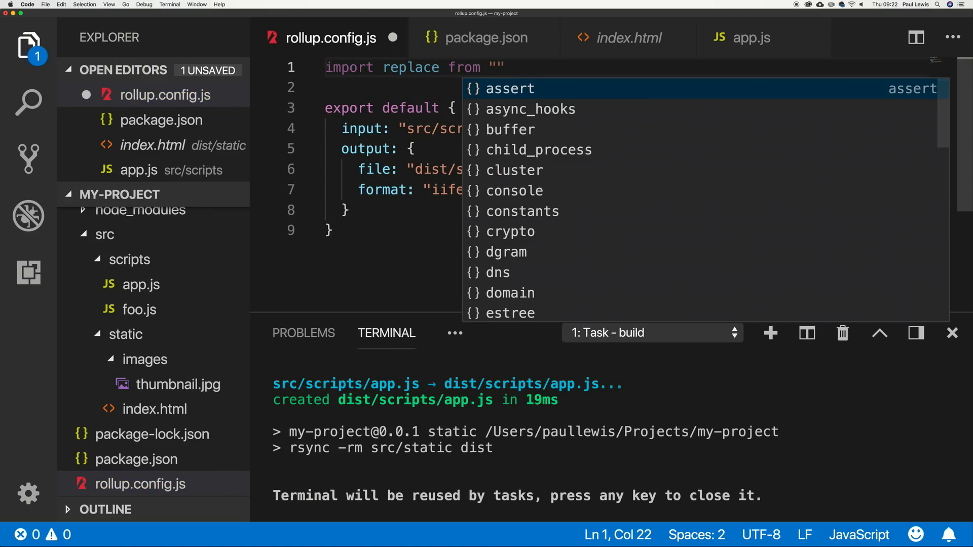
pyautogui.write('rollup-plugin-replace')
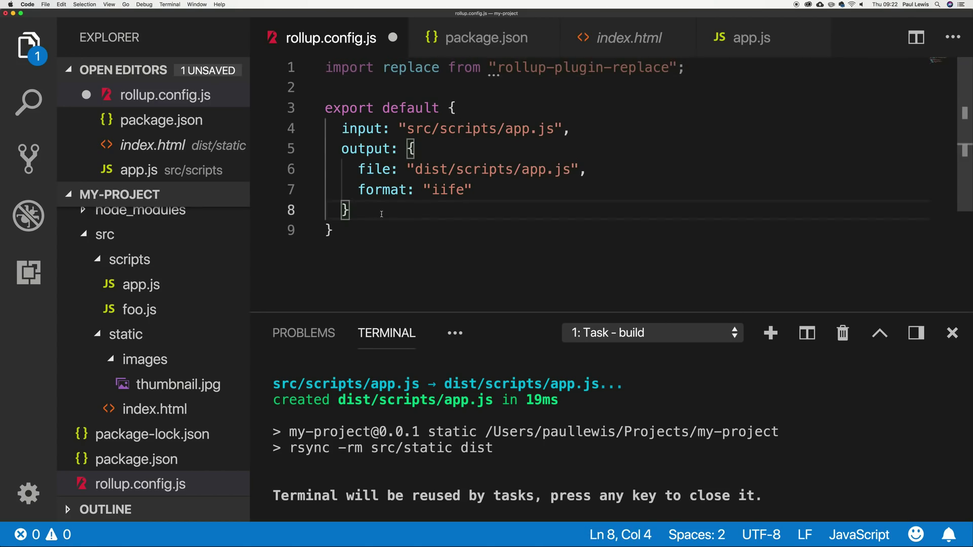
# Add plugins: [replace({ version: "VERSION!" })] to the config.
pyautogui.write(',')
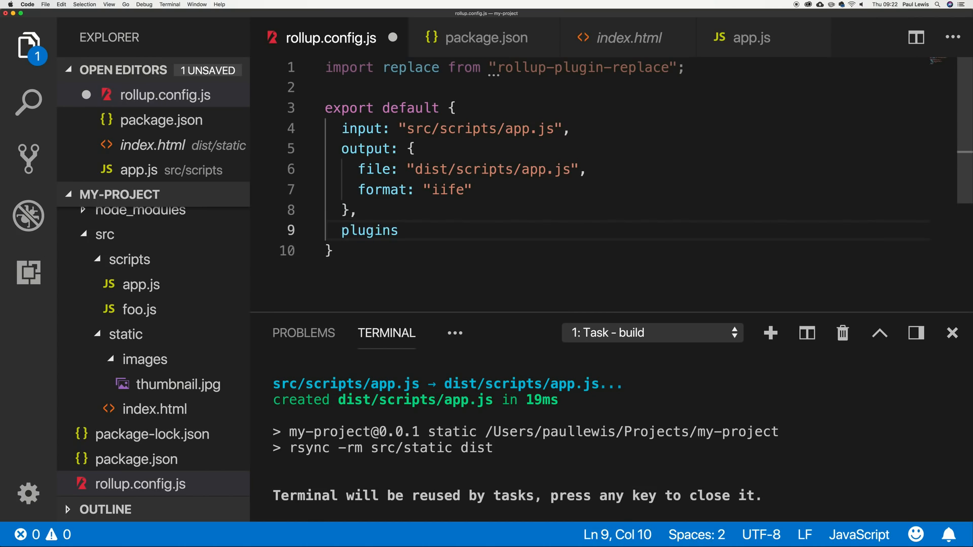
pyautogui.write(': [')
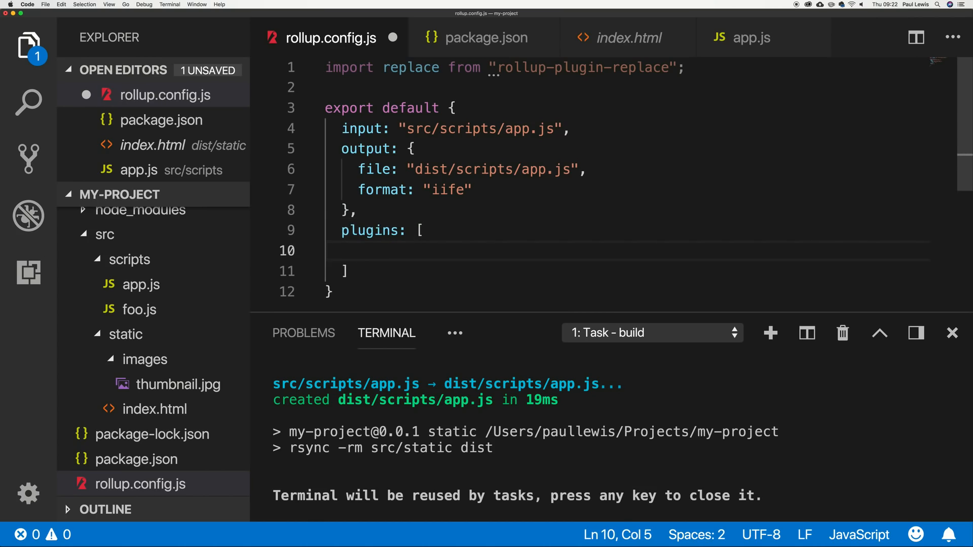
pyautogui.write('replace()')
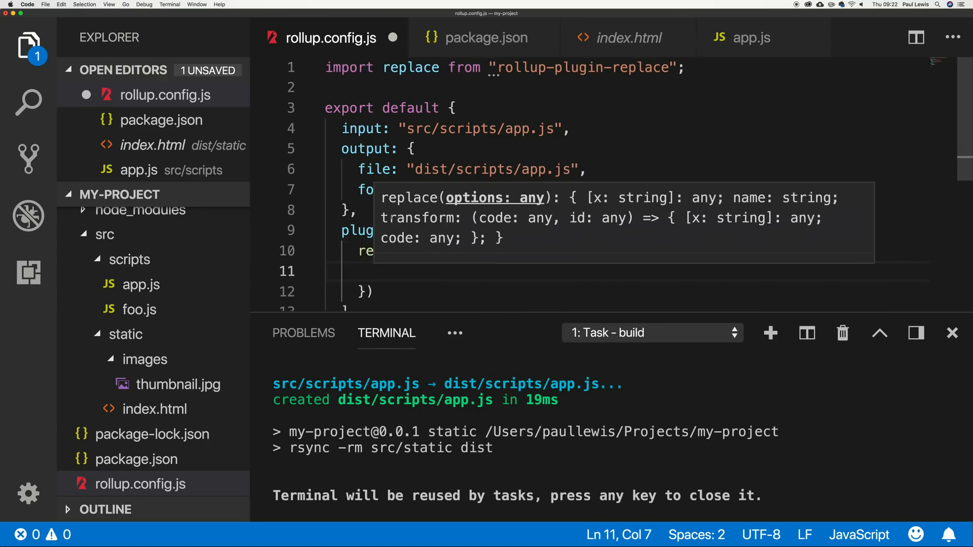
pyautogui.scroll(-3)
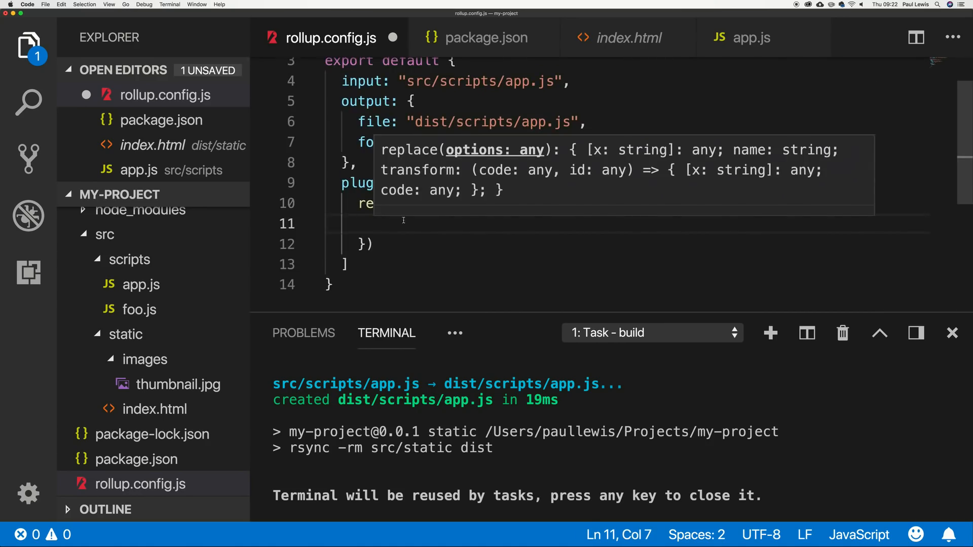
pyautogui.write('v')
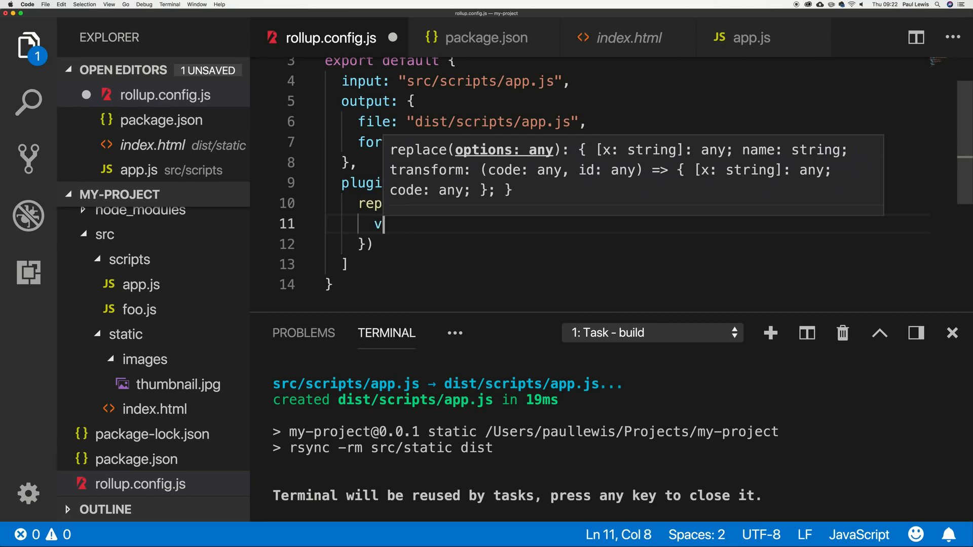
pyautogui.write('ersion:')
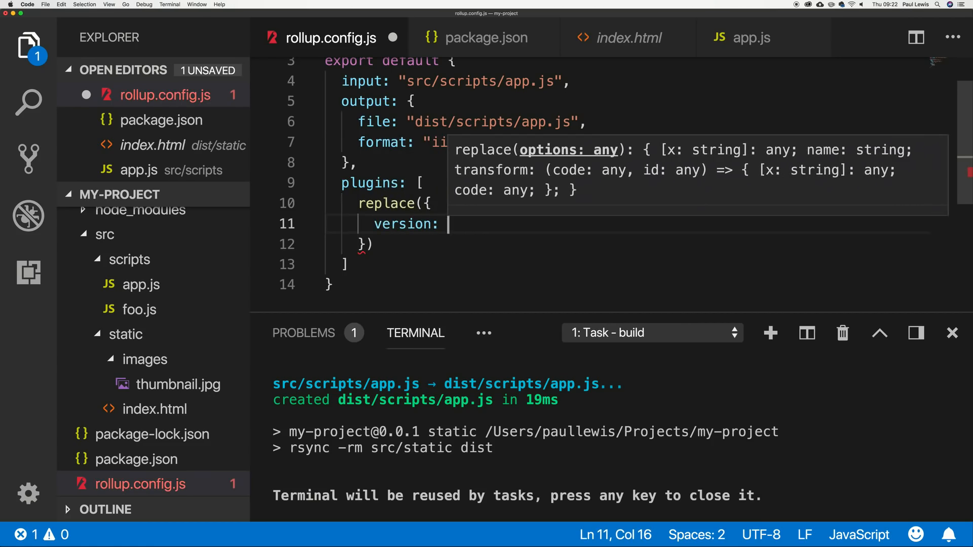
pyautogui.write('""')
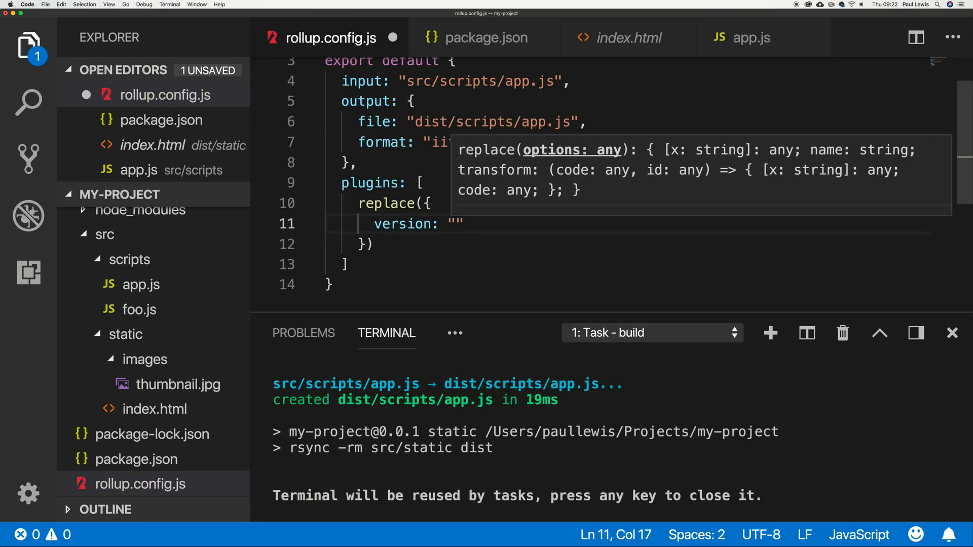
pyautogui.write('VERSION!')
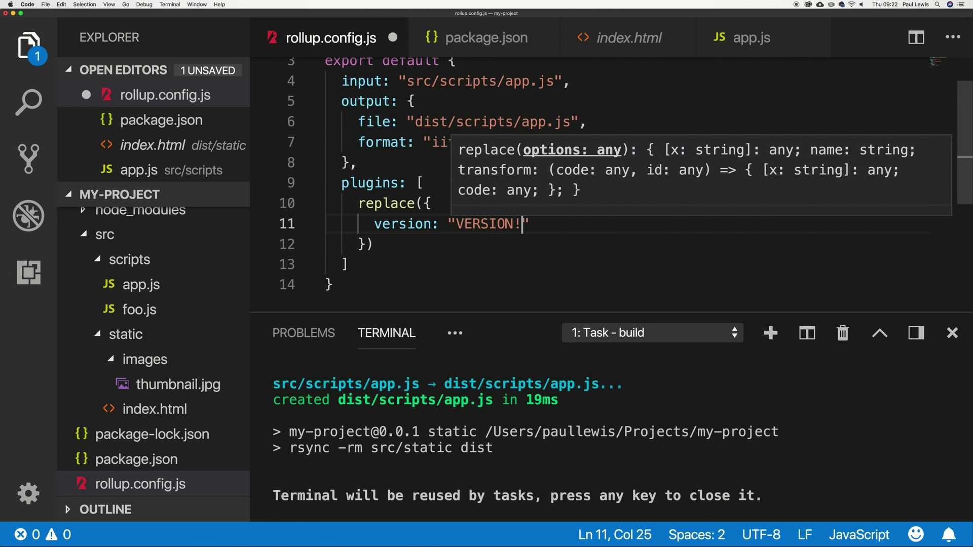
pyautogui.click(428, 203)
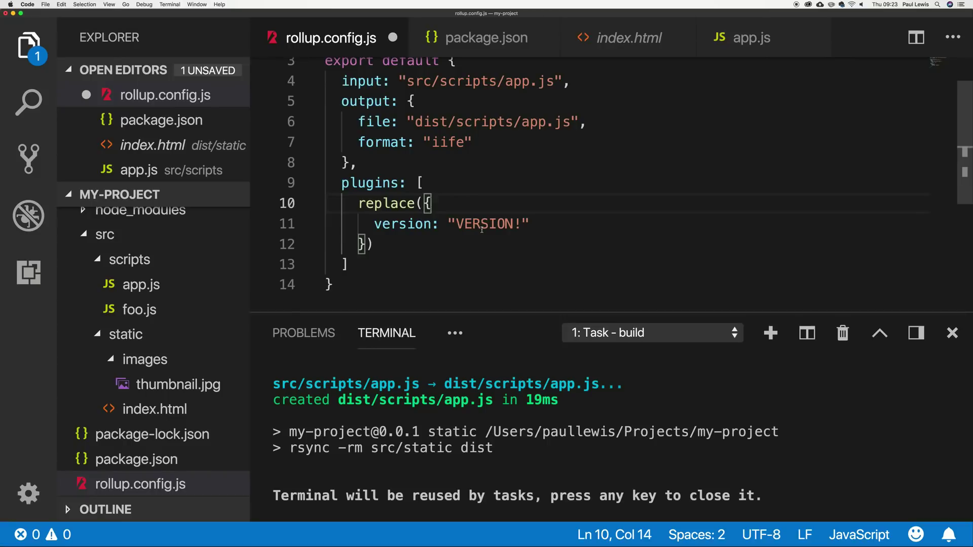
# Set delimiters: ['{{', '}}'] on replace and confirm the bundle logs Hello VERSION!
pyautogui.write('delimit')
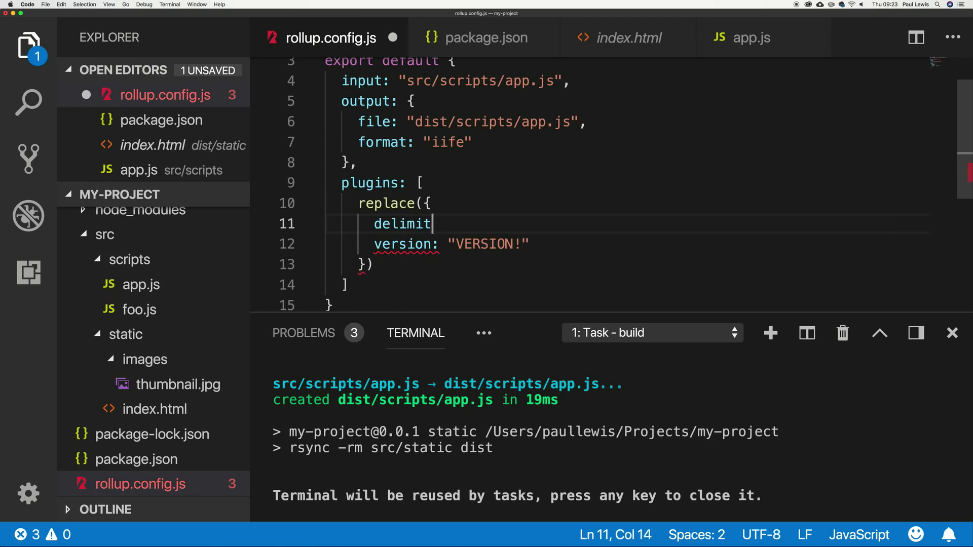
pyautogui.write('ers:')
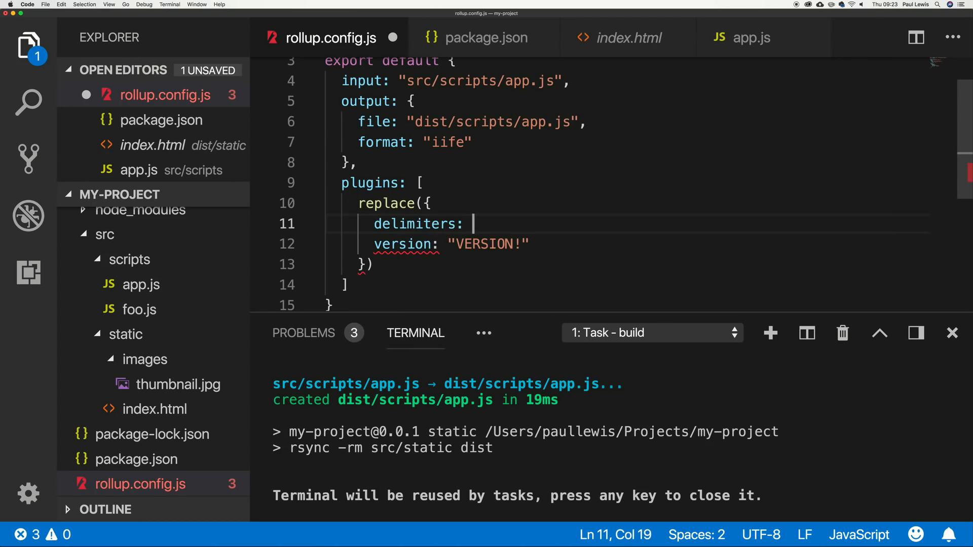
pyautogui.write("['']")
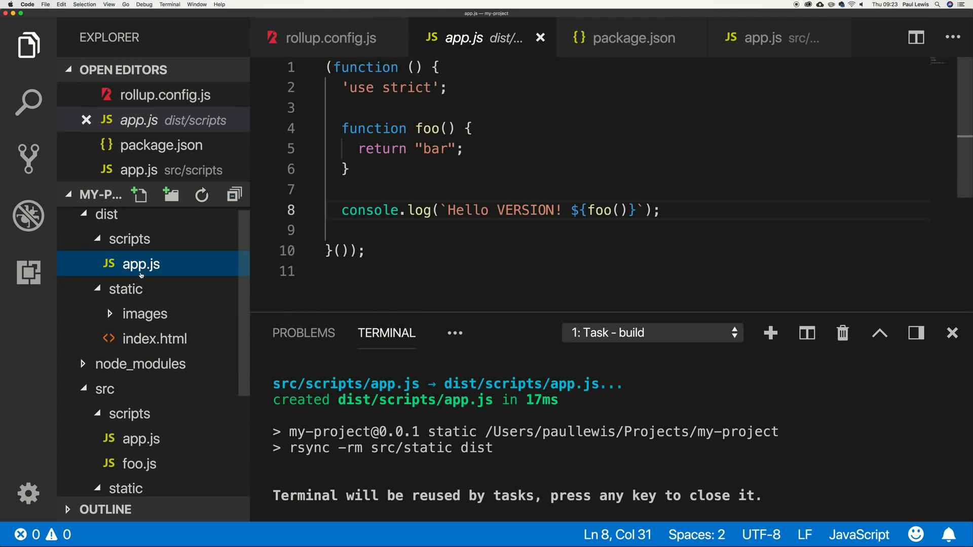
pyautogui.click(774, 38)
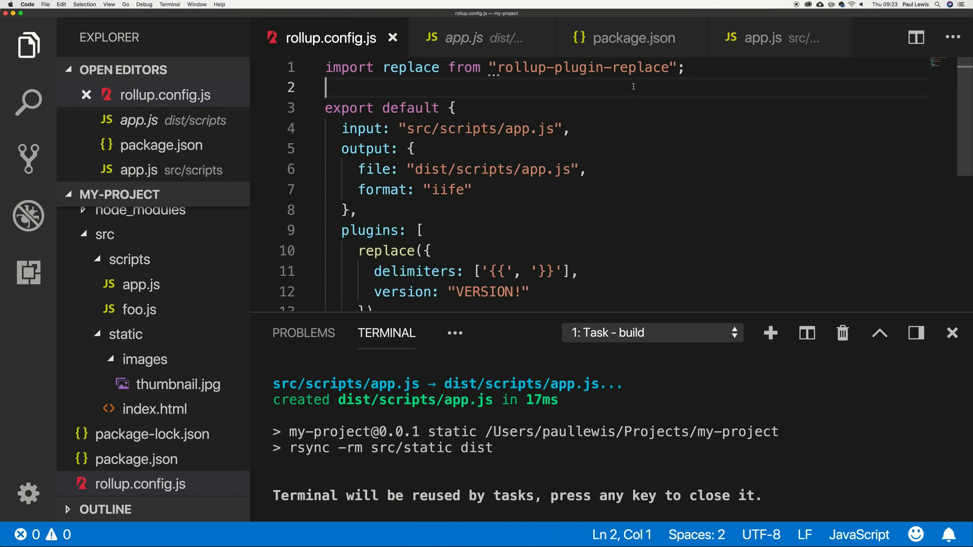
# Declare const pkg = require("./package.json") in the config and start a new line below it.
pyautogui.write('con')
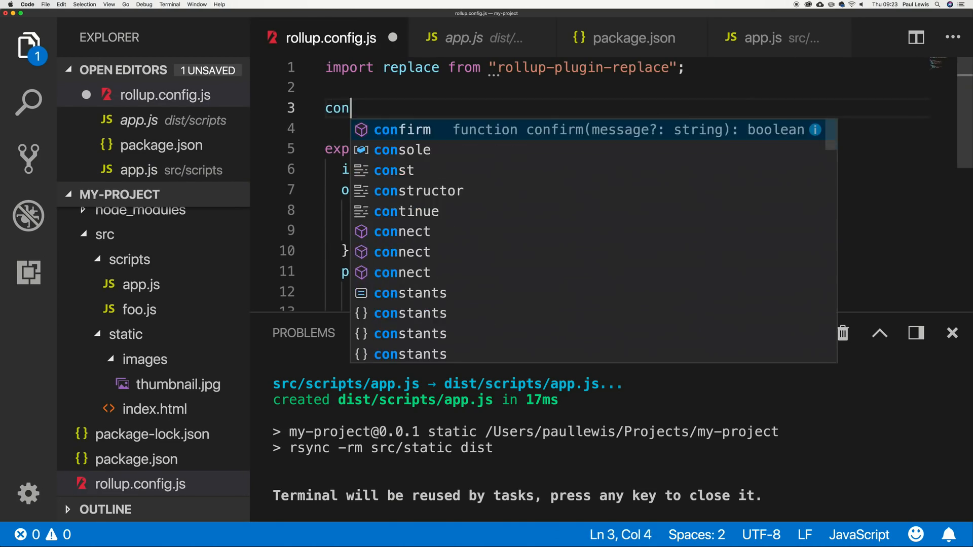
pyautogui.write('st pkg =')
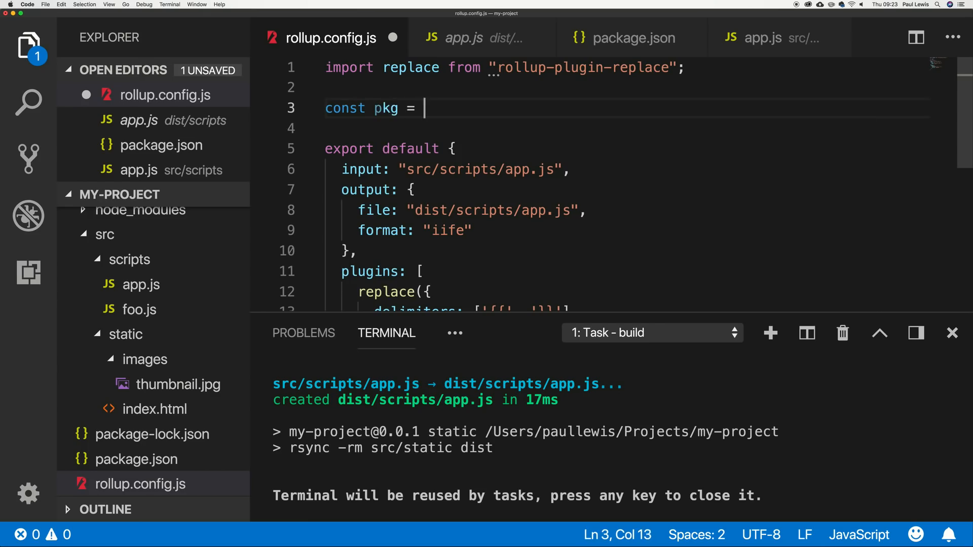
pyautogui.write('require("."')
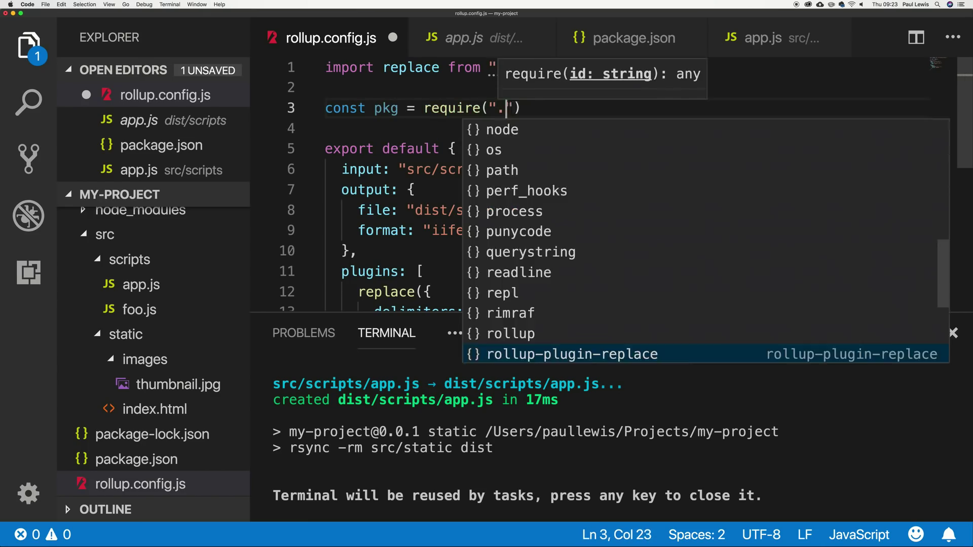
pyautogui.write('/pack')
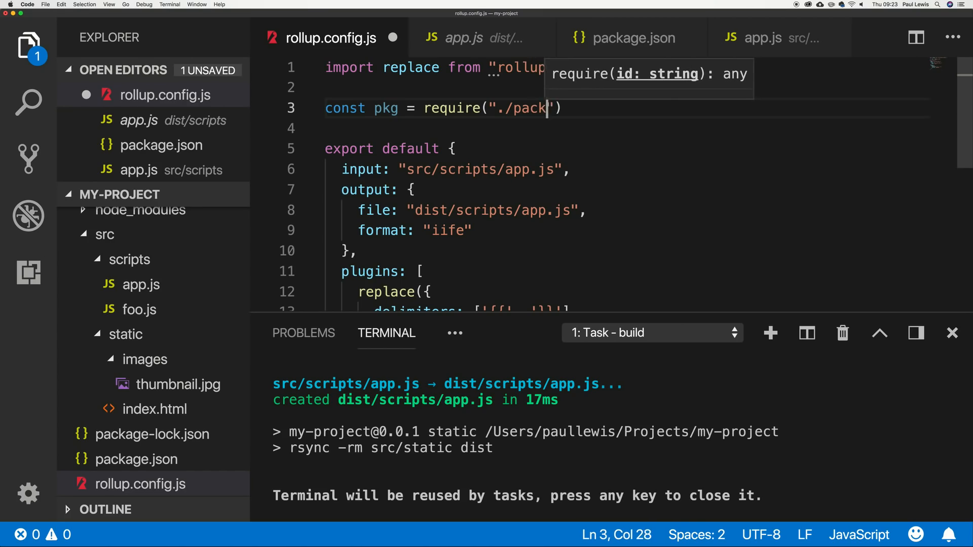
pyautogui.write('age.json')
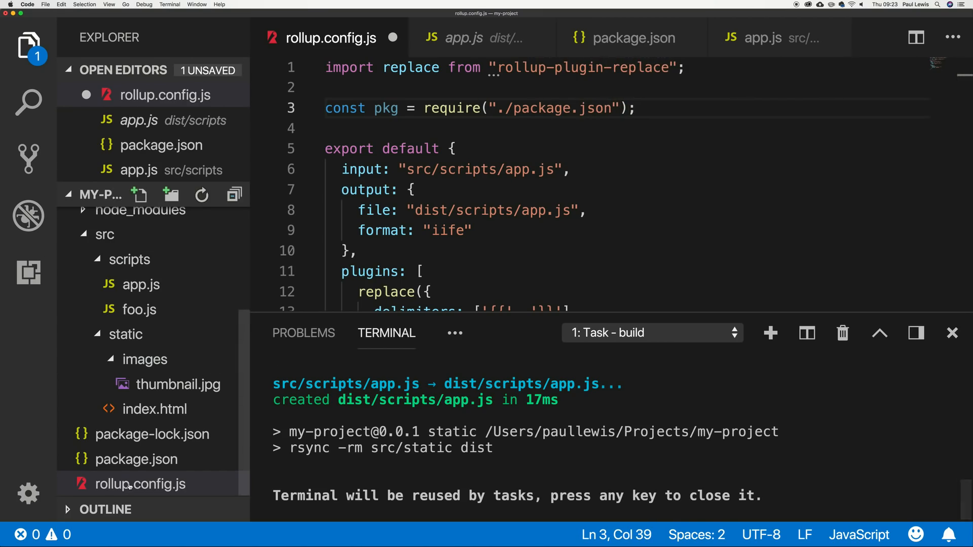
pyautogui.click(135, 459)
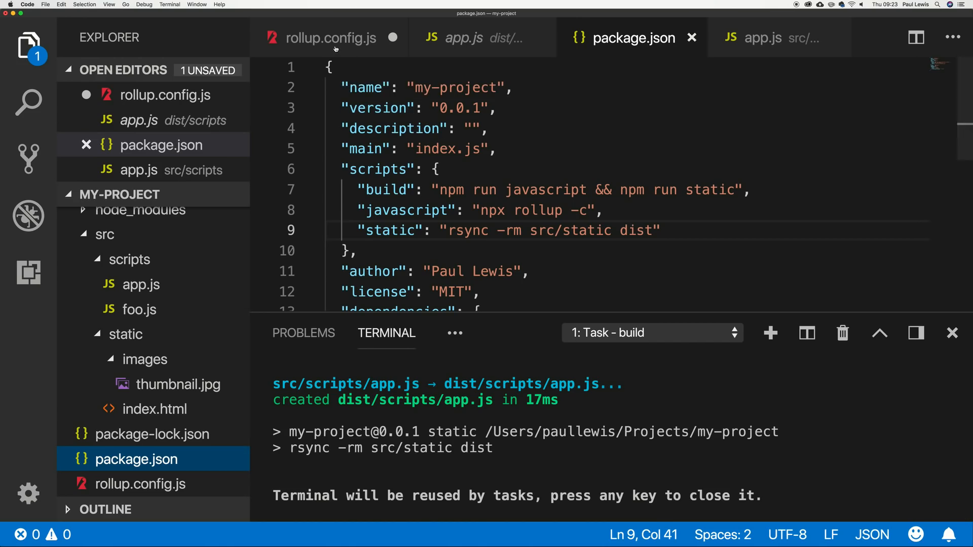
pyautogui.moveTo(335, 47)
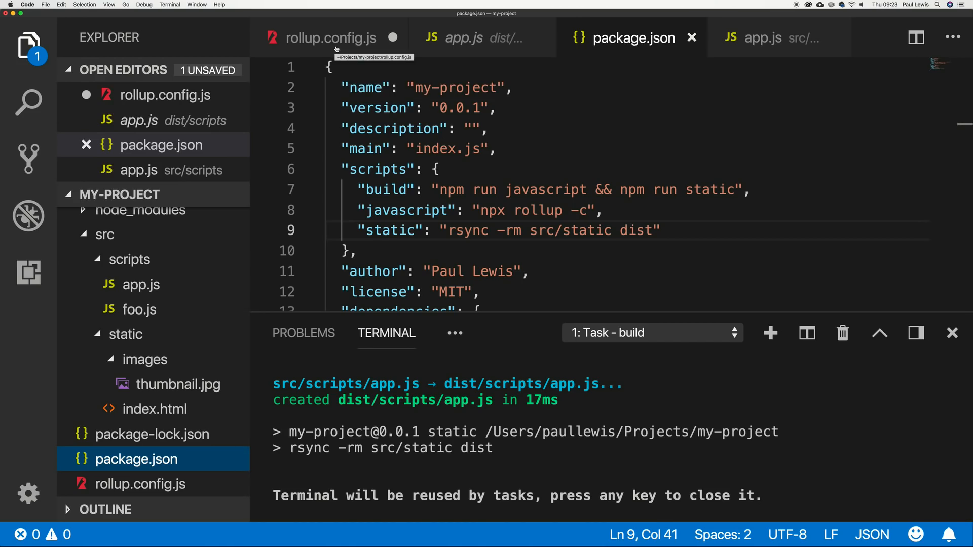
pyautogui.click(329, 39)
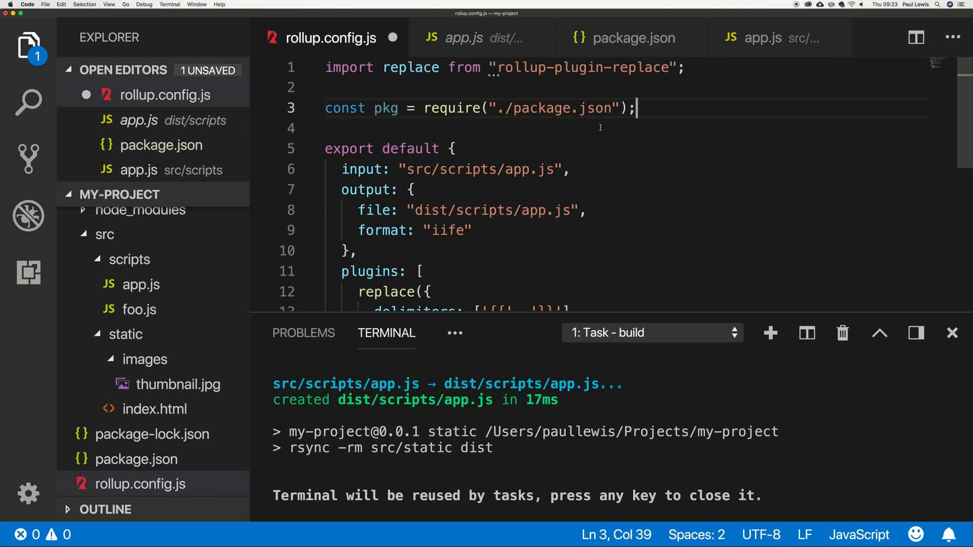
pyautogui.press('Enter')
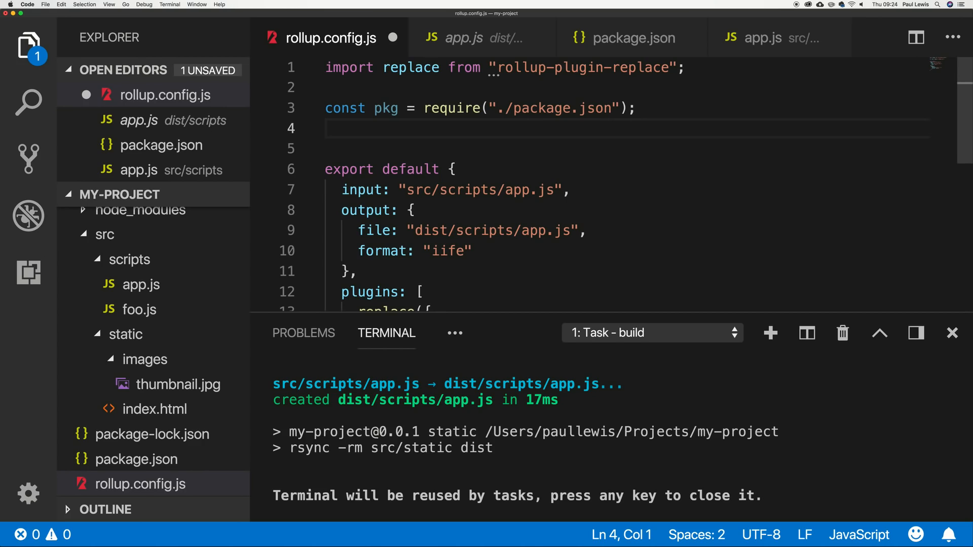
# Add const version = pkg.version, pass it to replace, and check the bundle logs Hello 0.0.1.
pyautogui.write('const')
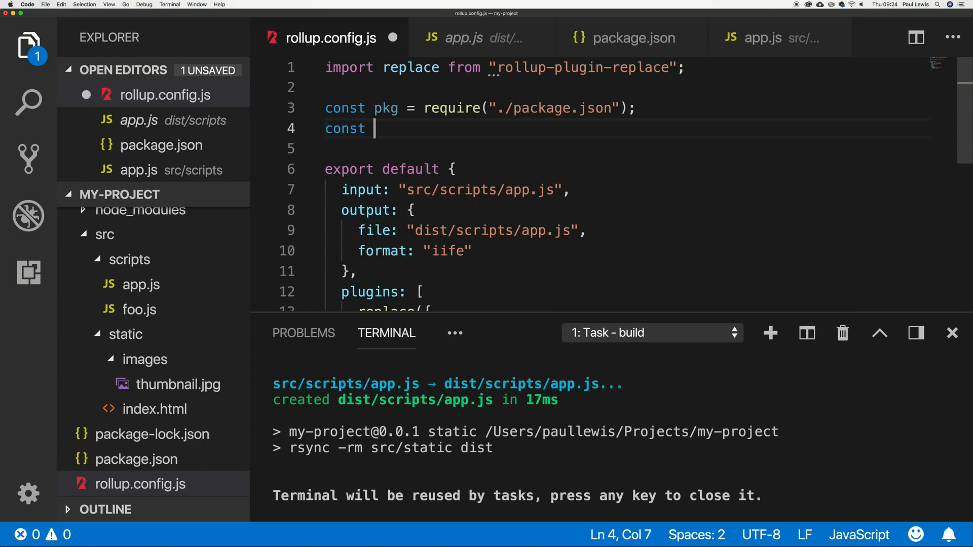
pyautogui.write('version = o')
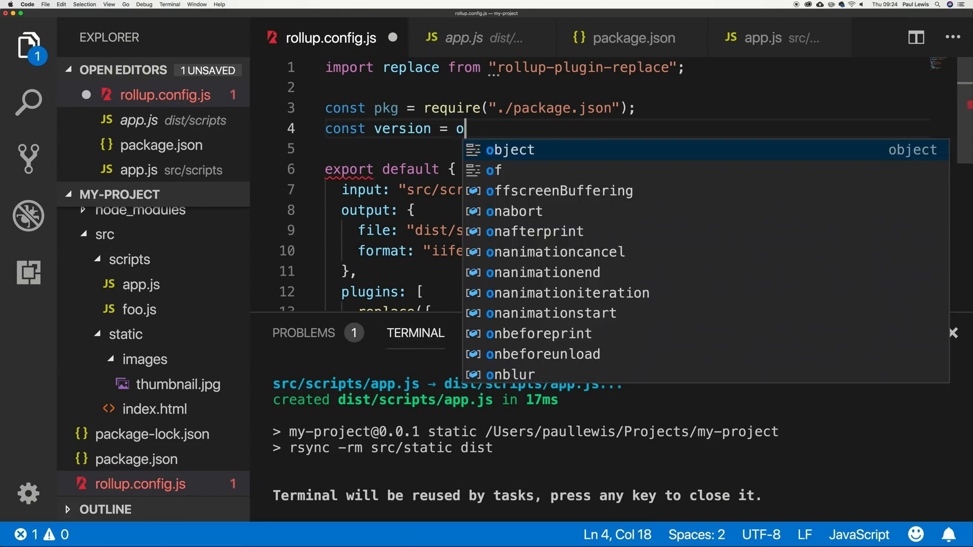
pyautogui.write('pkg')
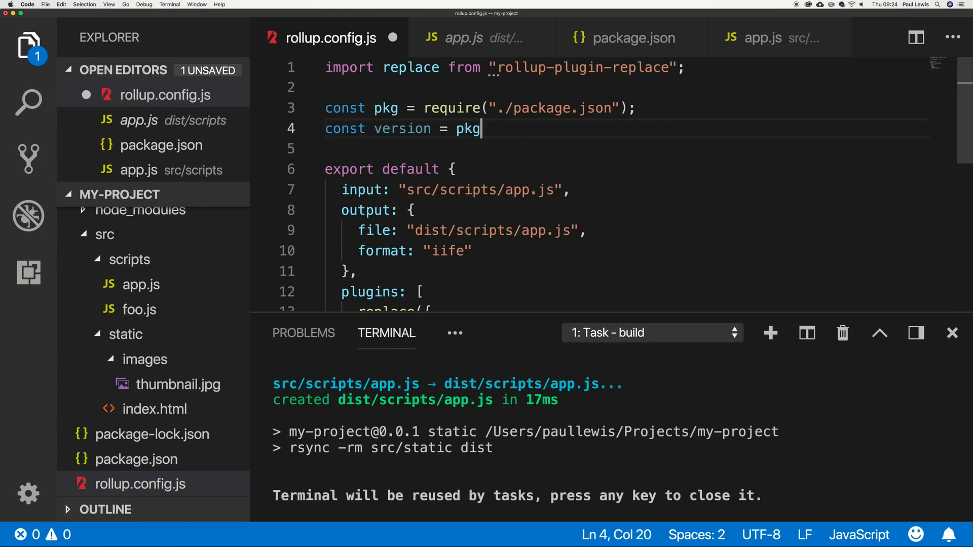
pyautogui.write('.version;')
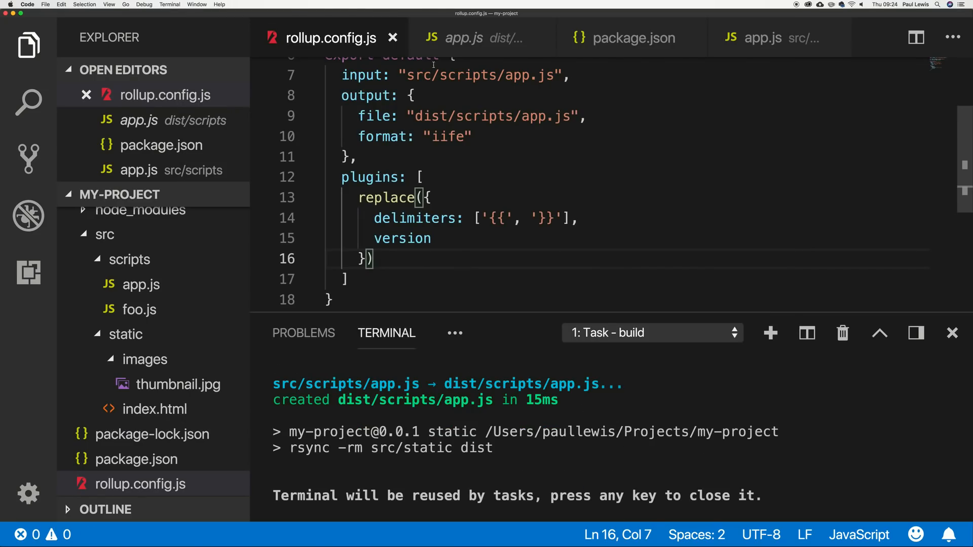
pyautogui.click(464, 37)
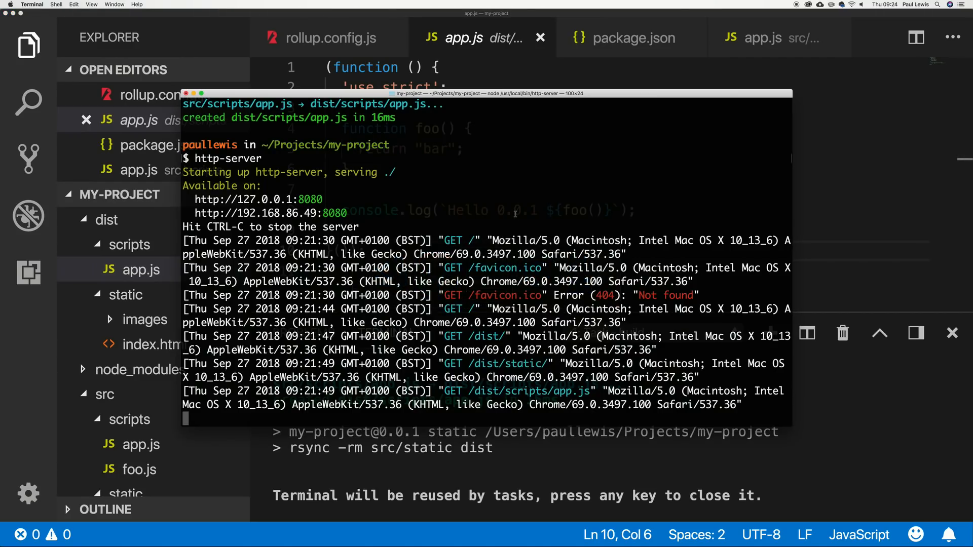
pyautogui.press('ctrl+c')
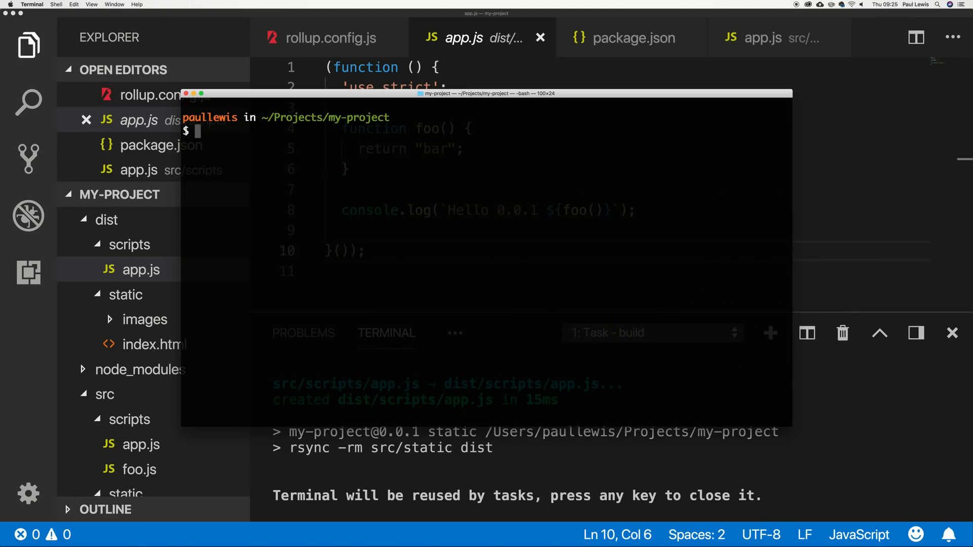
# Run npm version patch, minor and major so the package reaches v1.0.0.
pyautogui.write('npm version patch')
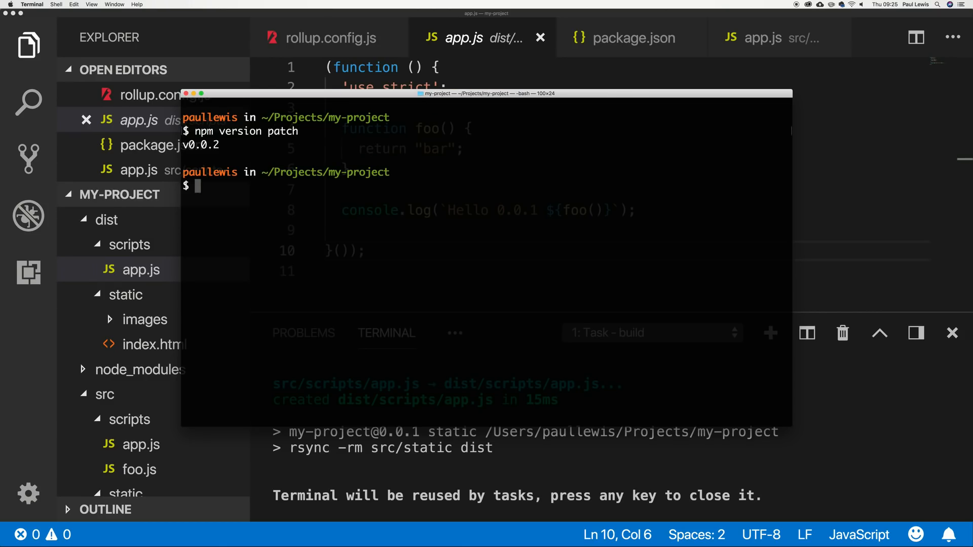
pyautogui.write('npm')
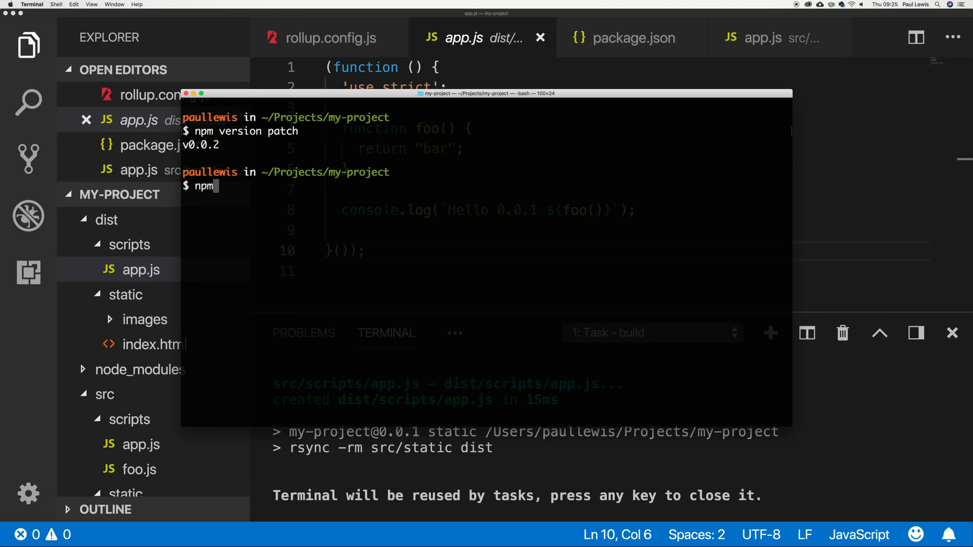
pyautogui.write('version minor')
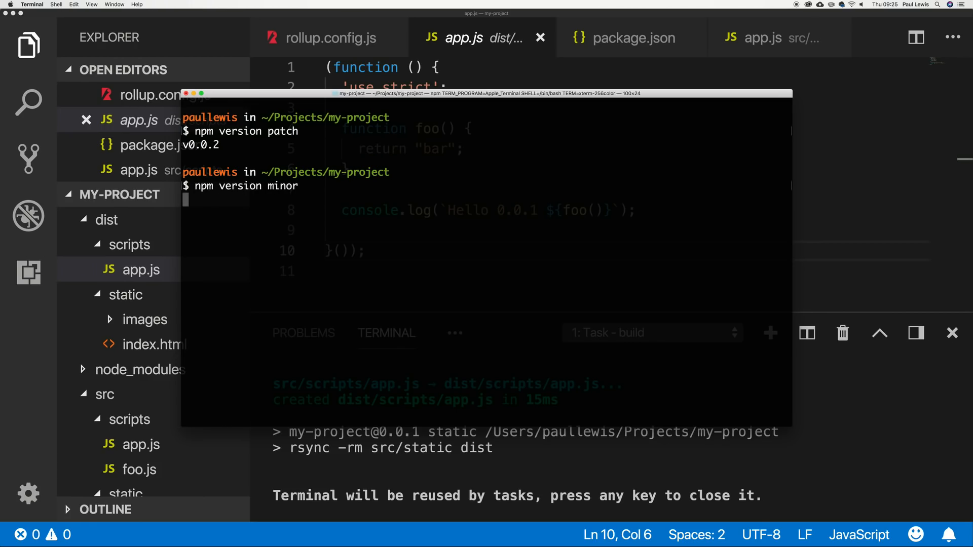
pyautogui.write('npm version major')
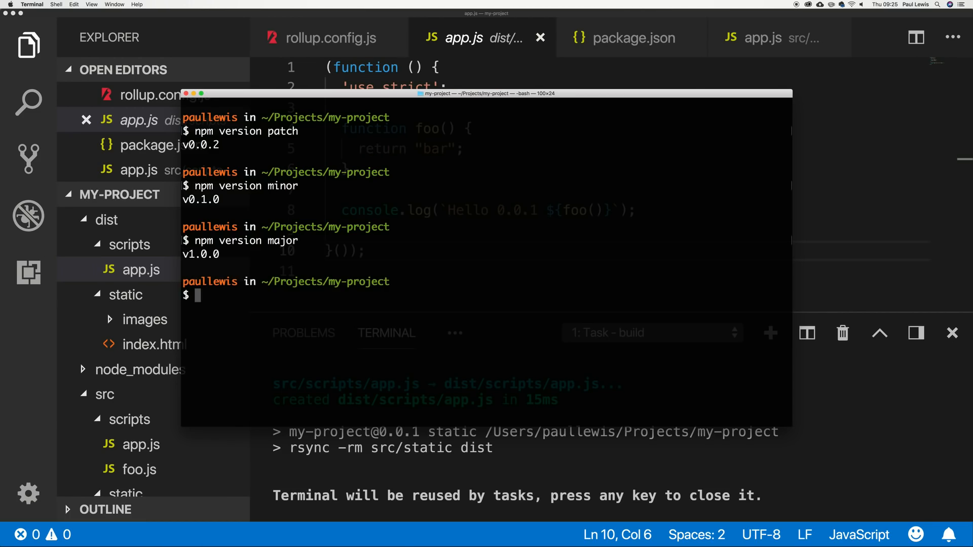
pyautogui.write('npm version patch')
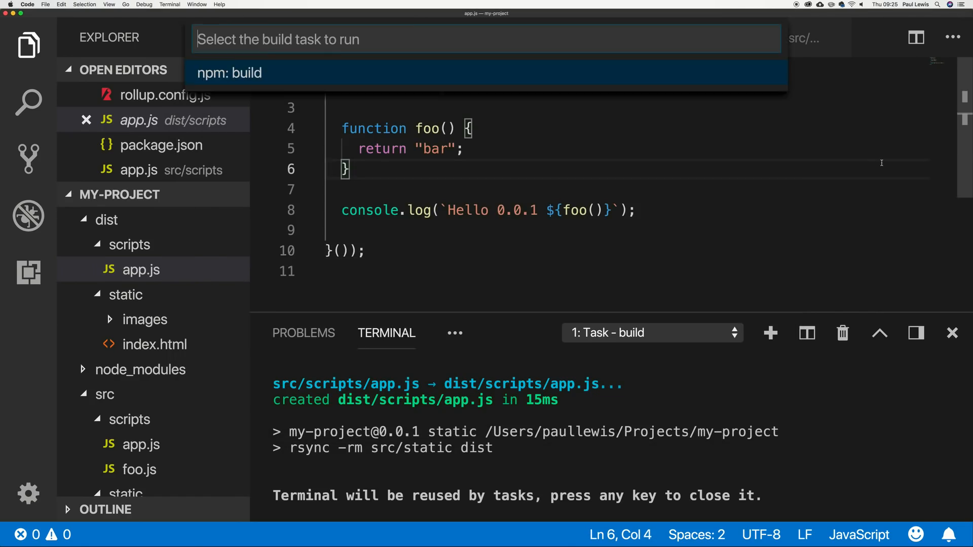
# Run the npm: build task at 1.0.1 and delete the Hello log line from src app.js.
pyautogui.click(229, 73)
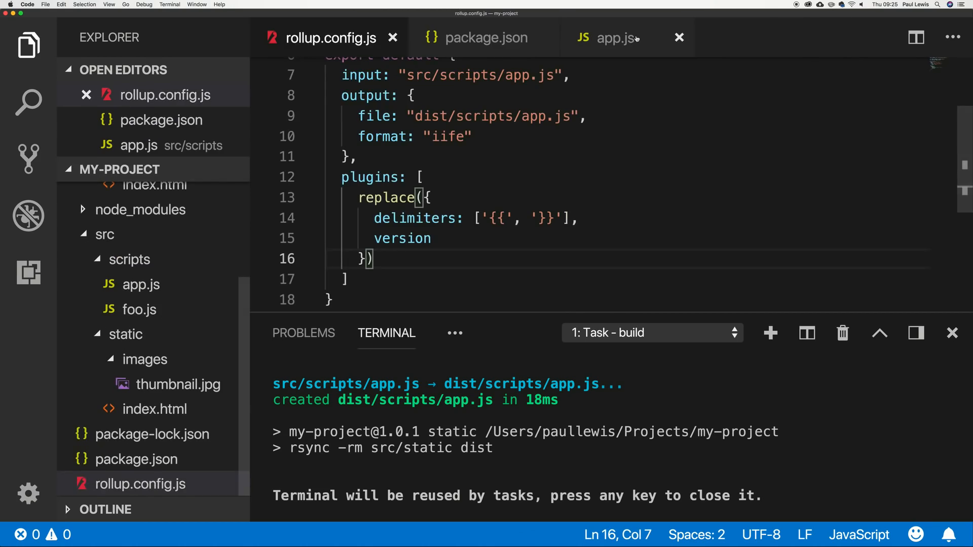
pyautogui.click(616, 38)
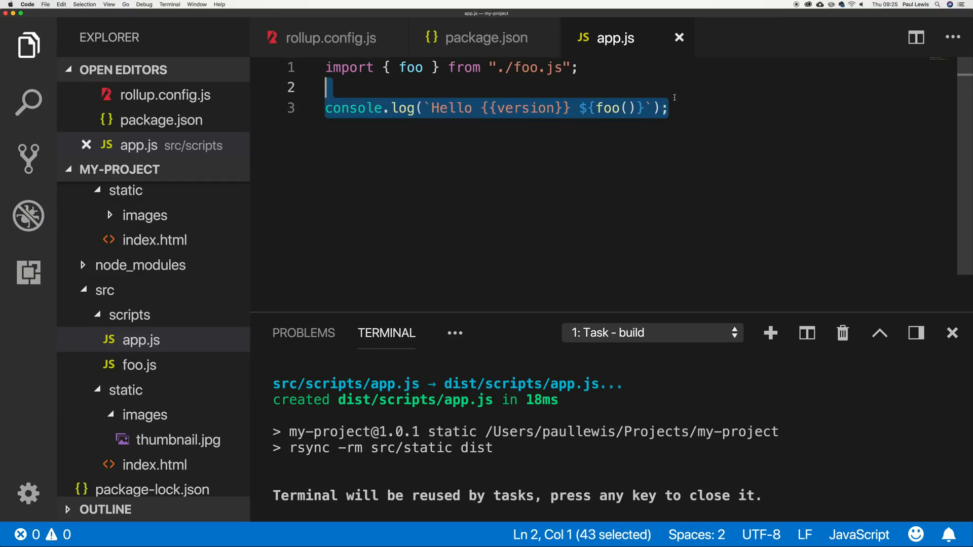
pyautogui.press('Delete')
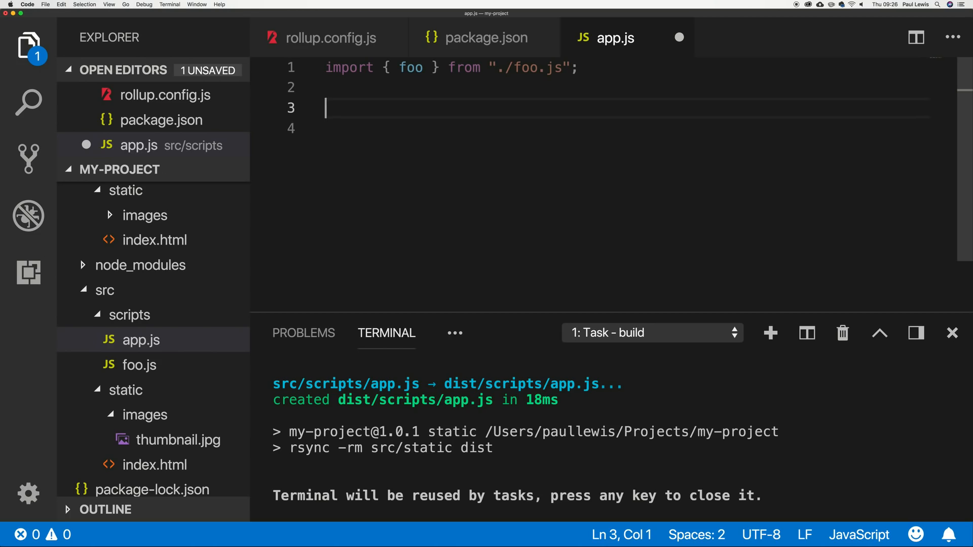
# Write an async go() that awaits caches.open('App__{{version}}') into const cache.
pyautogui.write('cac')
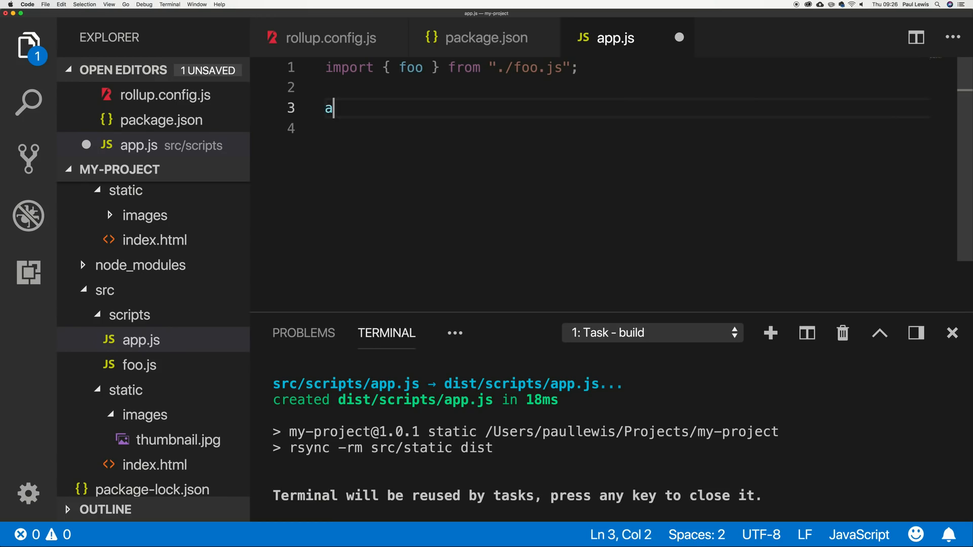
pyautogui.write('sync function')
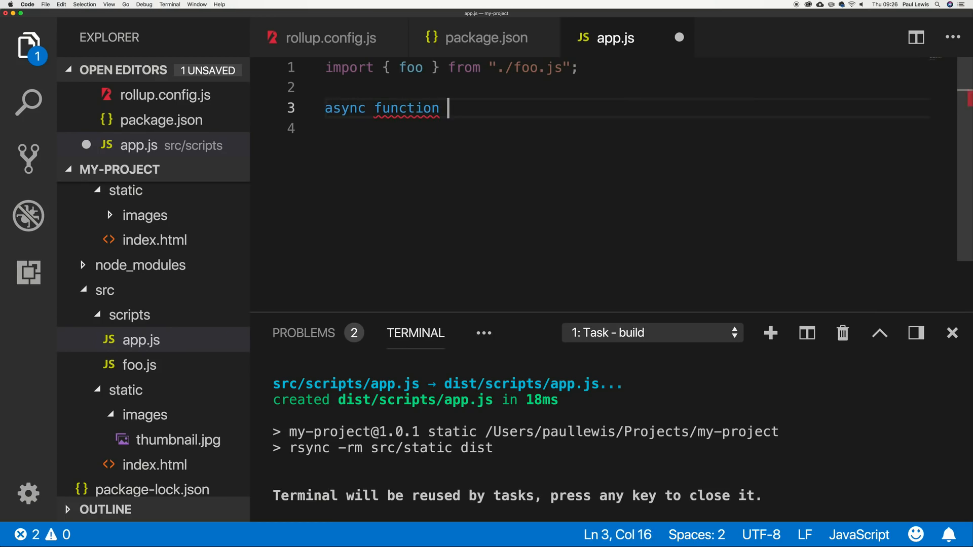
pyautogui.write('go() {')
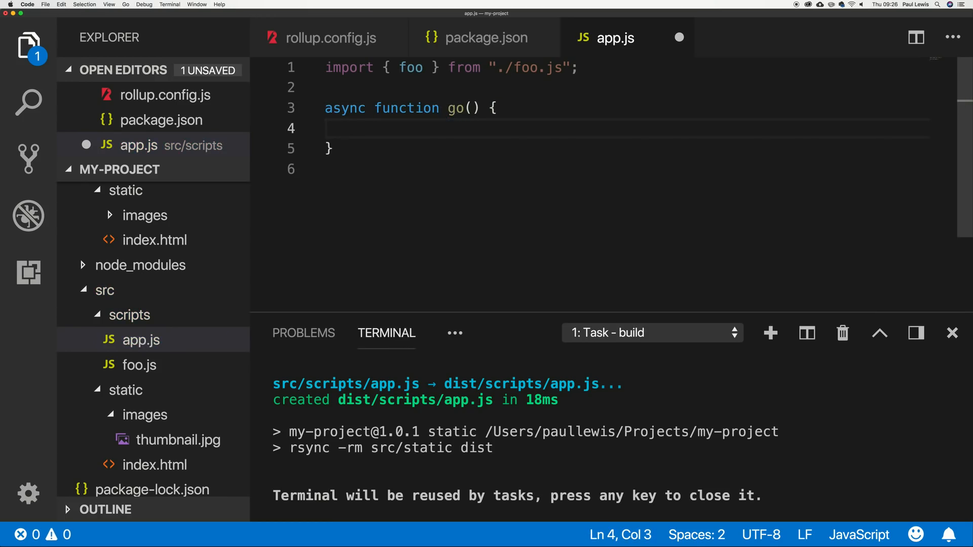
pyautogui.write('gi')
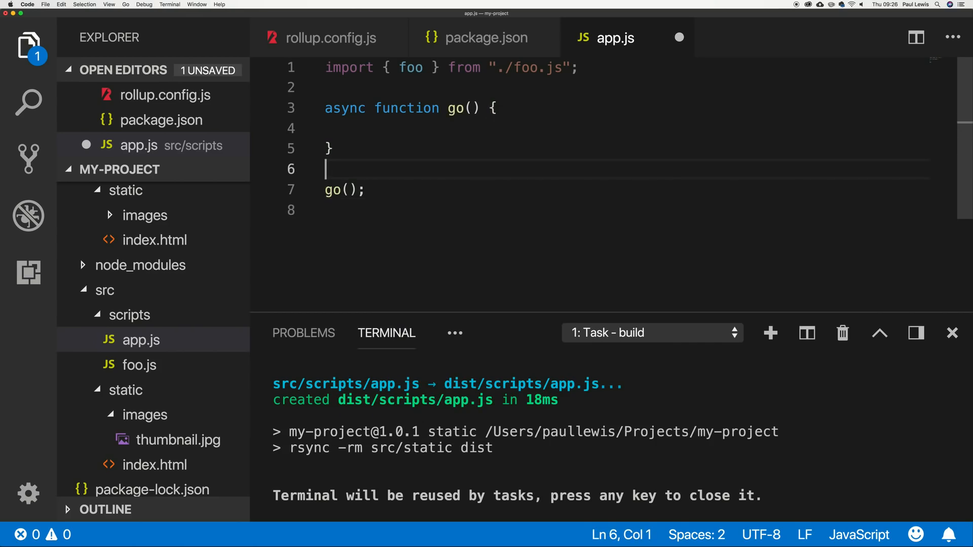
pyautogui.write('awa')
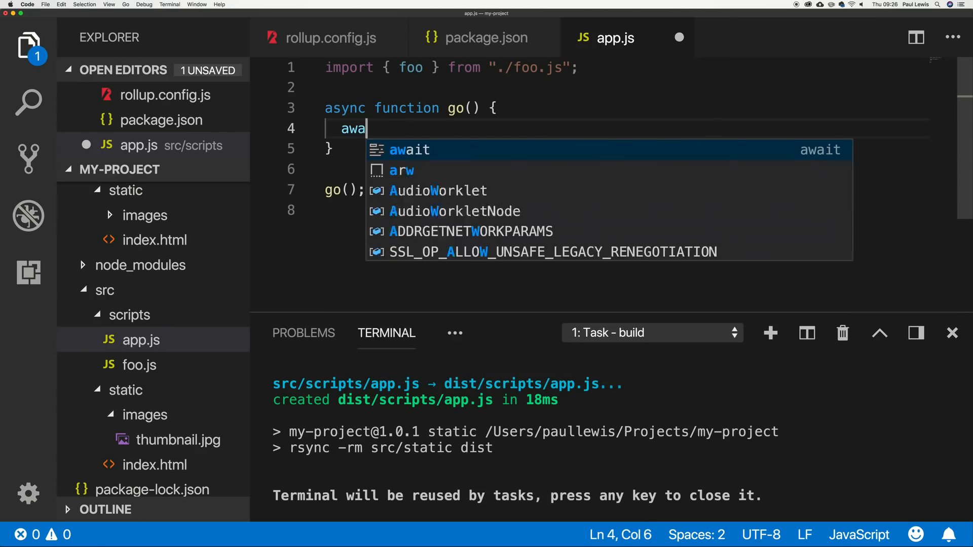
pyautogui.write('it ca')
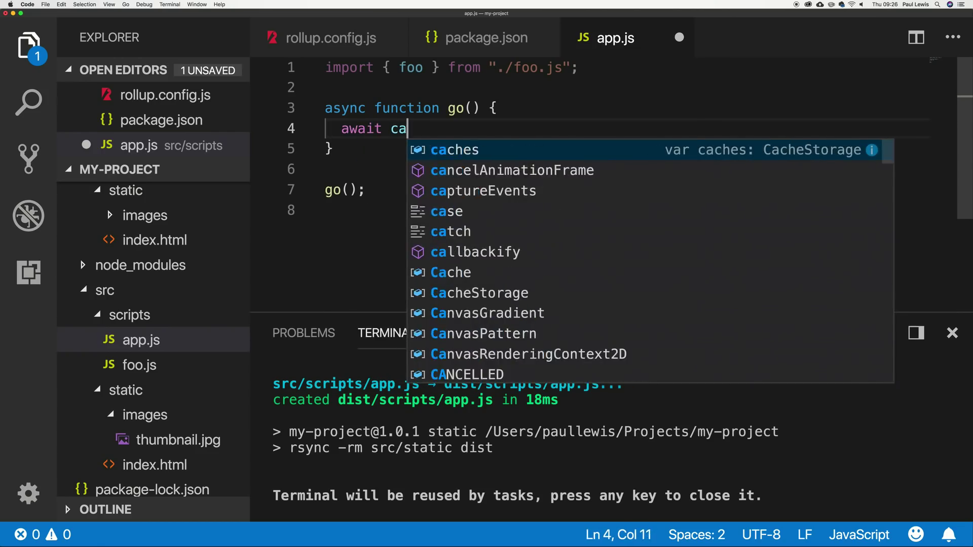
pyautogui.write('ches.open()')
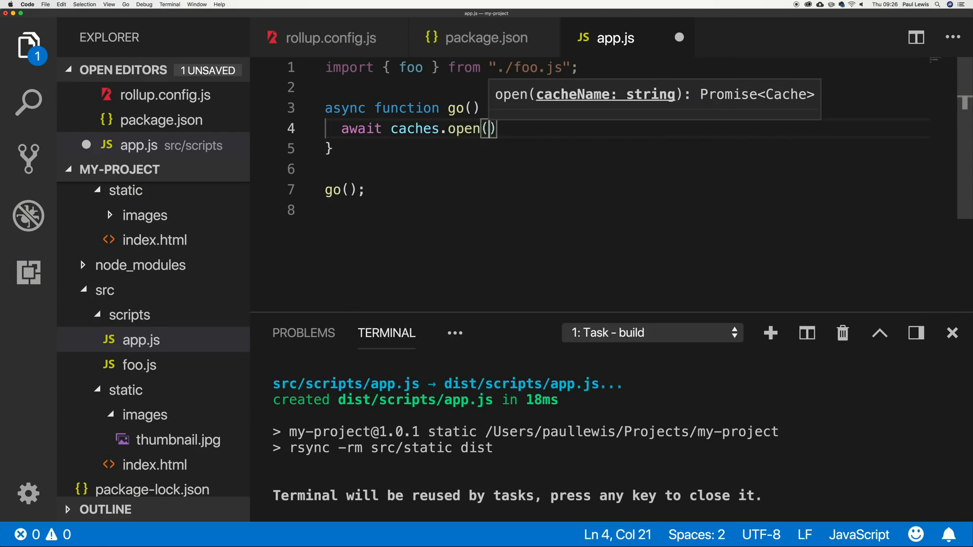
pyautogui.write("'App__{{")
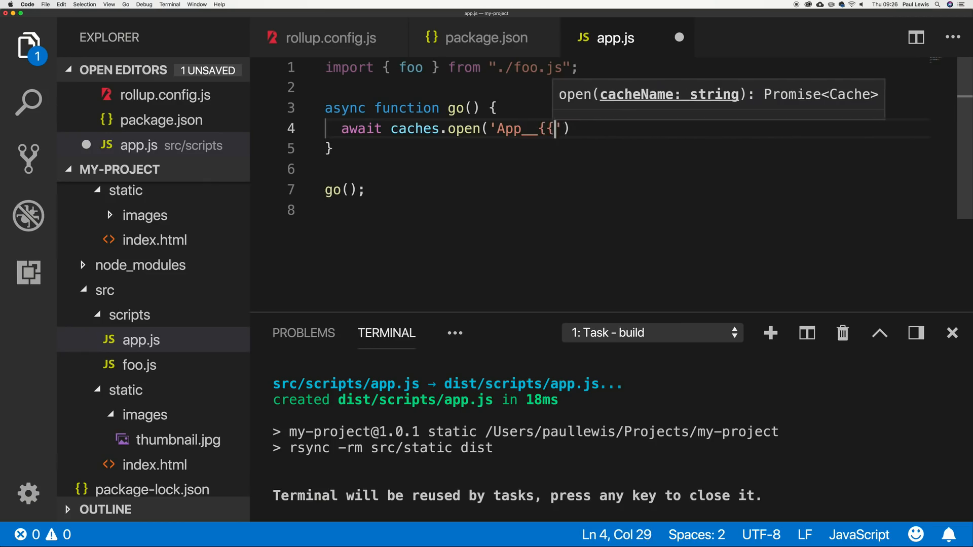
pyautogui.write('verion')
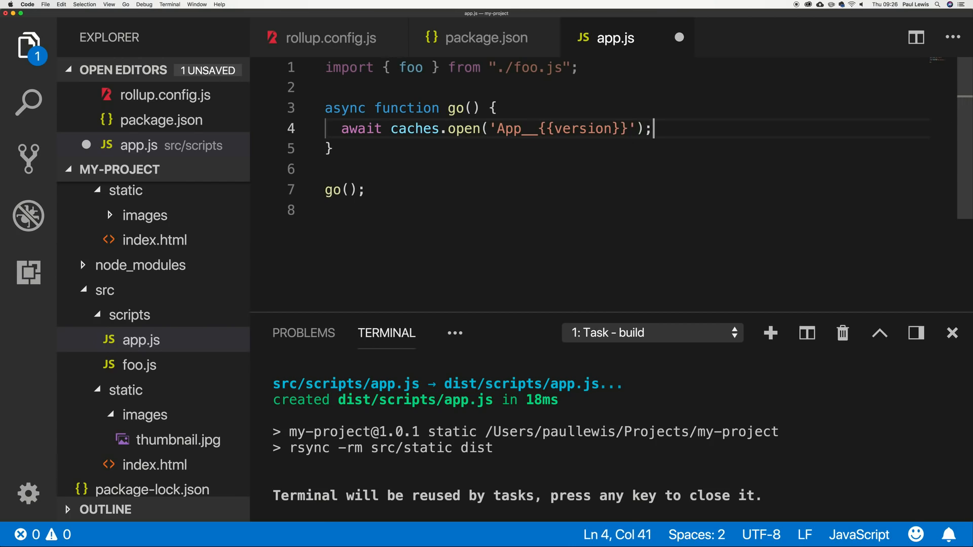
pyautogui.write('c')
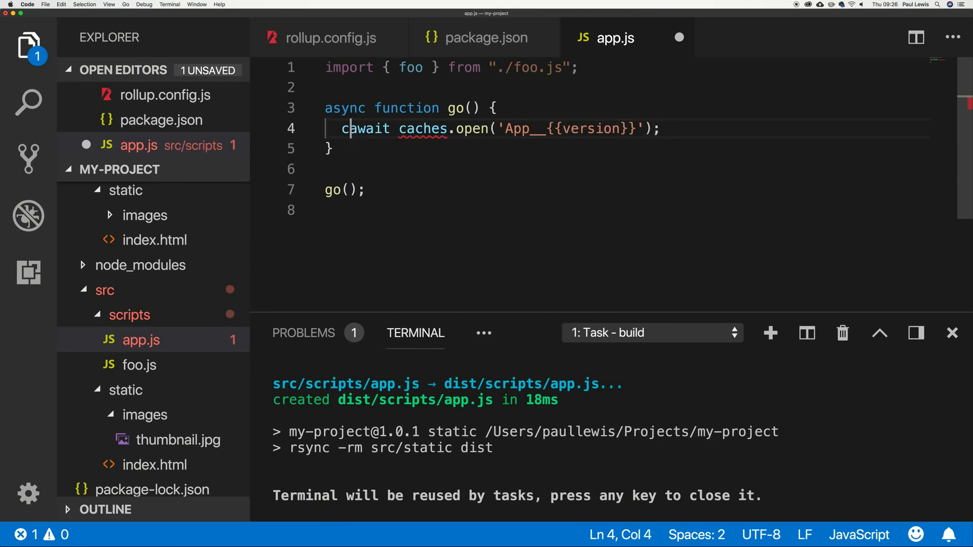
pyautogui.write('const cache =')
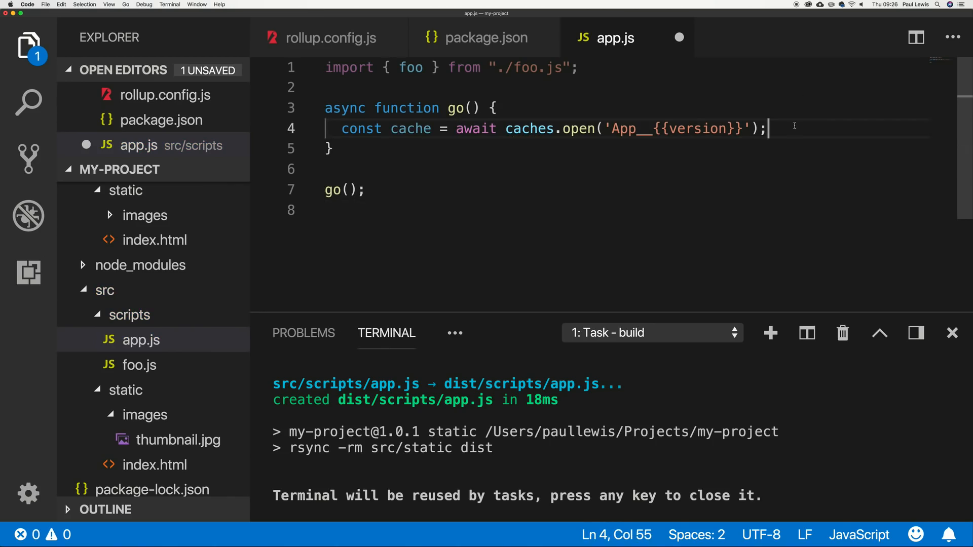
# Await cache.addAll with static/images/thumbnail.jpg and save app.js.
pyautogui.write('cacge,')
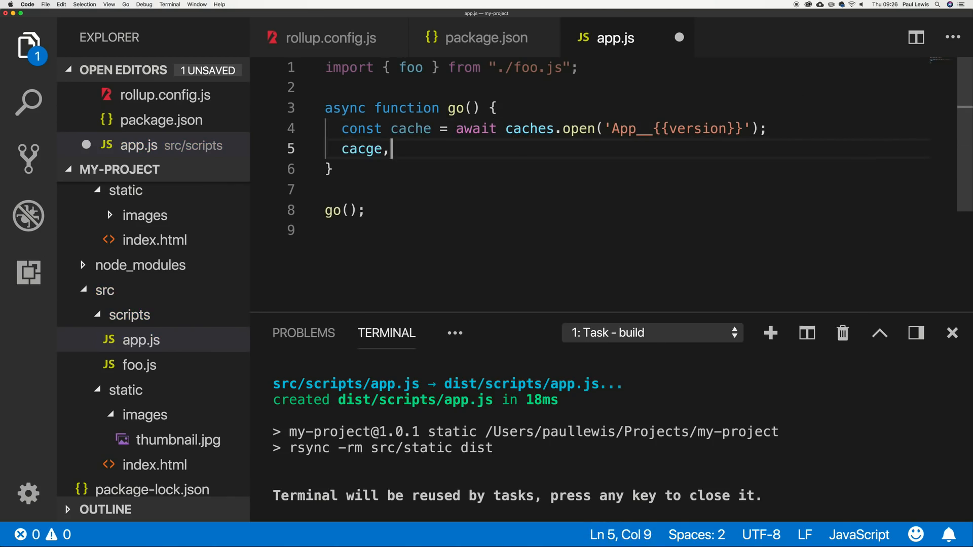
pyautogui.write("cache.addAll([''")
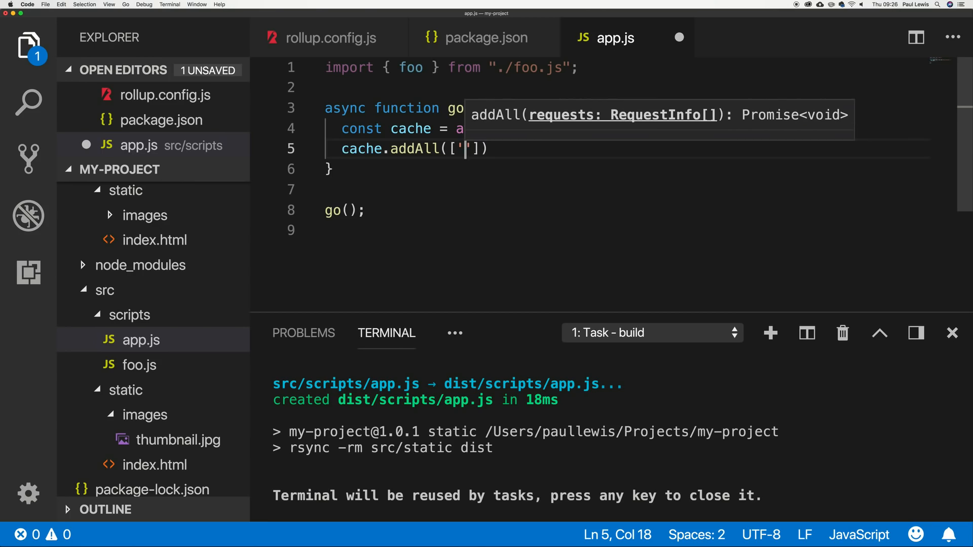
pyautogui.write('static/')
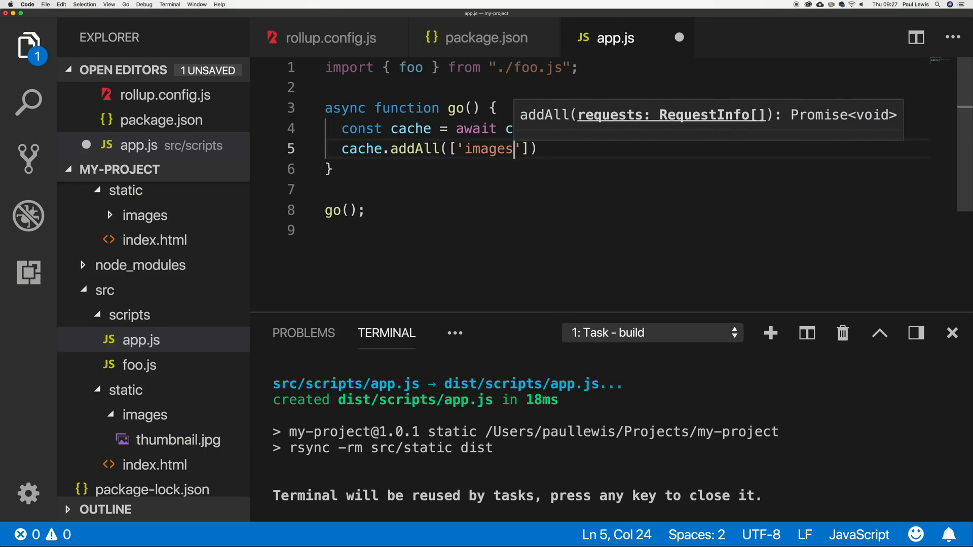
pyautogui.write('/thum')
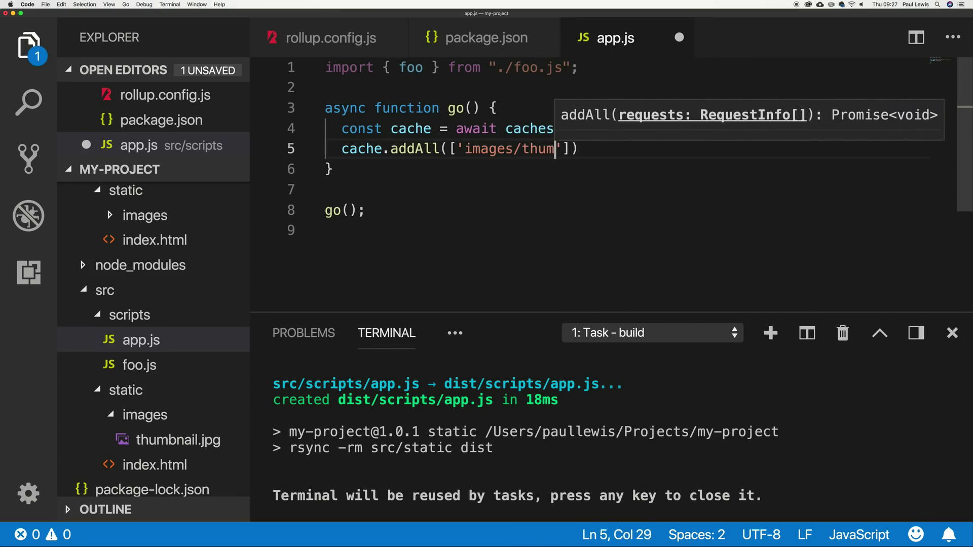
pyautogui.write('bnail.jpg')
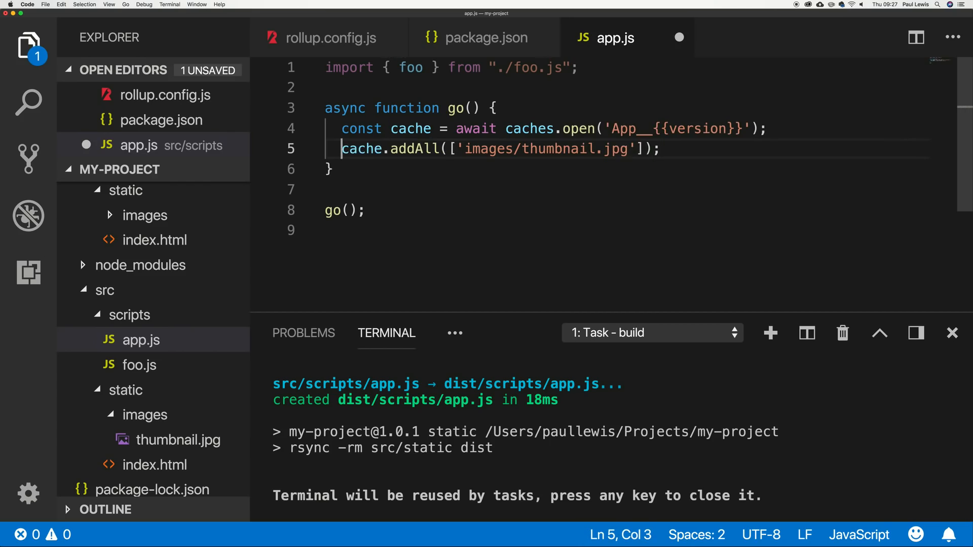
pyautogui.write('aww')
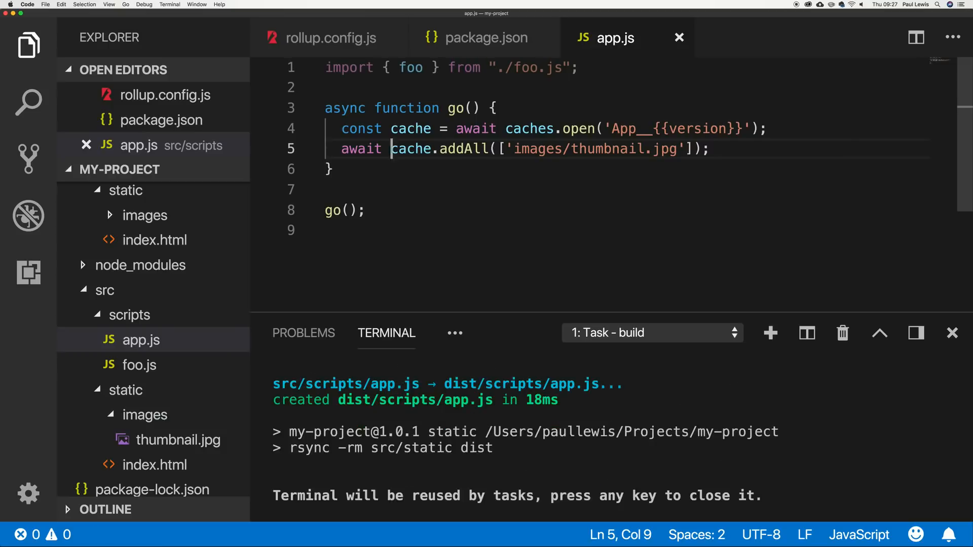
pyautogui.press('Cmd+Tab')
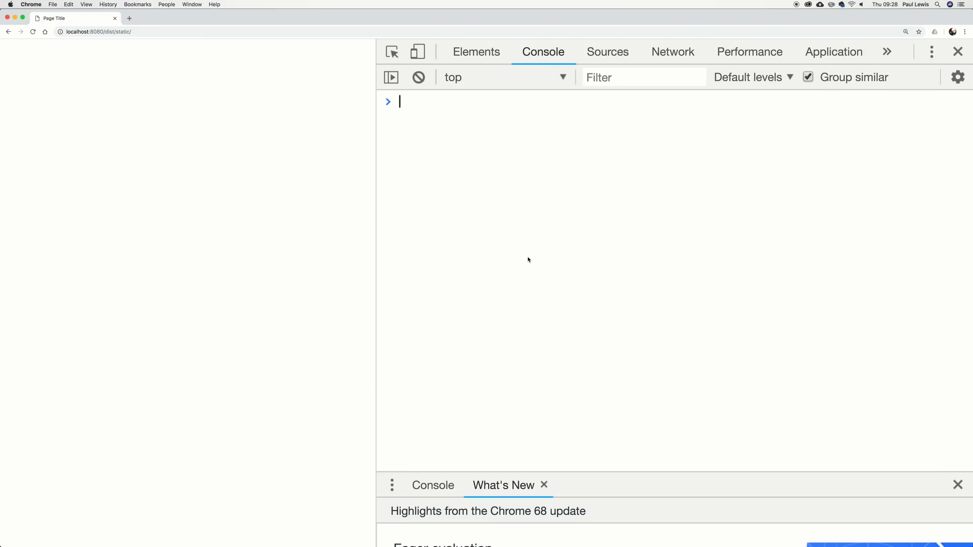
pyautogui.moveTo(781, 129)
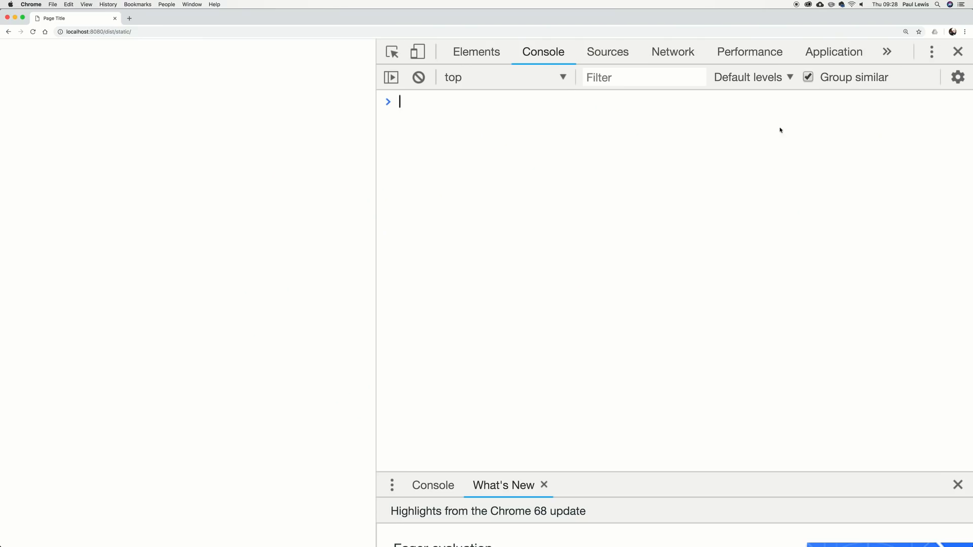
# Inspect Cache Storage's App__1.0.1 entry holding dist/static/images/thumbnail.jpg.
pyautogui.click(834, 52)
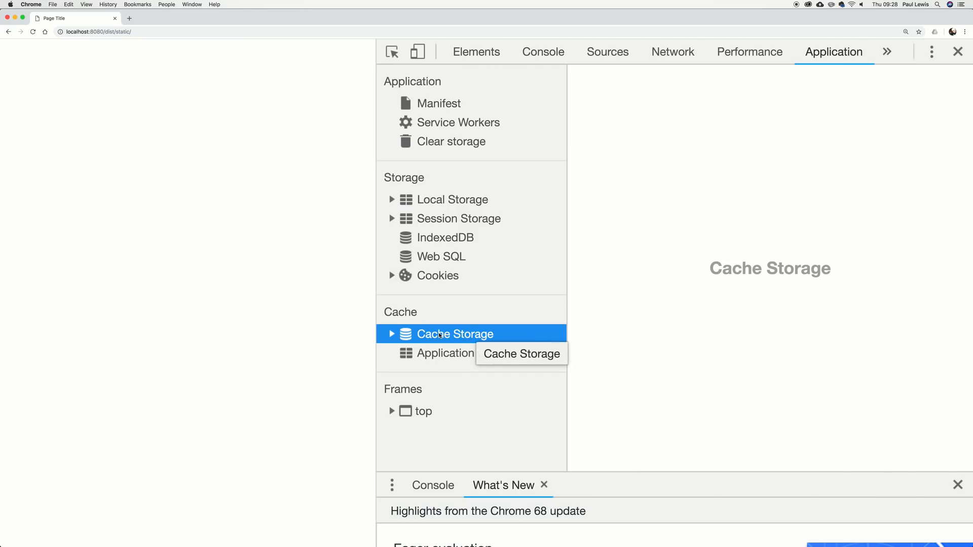
pyautogui.click(392, 334)
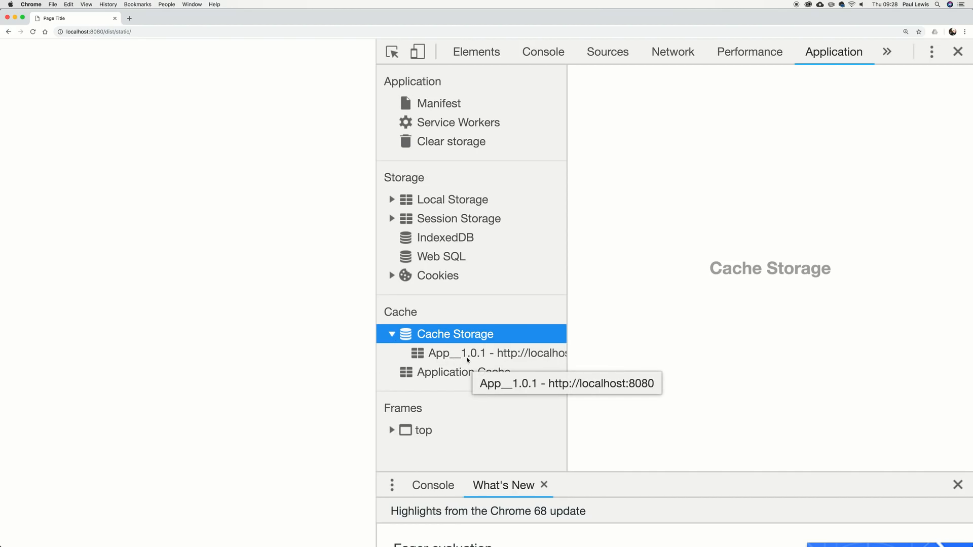
pyautogui.click(478, 353)
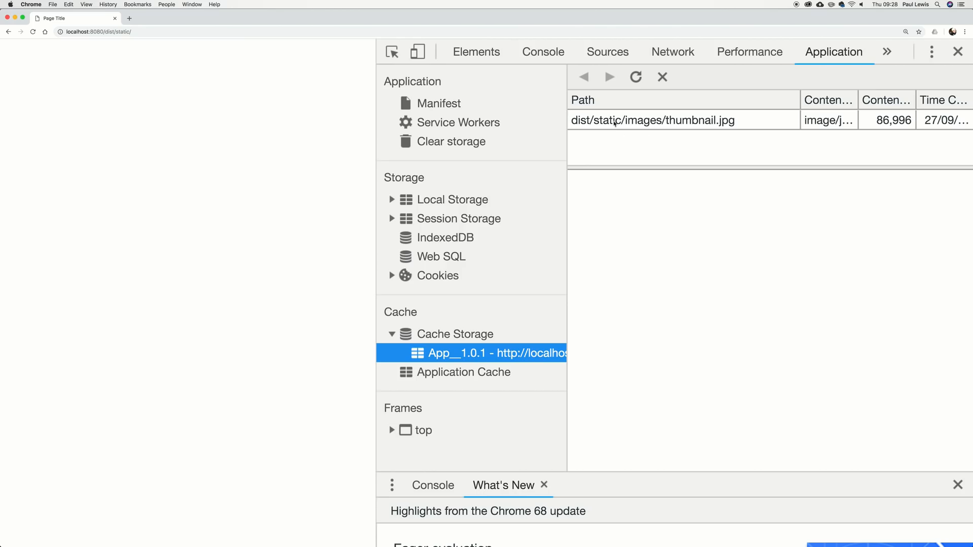
pyautogui.moveTo(877, 133)
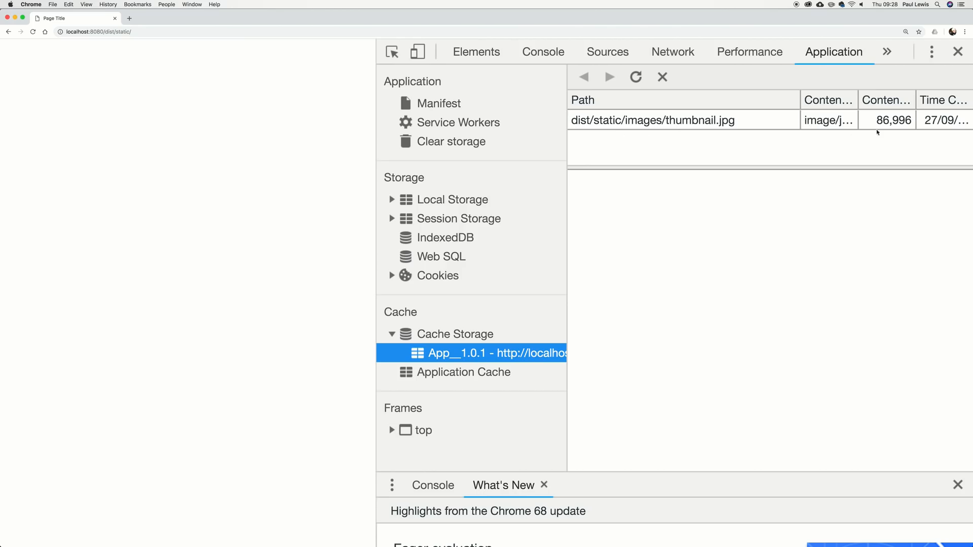
pyautogui.moveTo(795, 135)
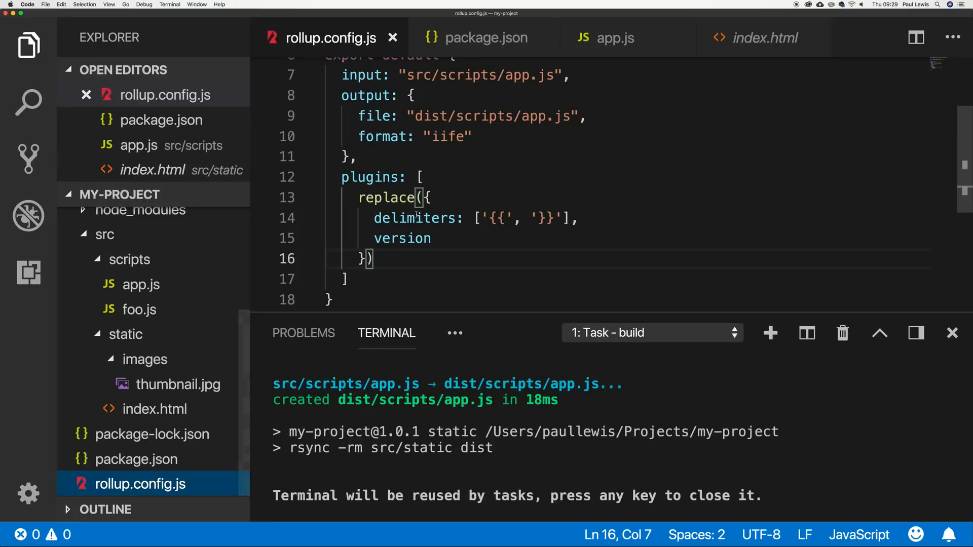
# Add import rimraf from "rimraf" and rimraf.sync("dist") below the first import, saved.
pyautogui.scroll(3)
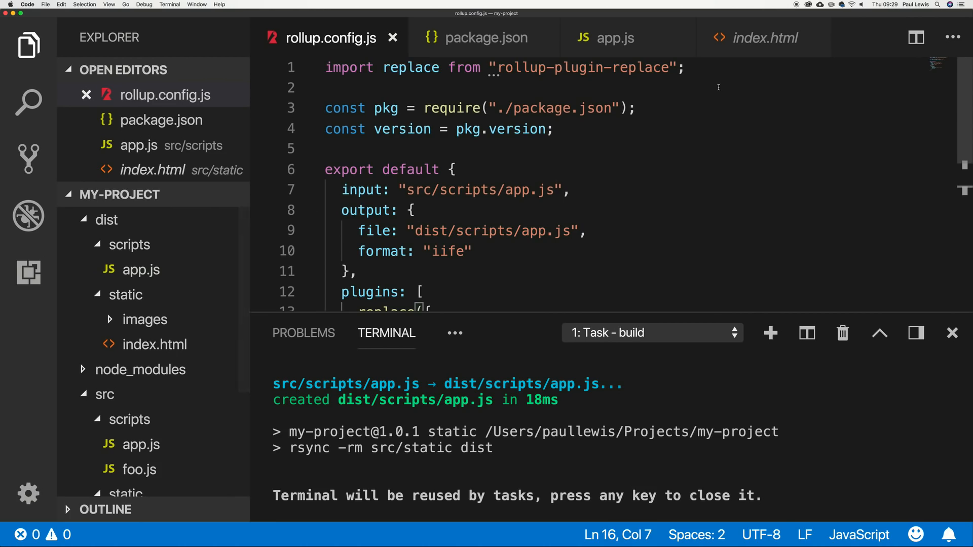
pyautogui.click(702, 69)
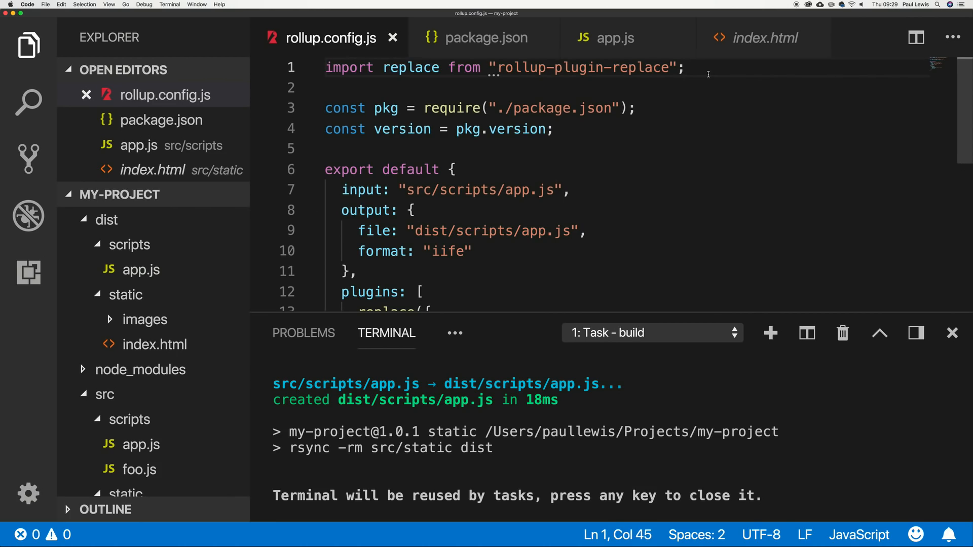
pyautogui.press('Enter')
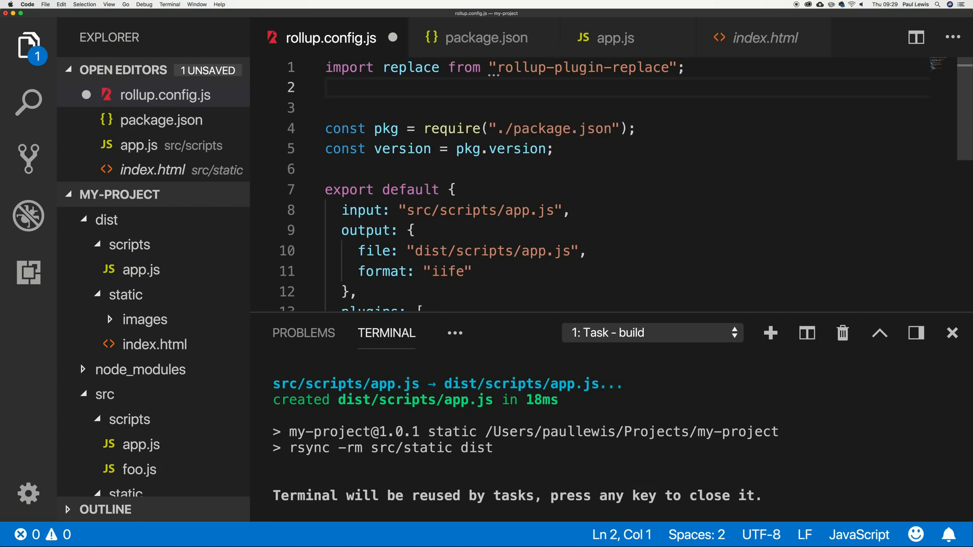
pyautogui.write('import rimre')
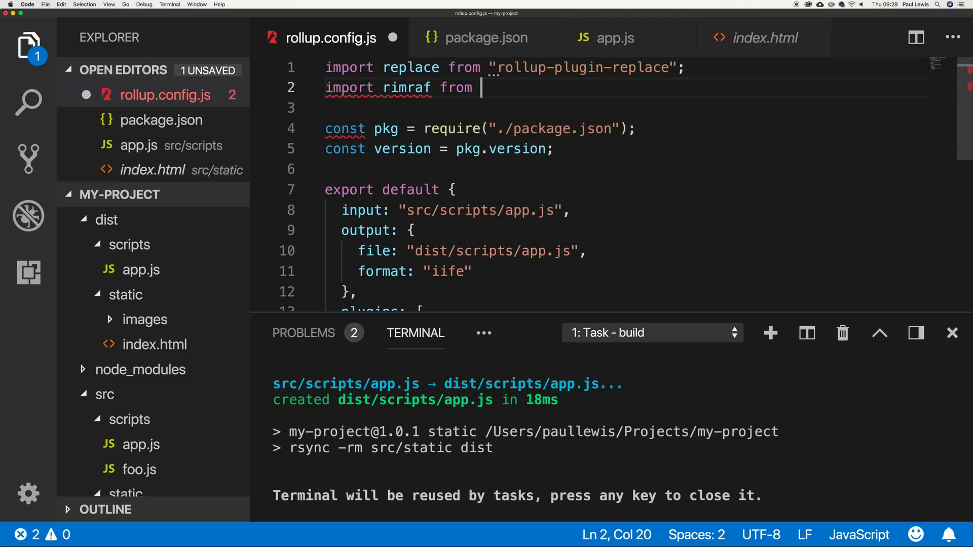
pyautogui.write('"rimraf";')
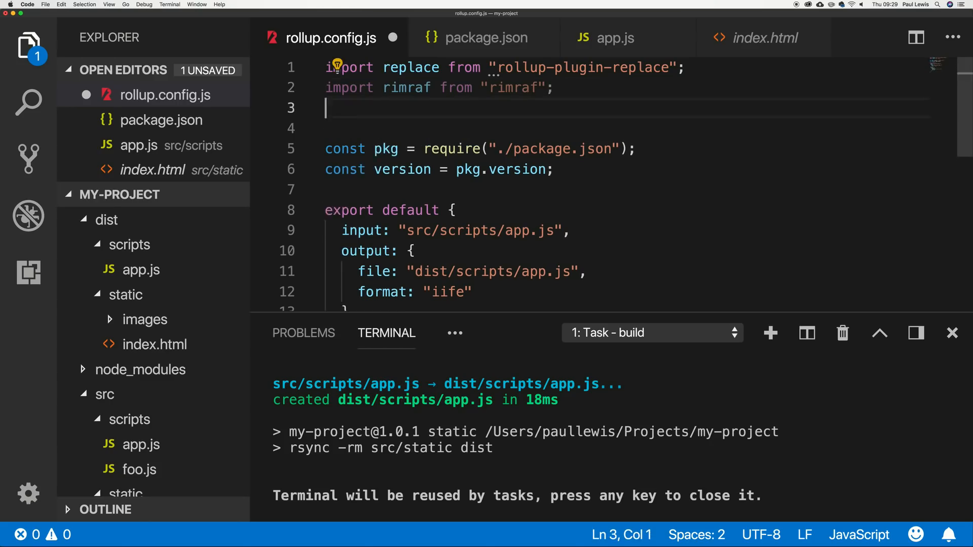
pyautogui.write('rimraf.sync("dist");')
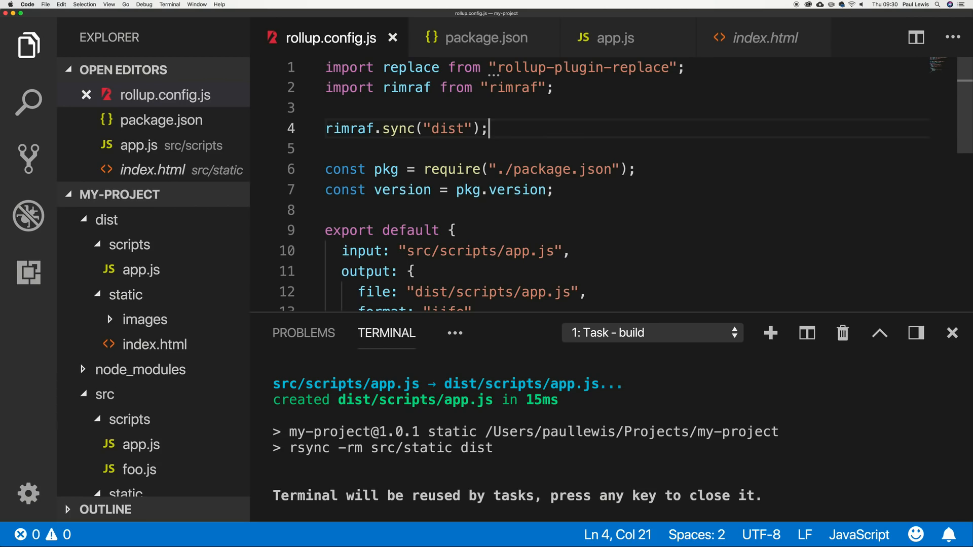
# Create RANDOM_FILE in dist, see the build delete it, and return to rollup.config.js.
pyautogui.click(107, 220)
pyautogui.write('RA')
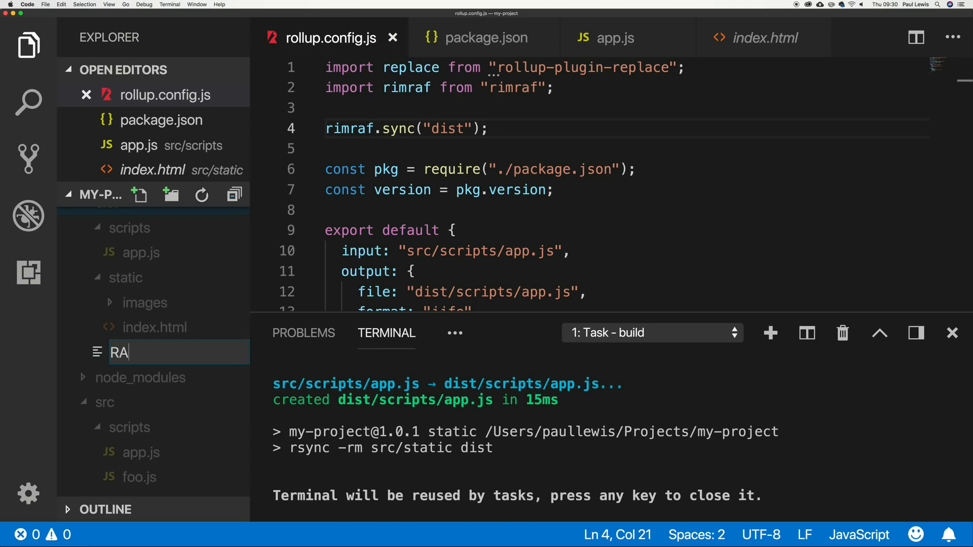
pyautogui.press('Enter')
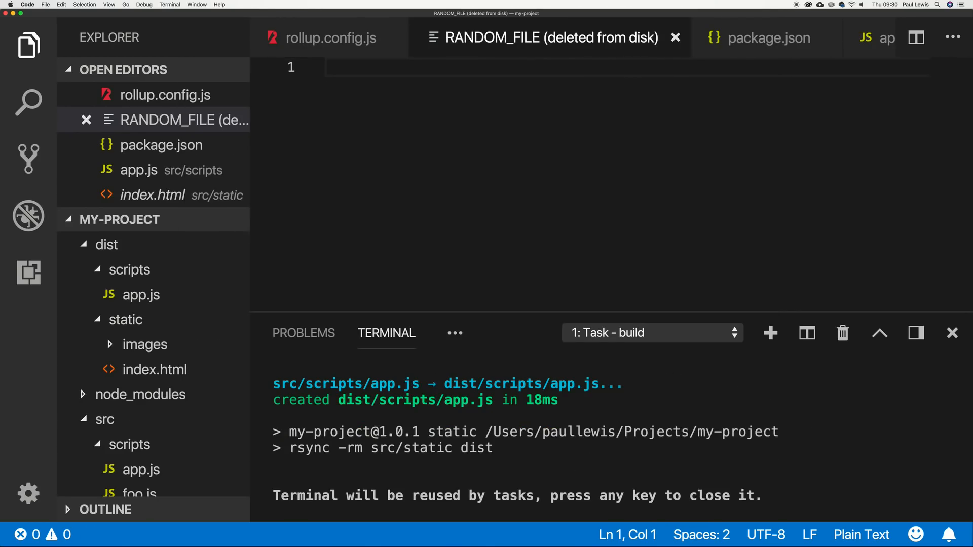
pyautogui.click(353, 69)
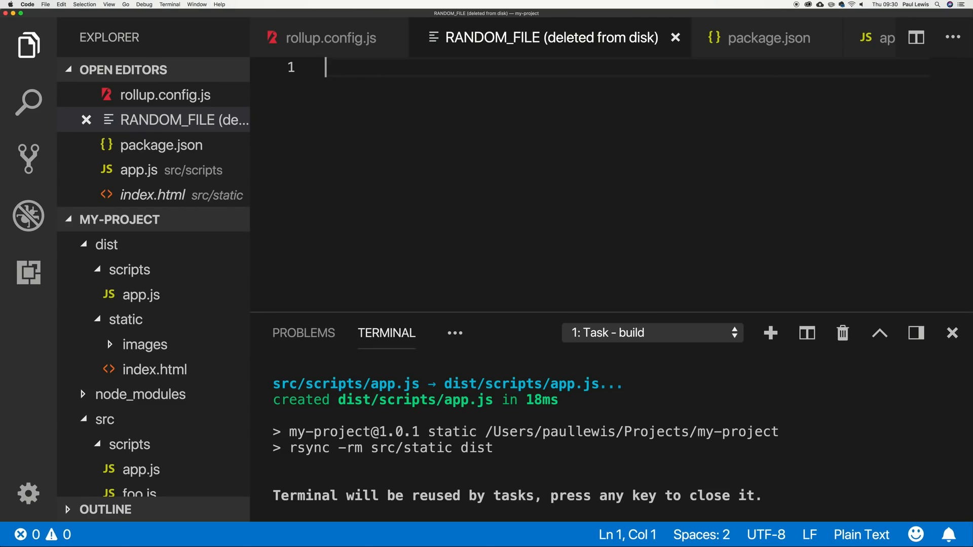
pyautogui.moveTo(371, 39)
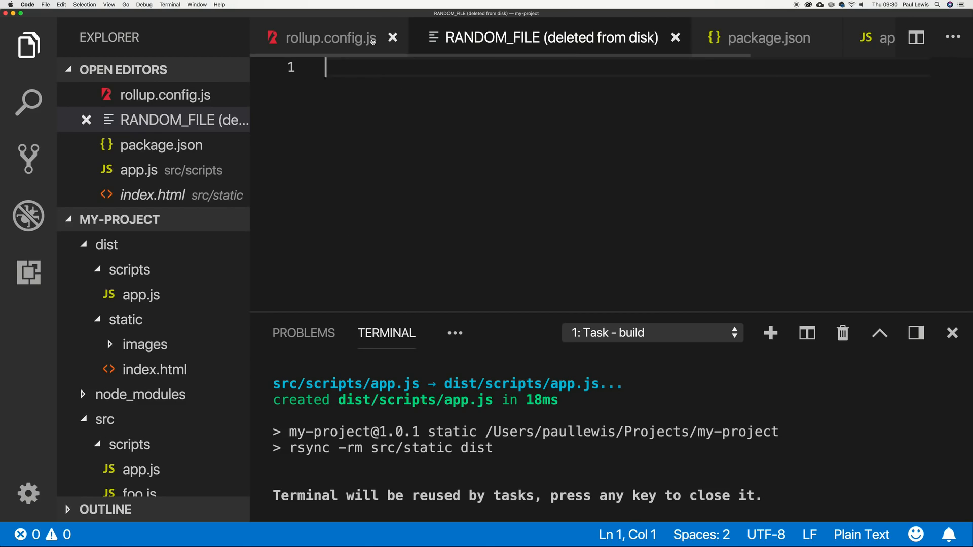
pyautogui.click(328, 39)
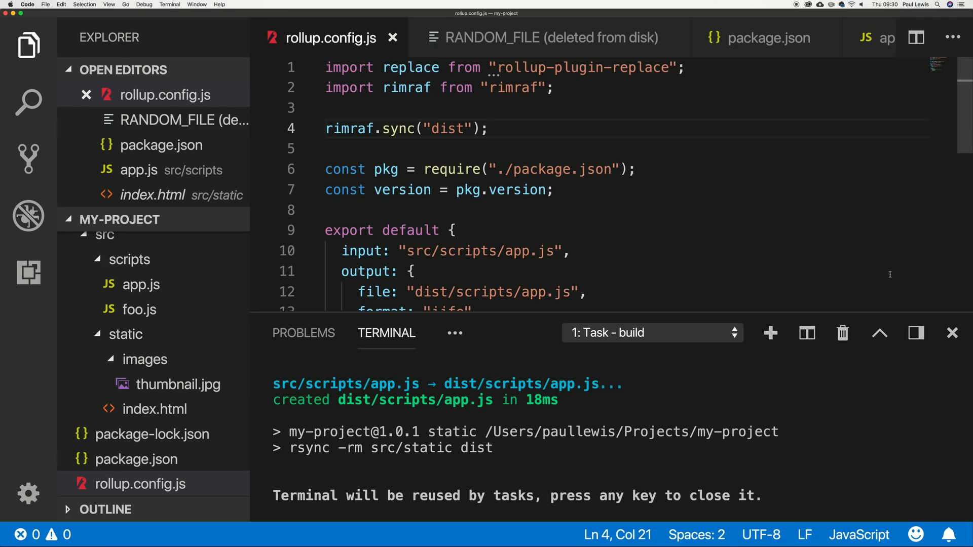
pyautogui.click(951, 333)
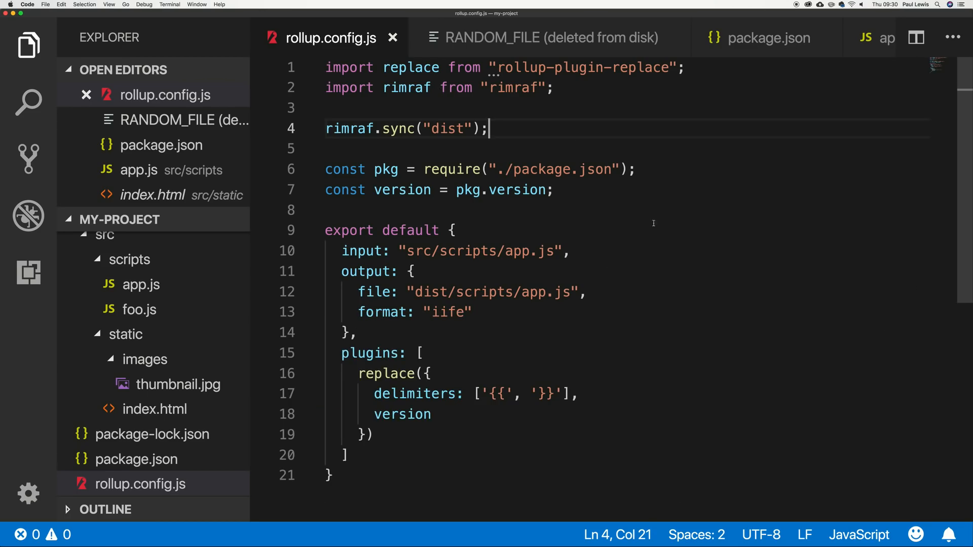